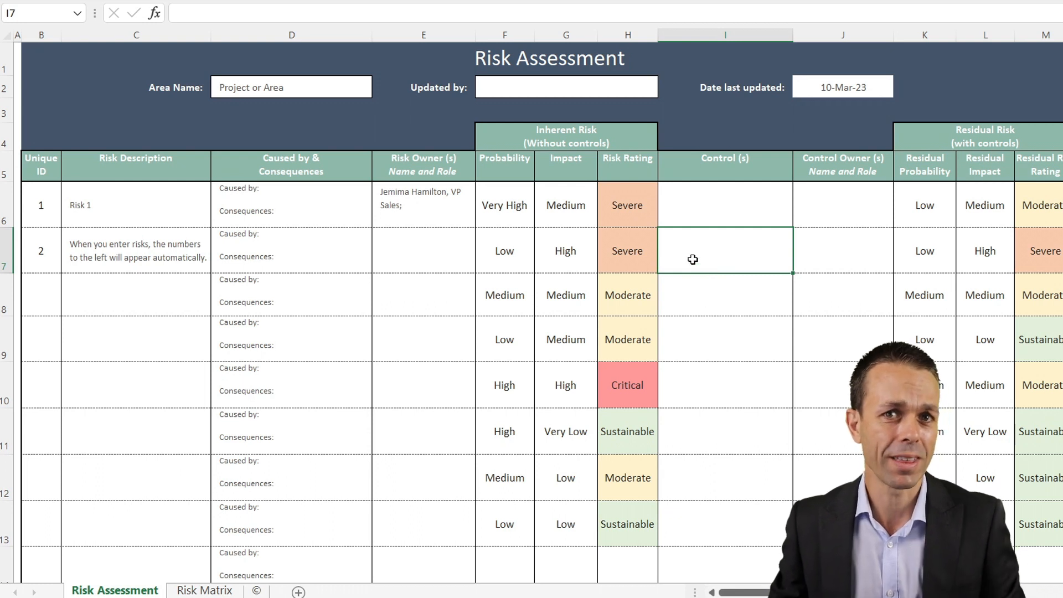
{"action": "mouse_move", "coordinate": [663, 242]}
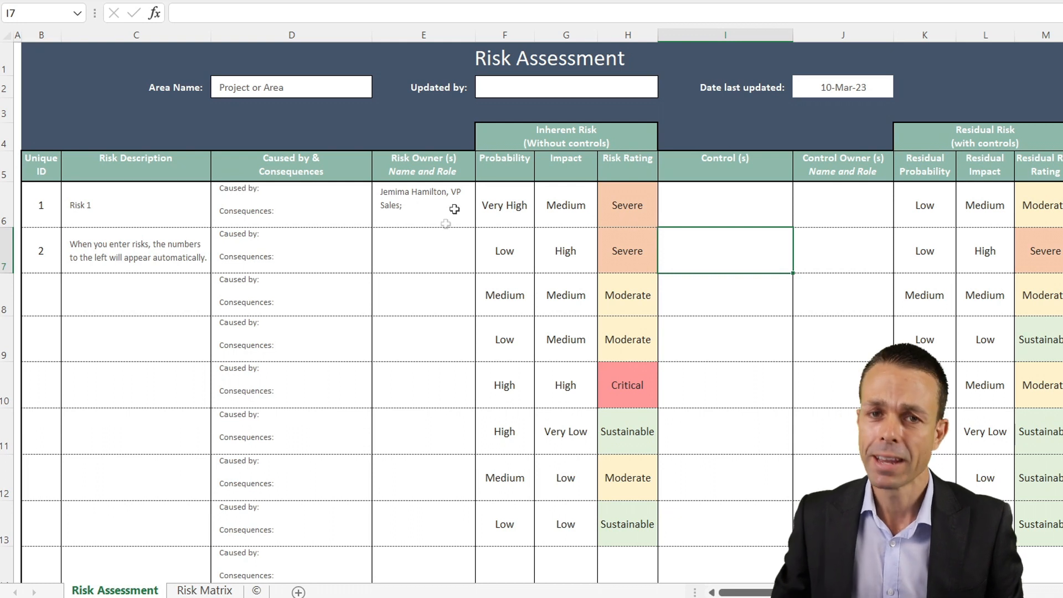
Select risk 1's row and its inherent Probability cell in the register
{"action": "left_click", "coordinate": [423, 249]}
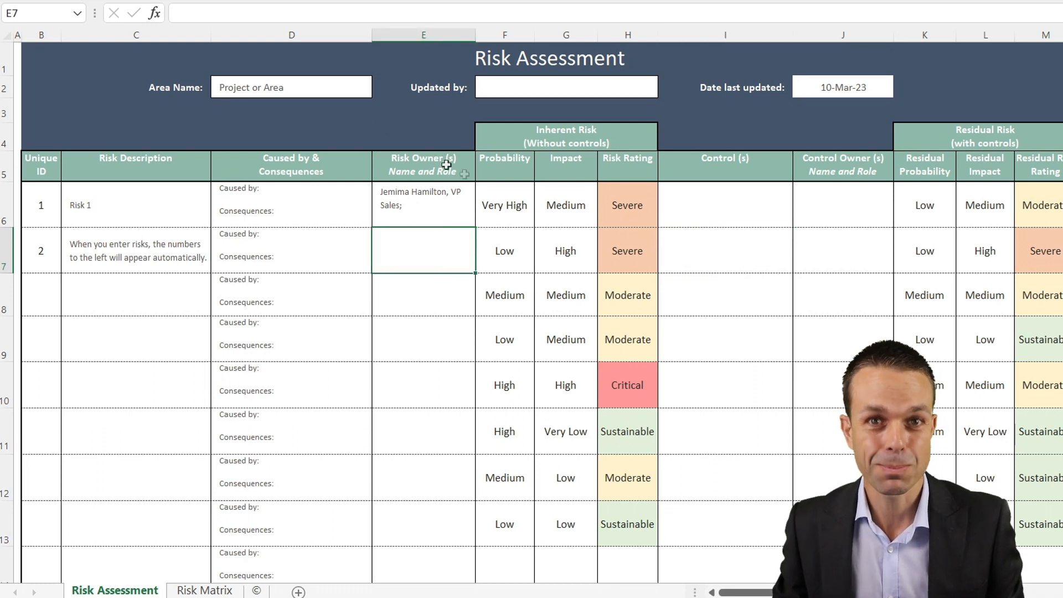
{"action": "mouse_move", "coordinate": [482, 162]}
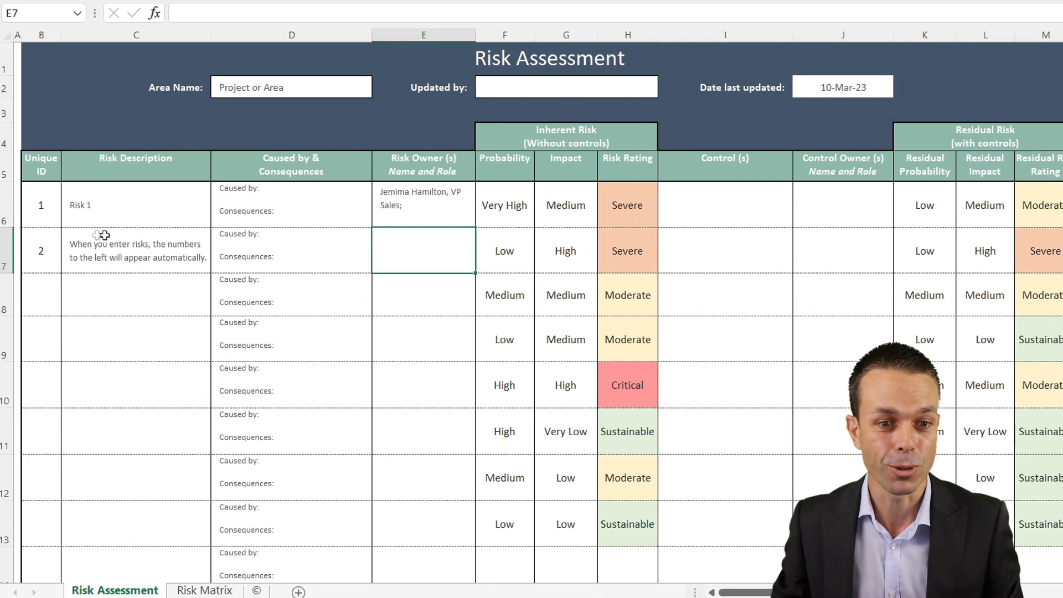
{"action": "left_click", "coordinate": [125, 204]}
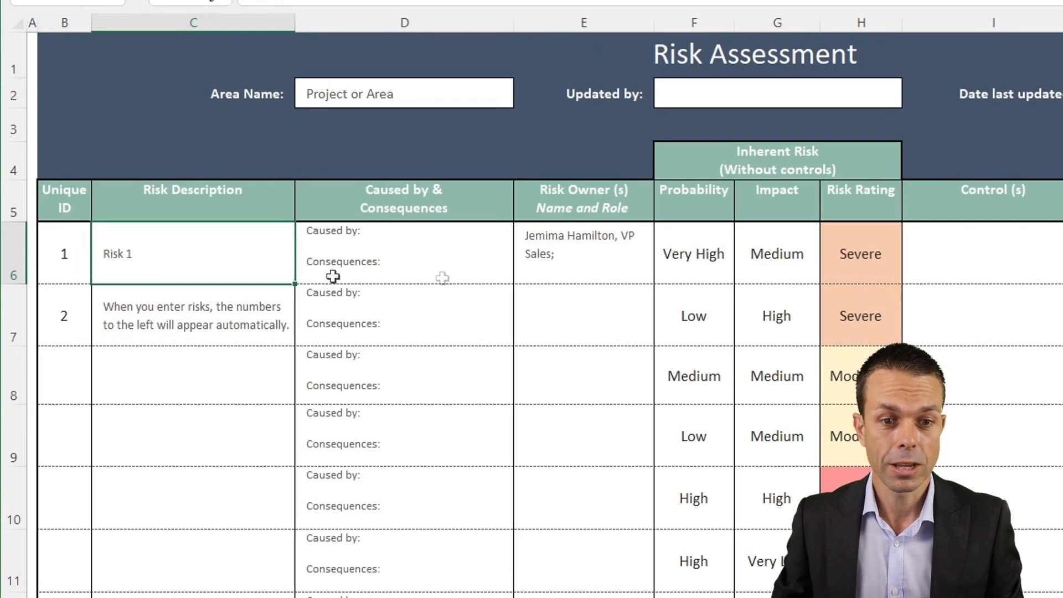
{"action": "left_click", "coordinate": [405, 253]}
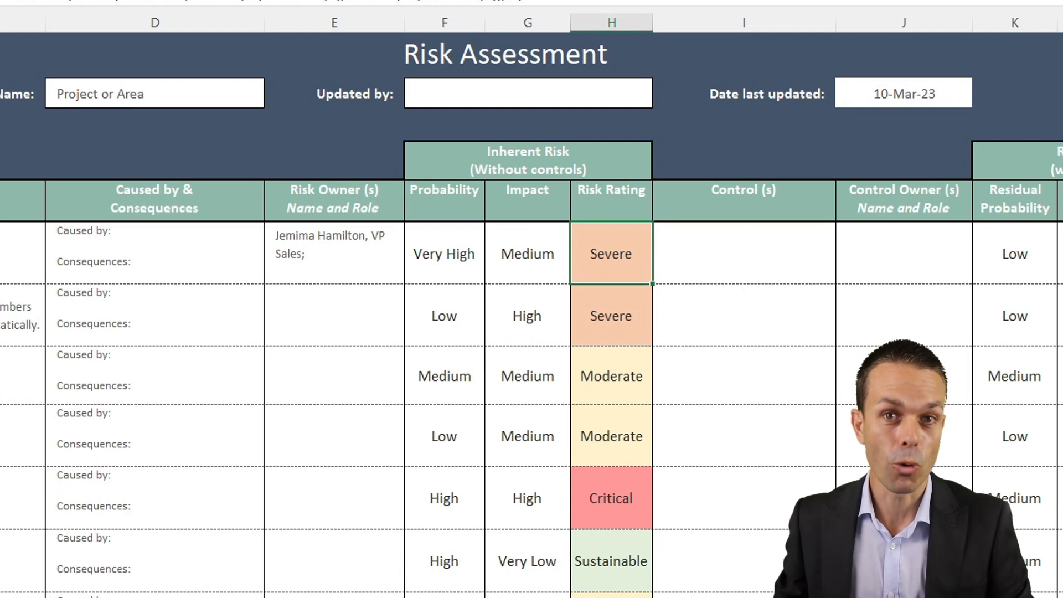
Set risk 1's inherent probability to Medium and impact to Very Low via the dropdowns
{"action": "left_click", "coordinate": [443, 254]}
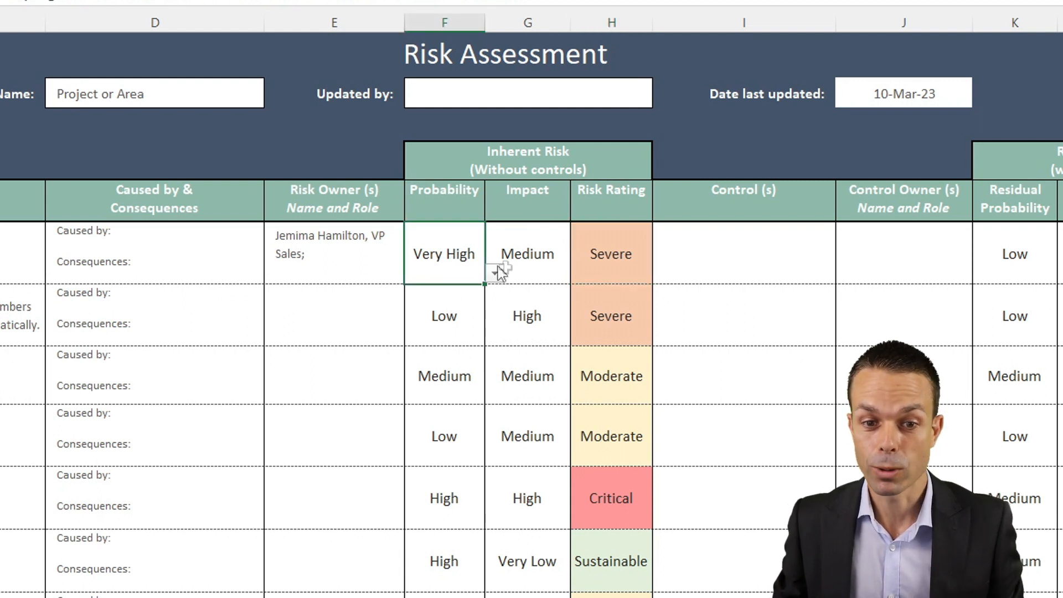
{"action": "left_click", "coordinate": [494, 272]}
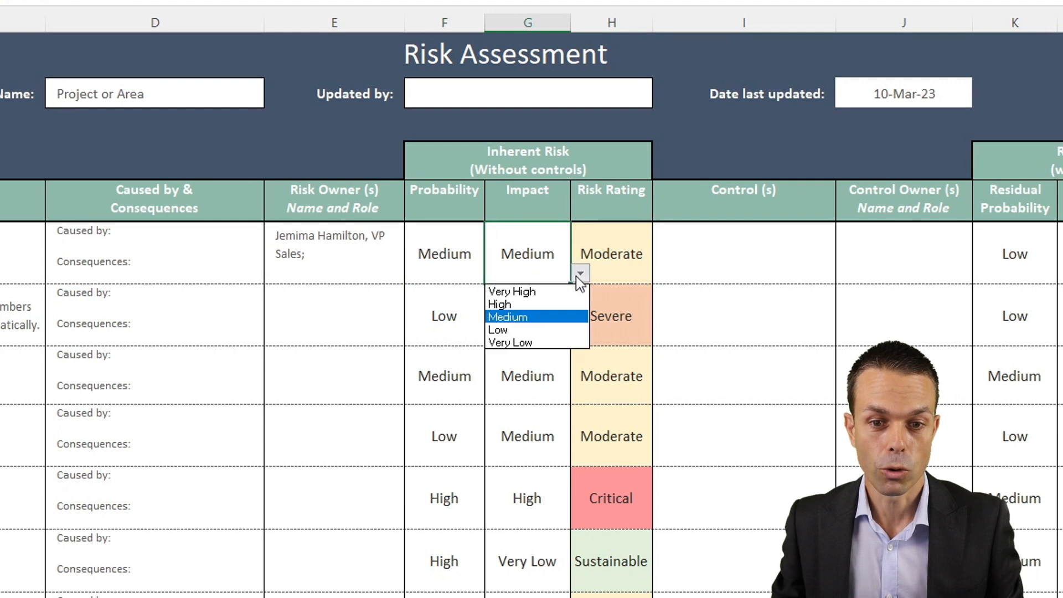
{"action": "mouse_move", "coordinate": [559, 278]}
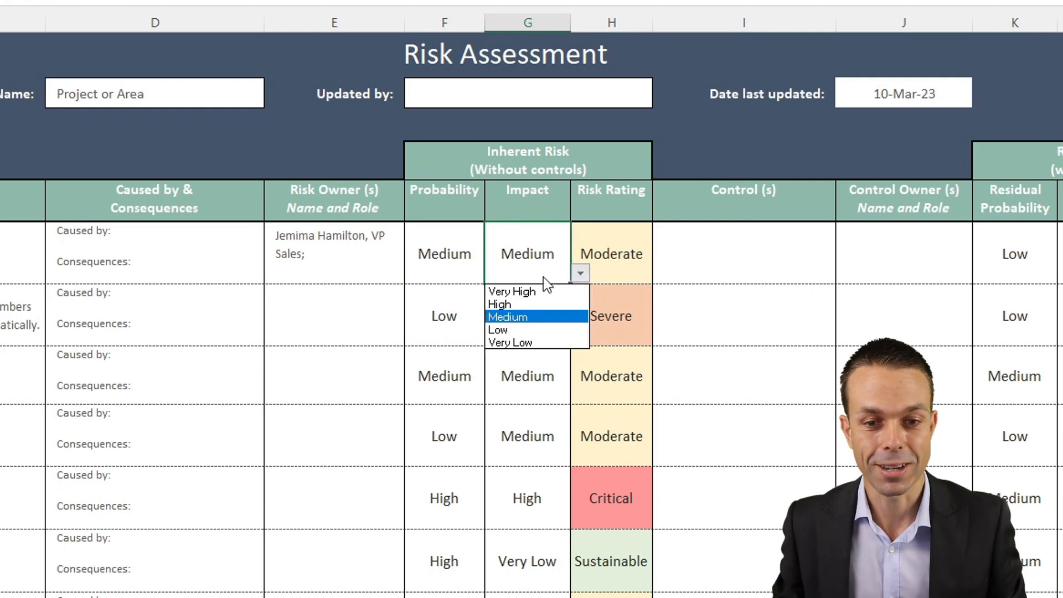
{"action": "mouse_move", "coordinate": [518, 291]}
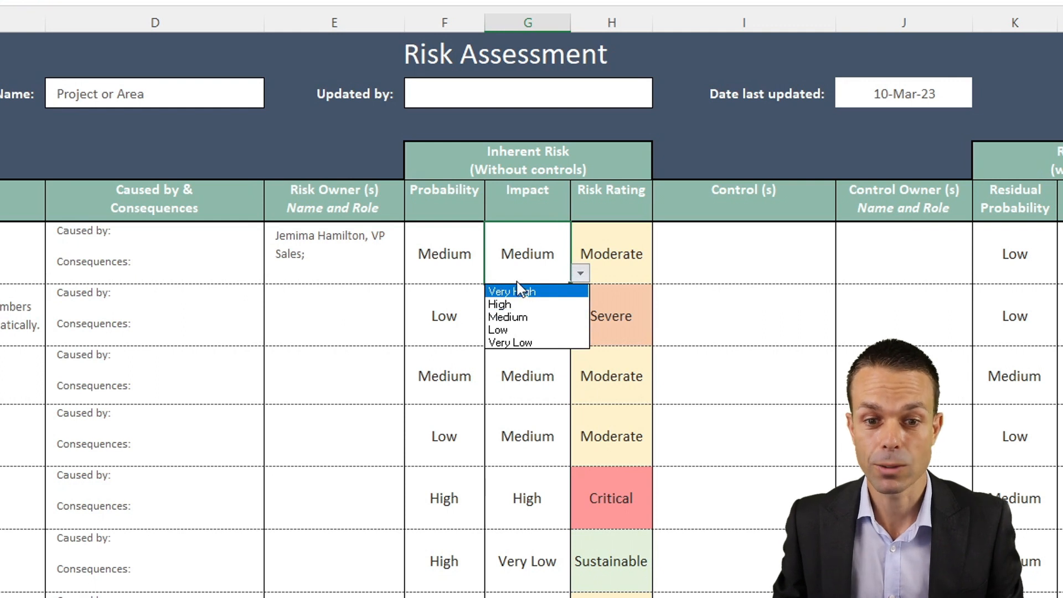
{"action": "mouse_move", "coordinate": [525, 343]}
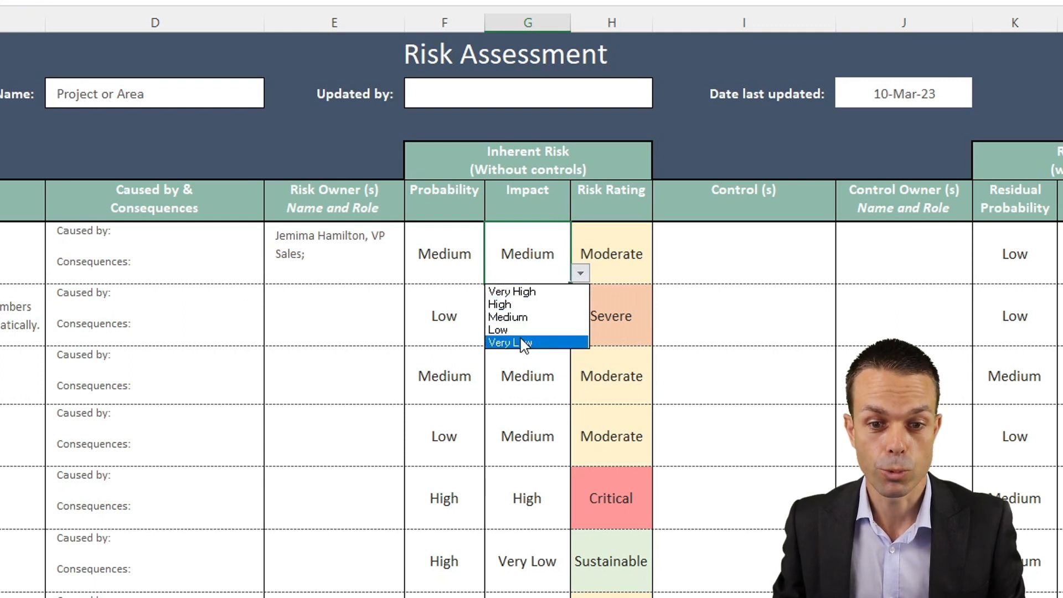
{"action": "left_click", "coordinate": [509, 342]}
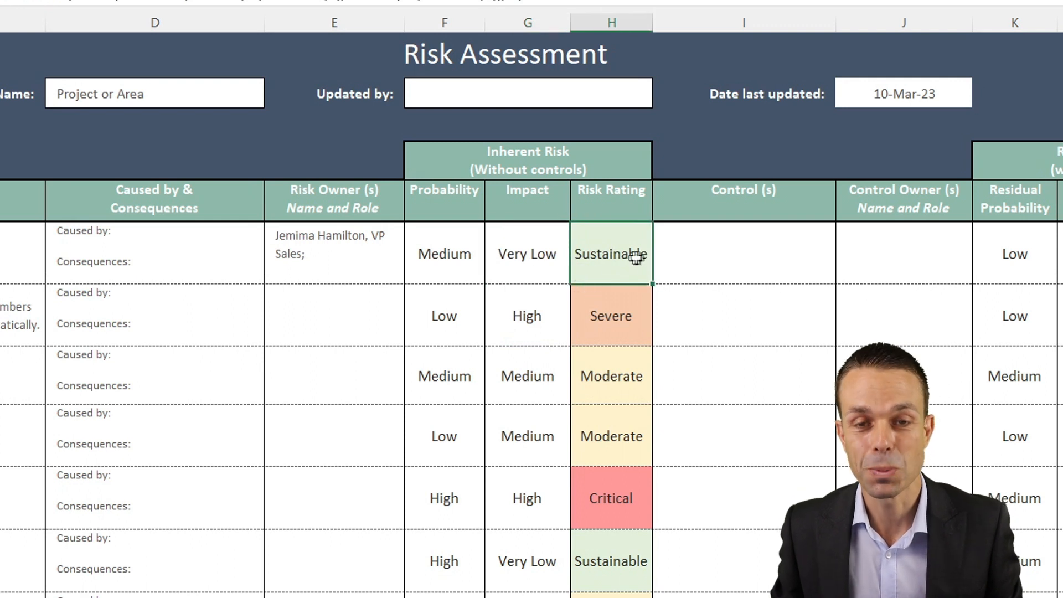
{"action": "mouse_move", "coordinate": [778, 527]}
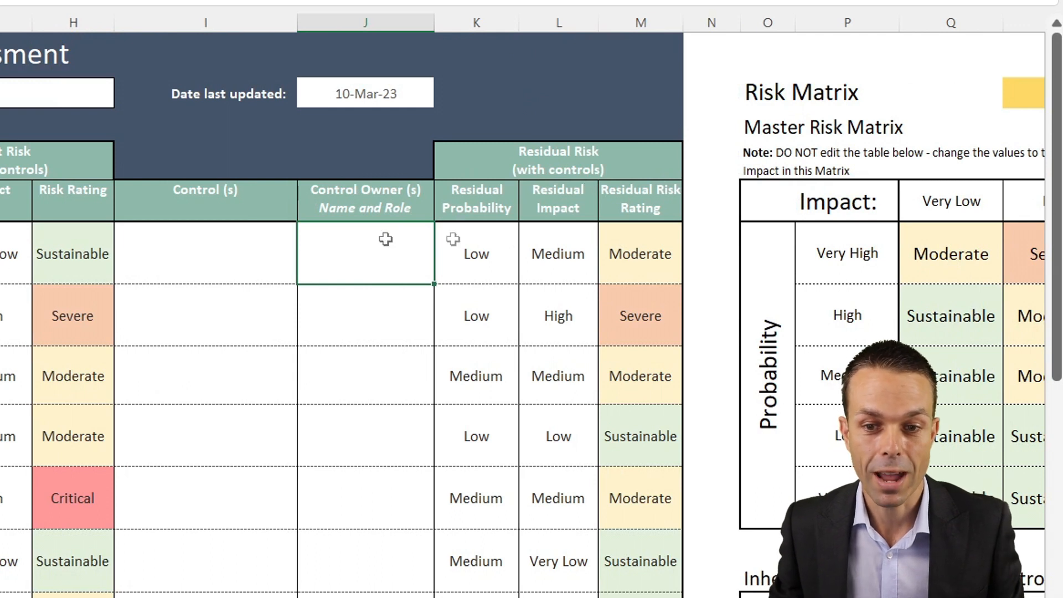
Set risk 1's residual impact to Very Low so its residual rating reads Sustainable
{"action": "left_click", "coordinate": [476, 254]}
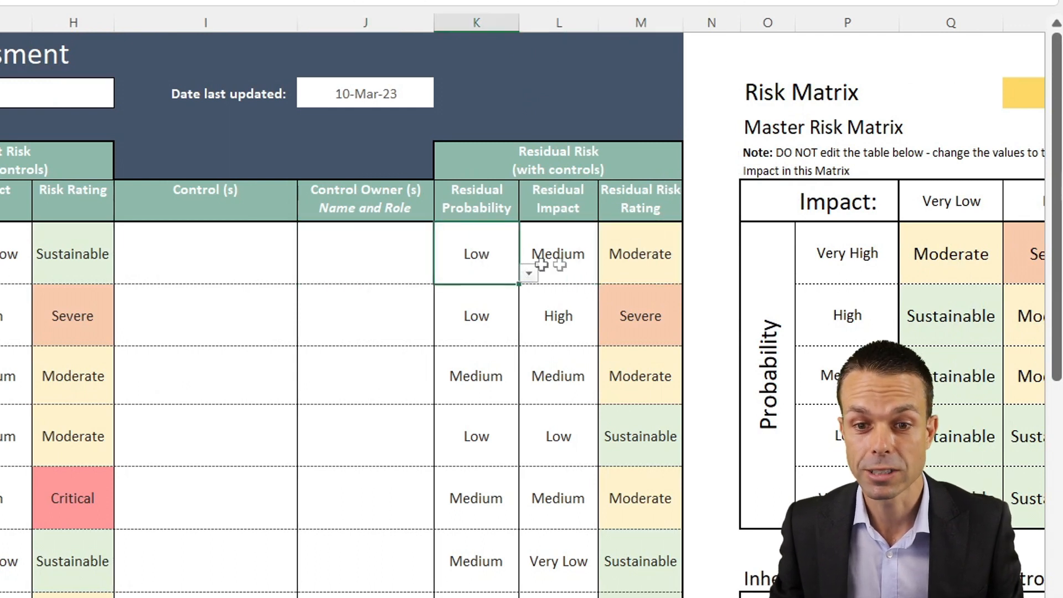
{"action": "left_click", "coordinate": [558, 253]}
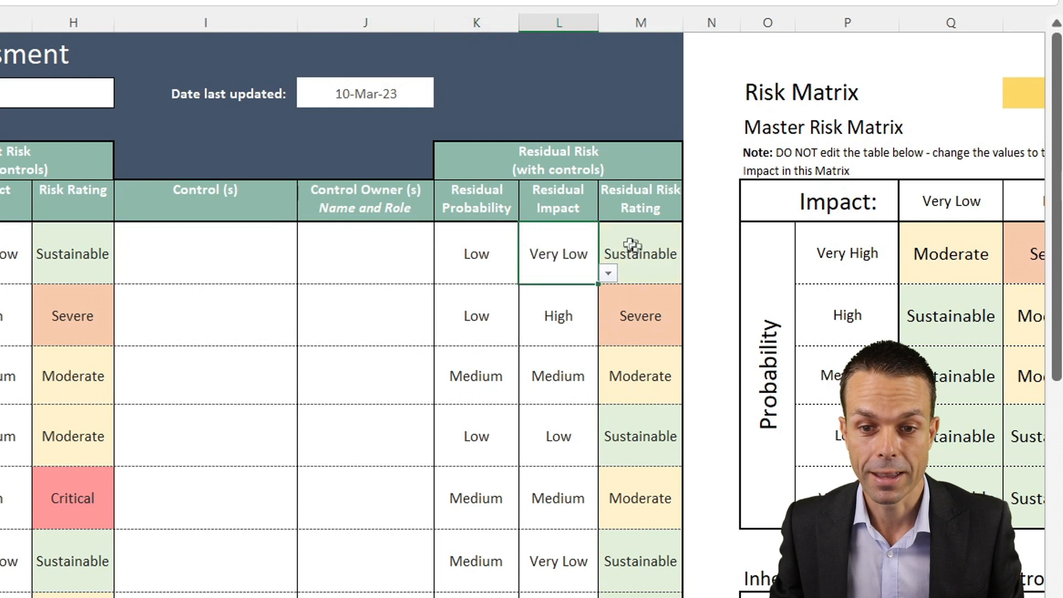
{"action": "left_click", "coordinate": [639, 253]}
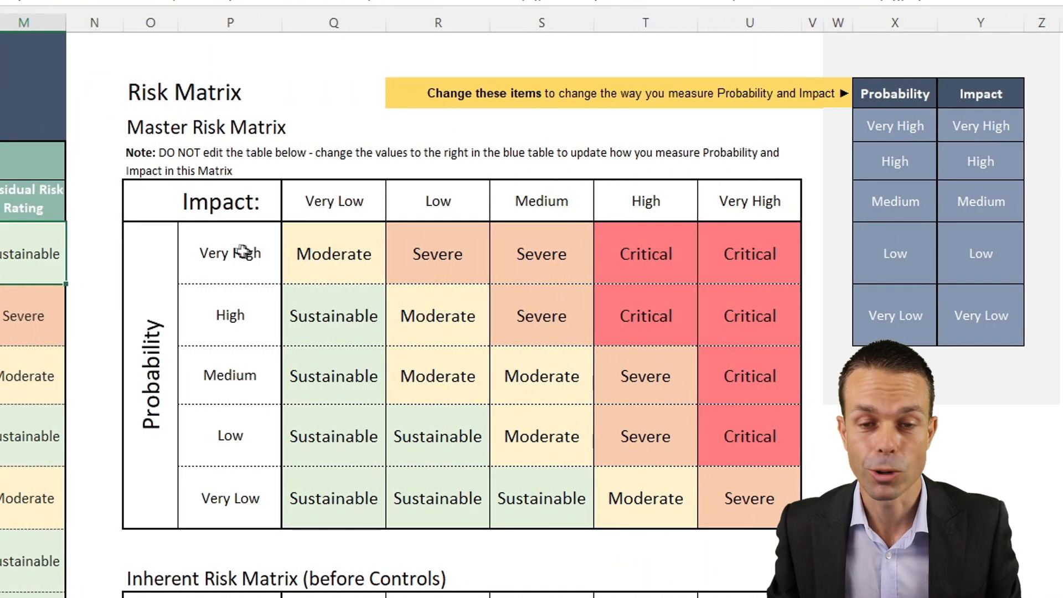
{"action": "left_click", "coordinate": [229, 252]}
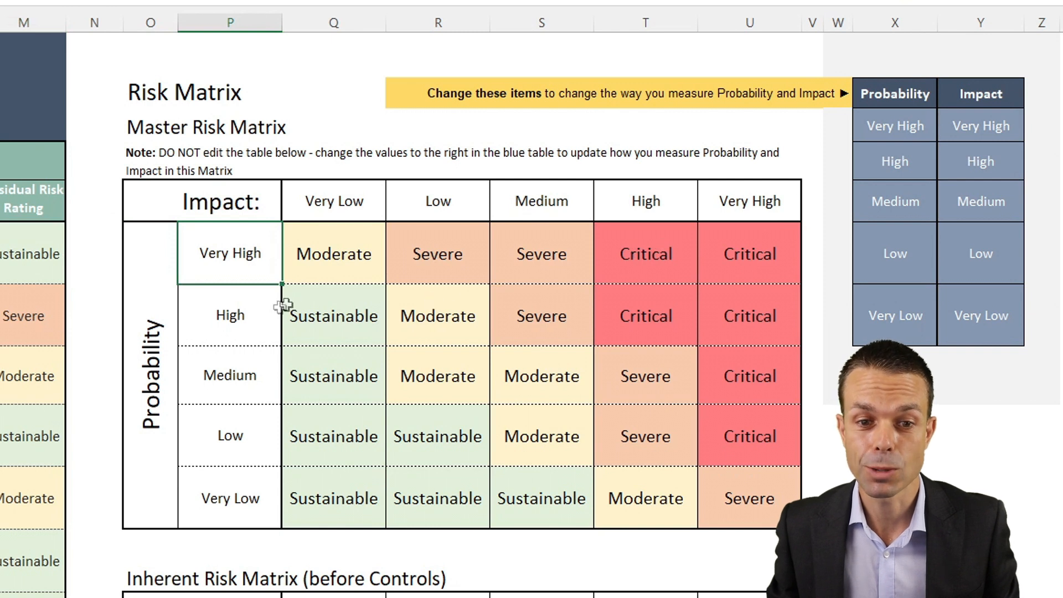
{"action": "left_click", "coordinate": [229, 497]}
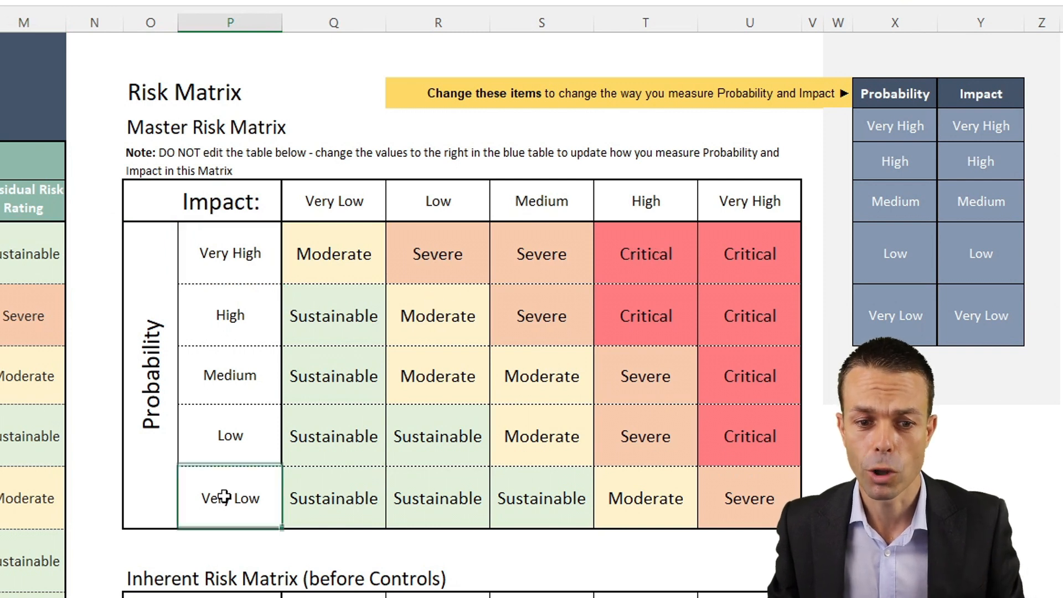
{"action": "left_click", "coordinate": [229, 435]}
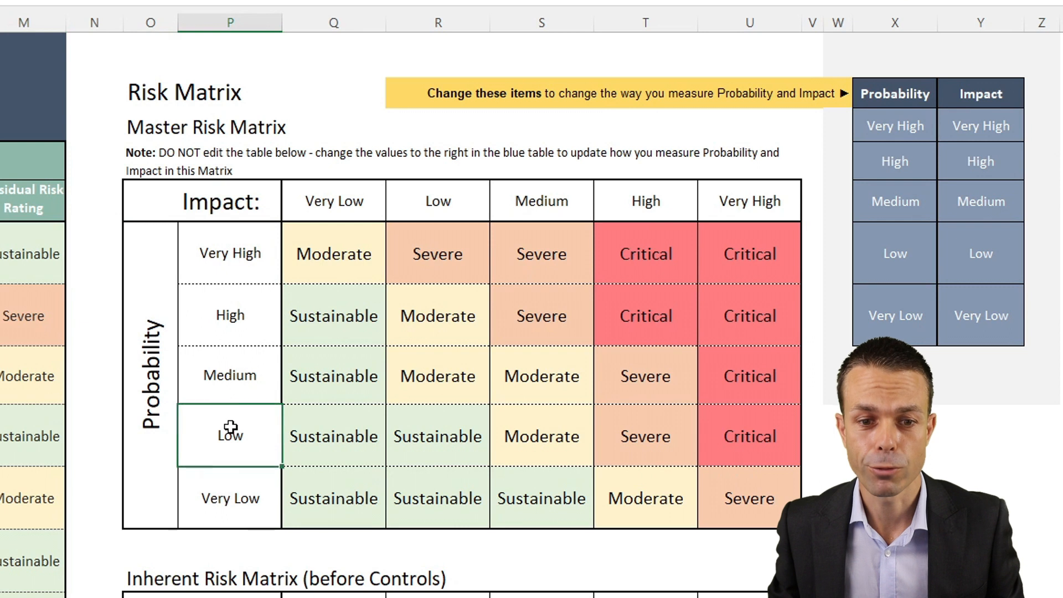
{"action": "left_click", "coordinate": [230, 253]}
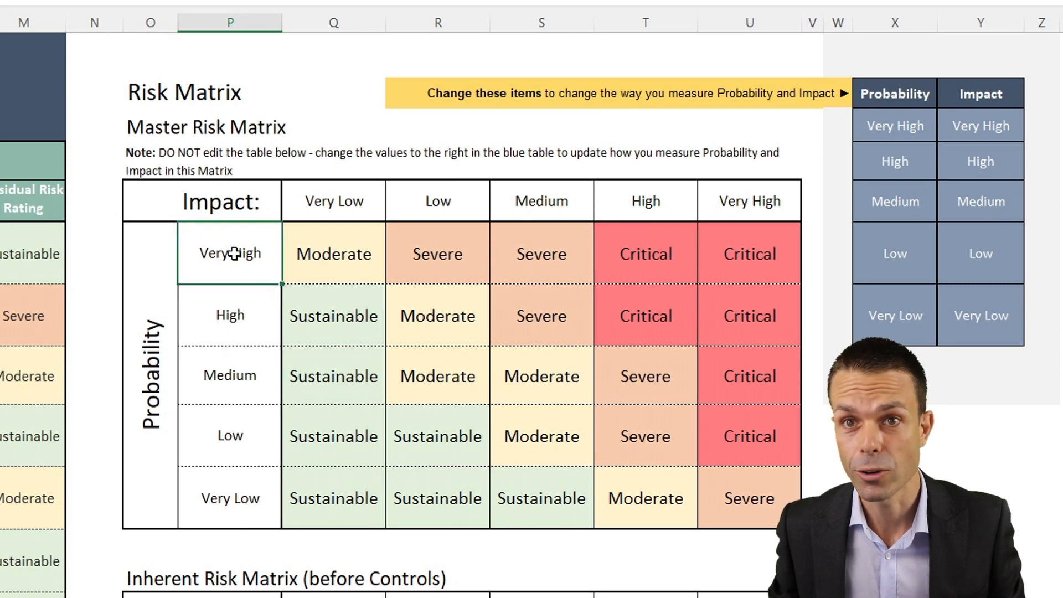
{"action": "mouse_move", "coordinate": [222, 355]}
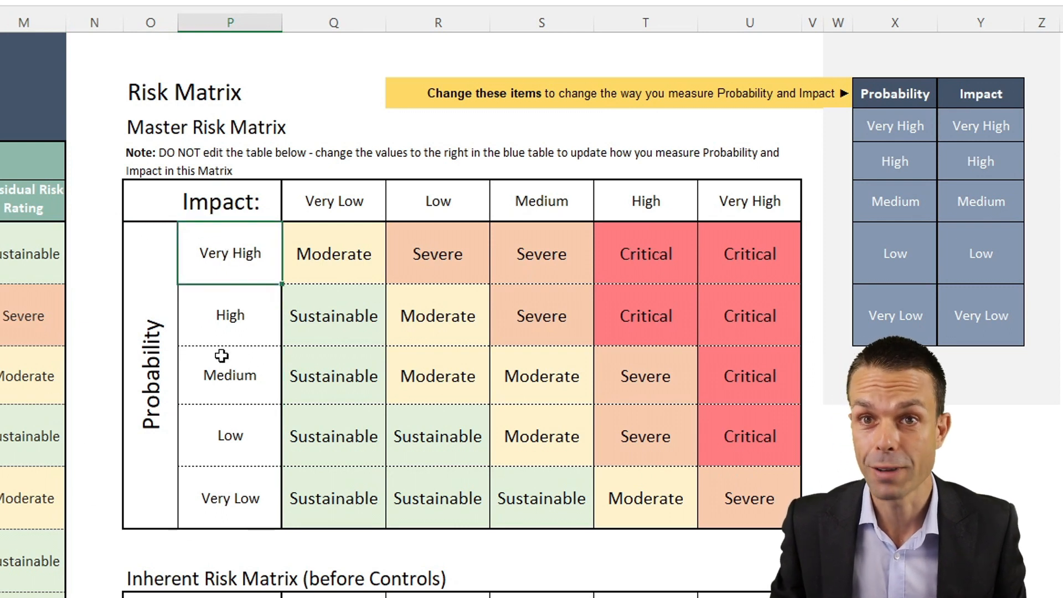
{"action": "left_click", "coordinate": [230, 499]}
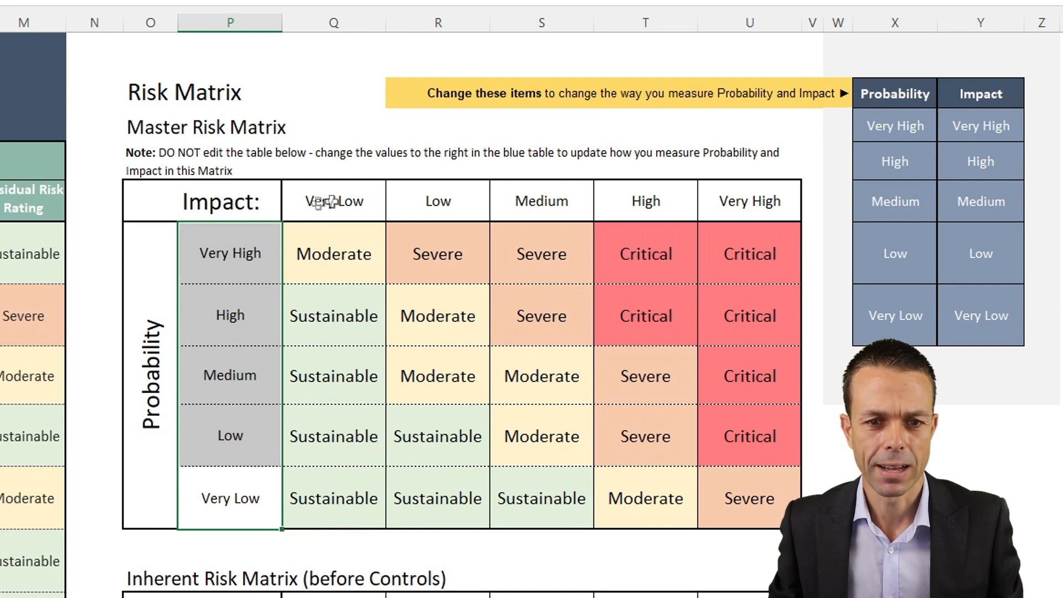
{"action": "left_click", "coordinate": [437, 201]}
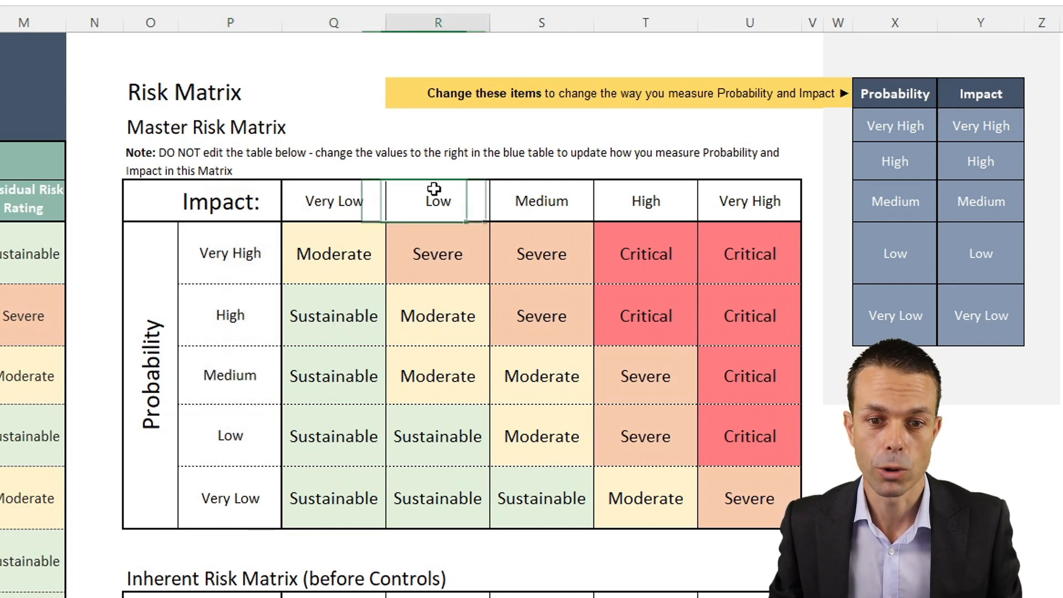
{"action": "left_click", "coordinate": [644, 201]}
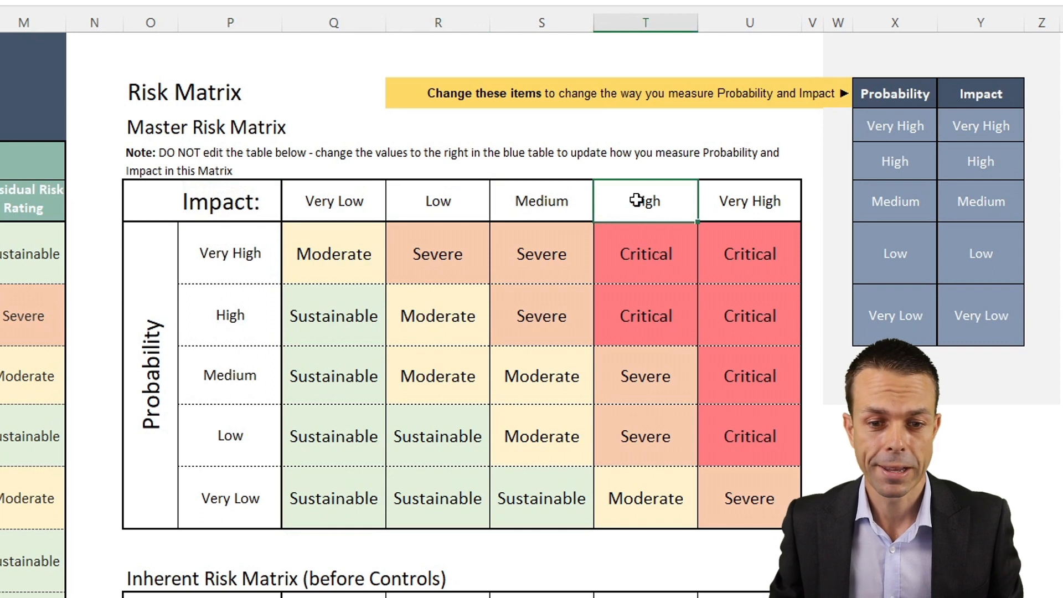
{"action": "mouse_move", "coordinate": [766, 201]}
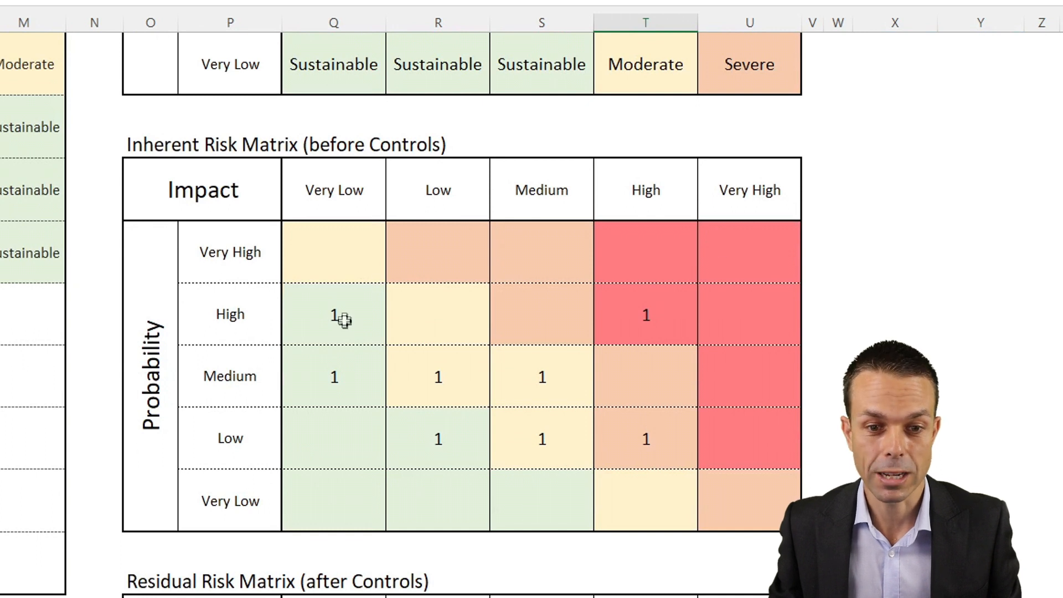
{"action": "left_click", "coordinate": [333, 314]}
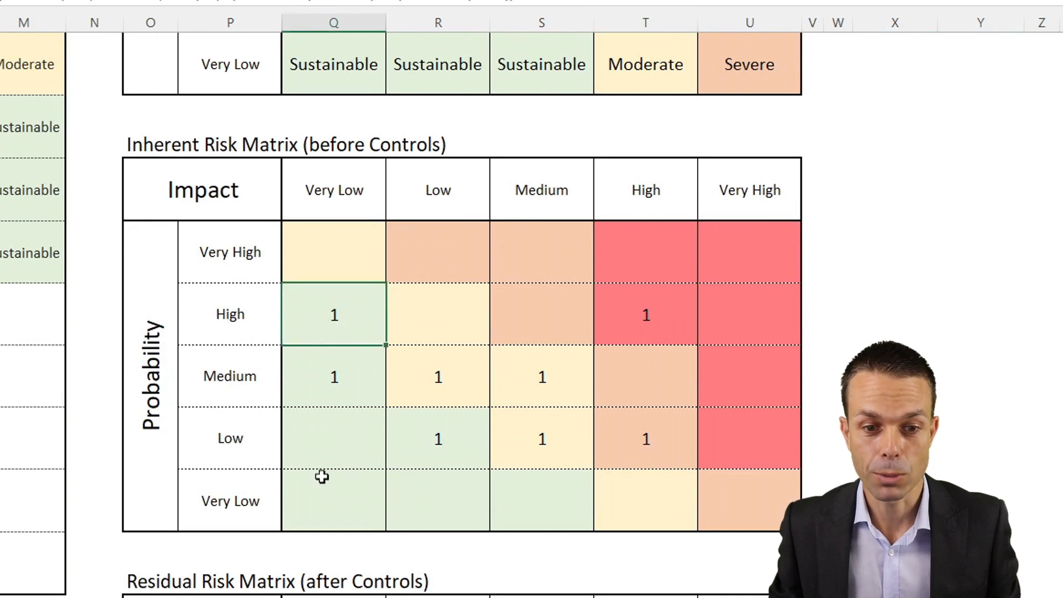
{"action": "left_click", "coordinate": [438, 251]}
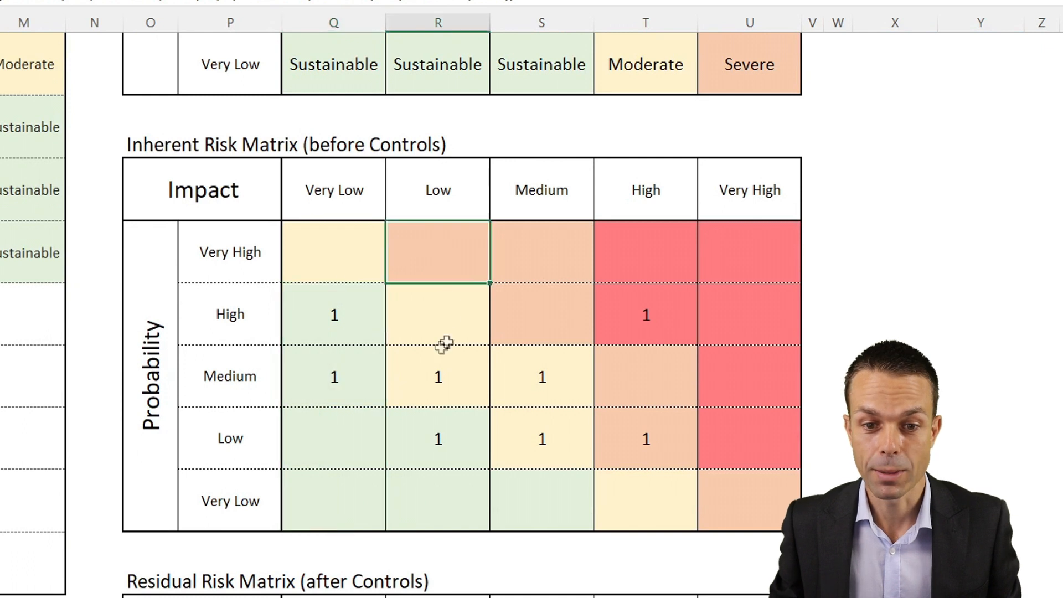
{"action": "scroll", "scroll_direction": "down", "scroll_amount": 3}
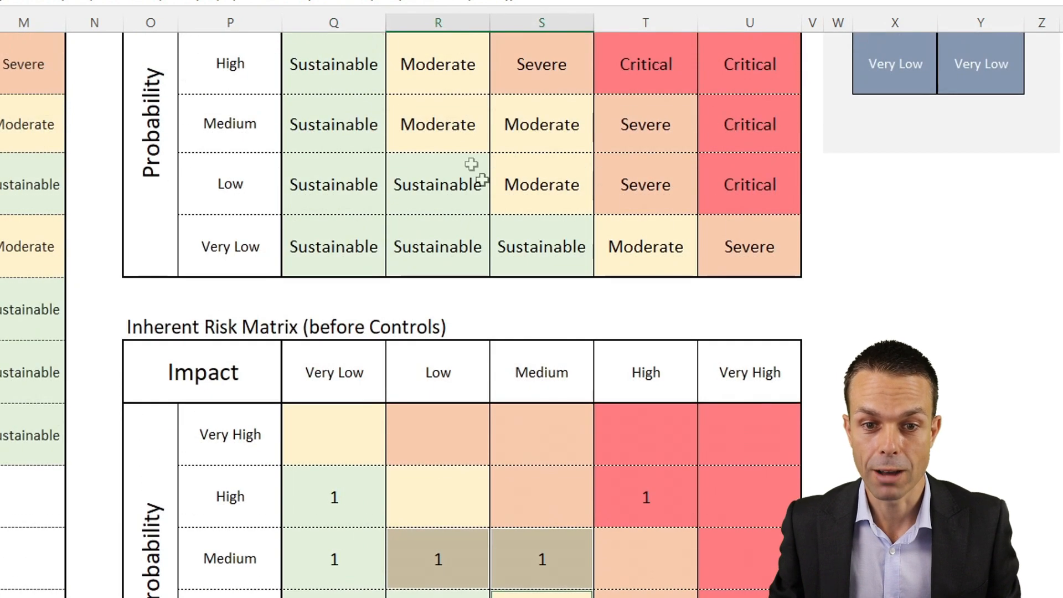
{"action": "scroll", "scroll_direction": "down", "scroll_amount": 3}
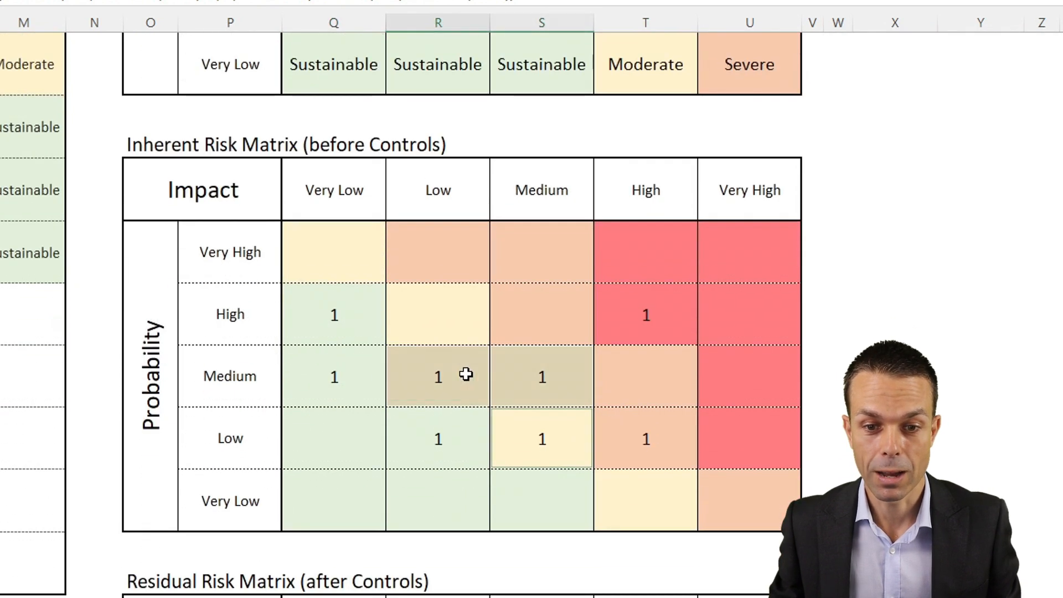
{"action": "left_click_drag", "start_coordinate": [439, 376], "coordinate": [541, 439]}
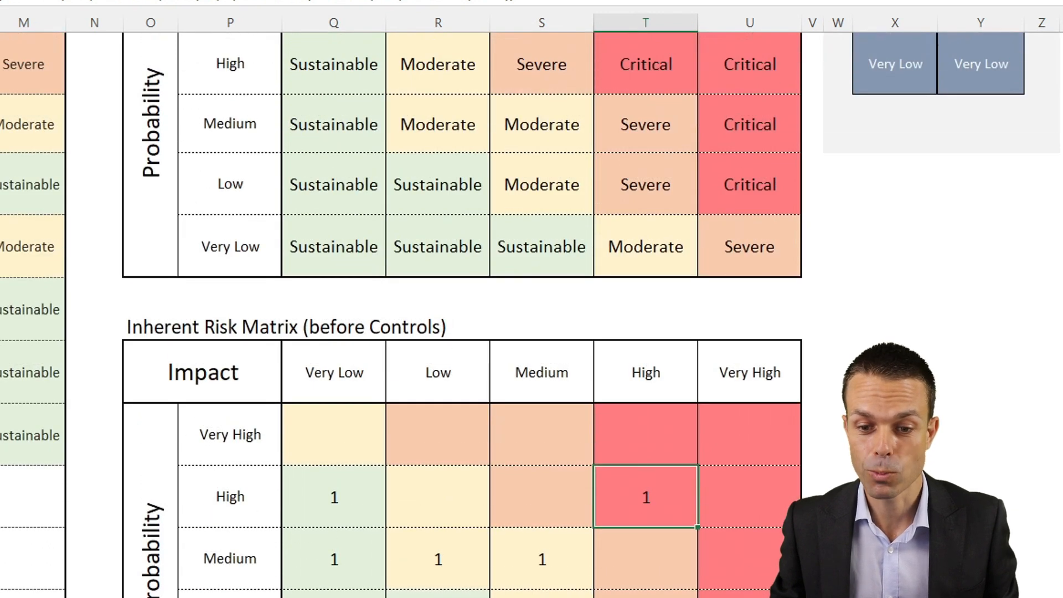
{"action": "scroll", "scroll_direction": "left", "scroll_amount": 3}
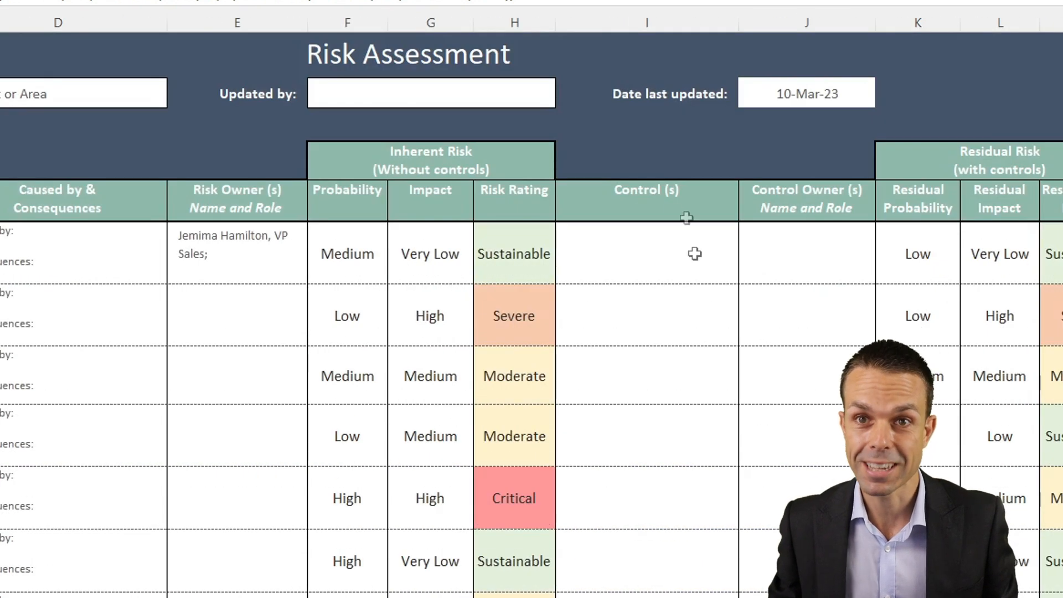
{"action": "mouse_move", "coordinate": [827, 267]}
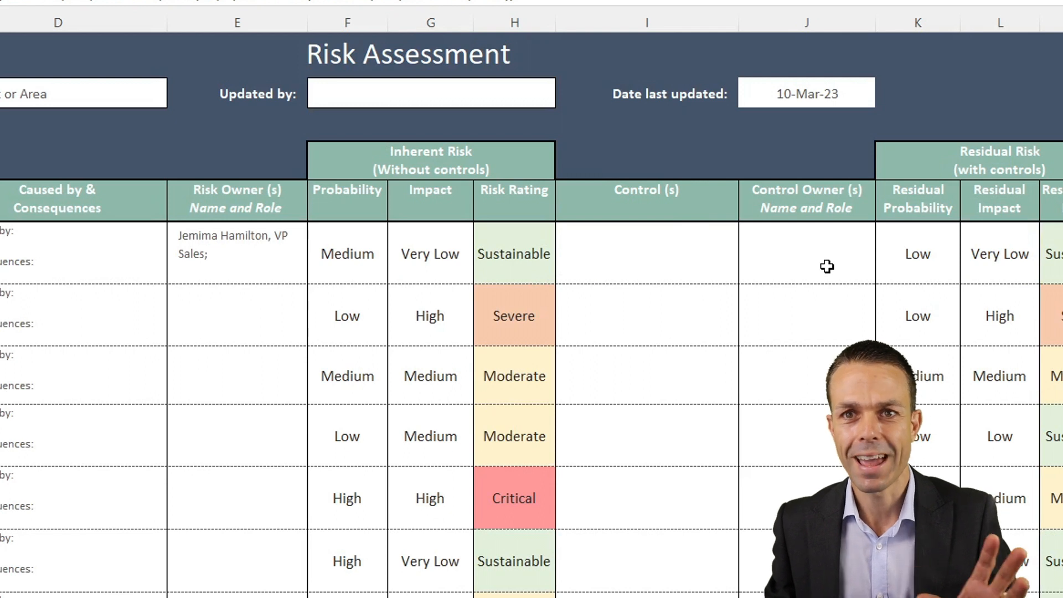
{"action": "mouse_move", "coordinate": [813, 306]}
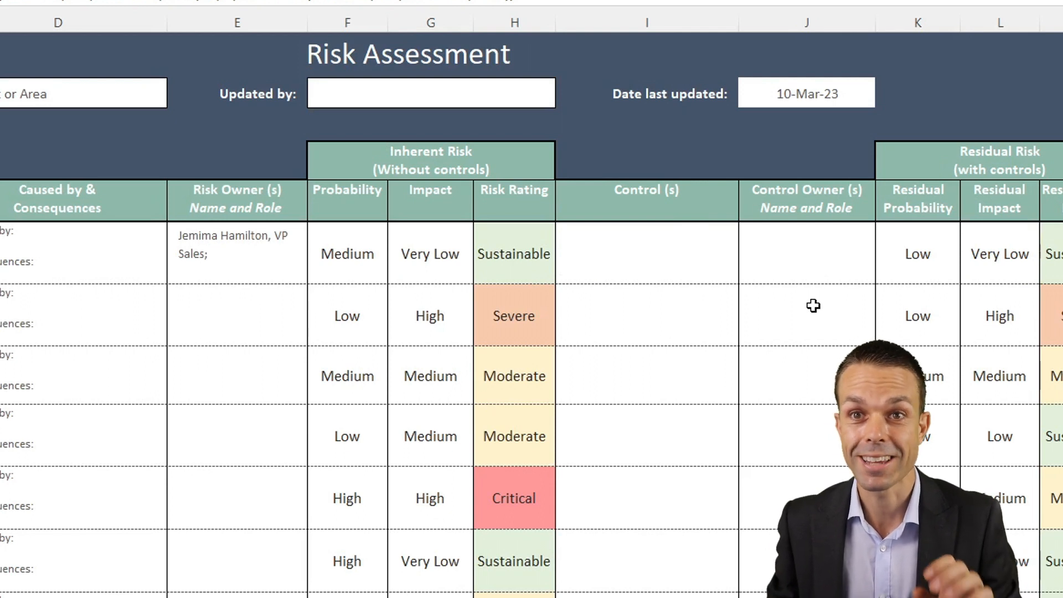
{"action": "left_click", "coordinate": [514, 497]}
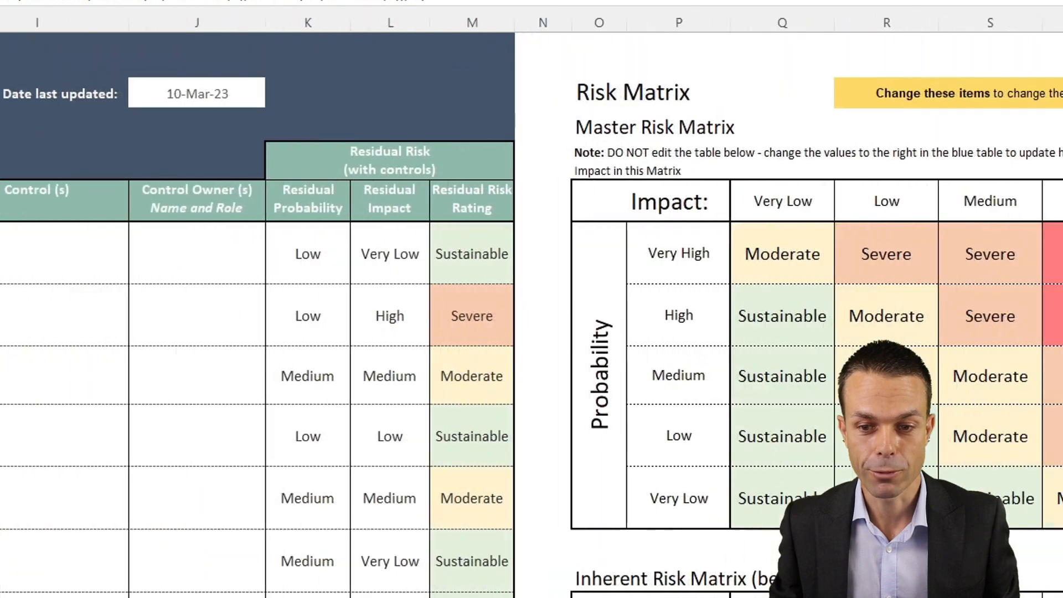
{"action": "scroll", "scroll_direction": "down", "scroll_amount": 3}
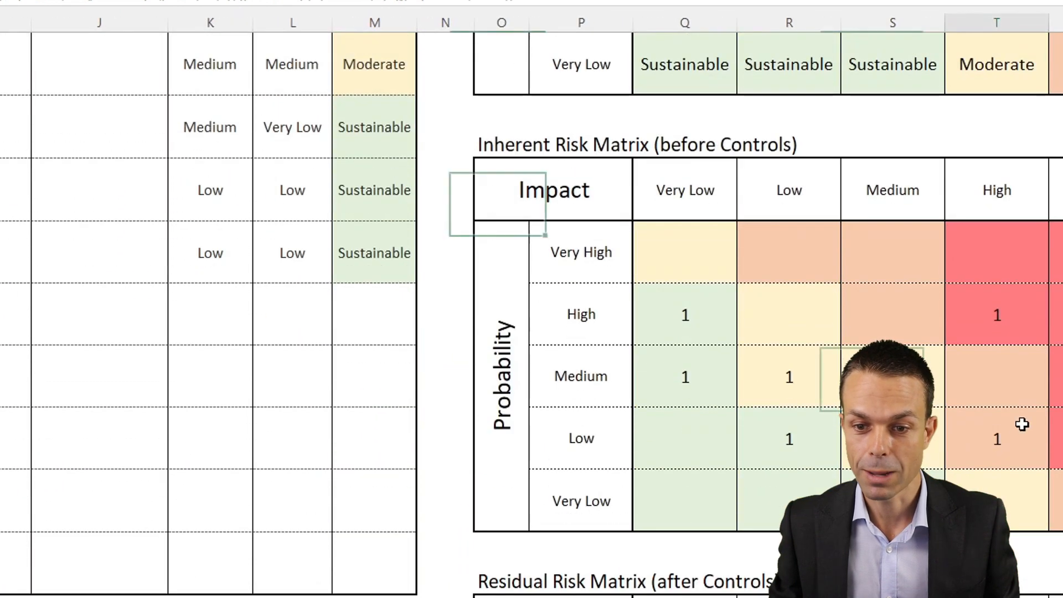
{"action": "left_click", "coordinate": [997, 438]}
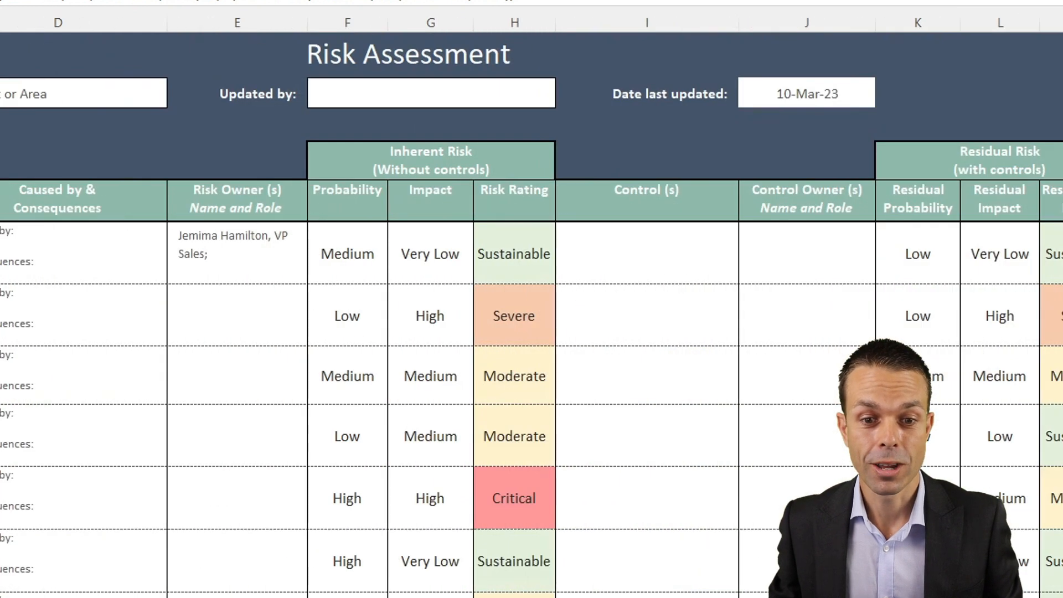
Start the dark blue Risk Assessment banner on a fresh sheet
{"action": "left_click", "coordinate": [780, 421]}
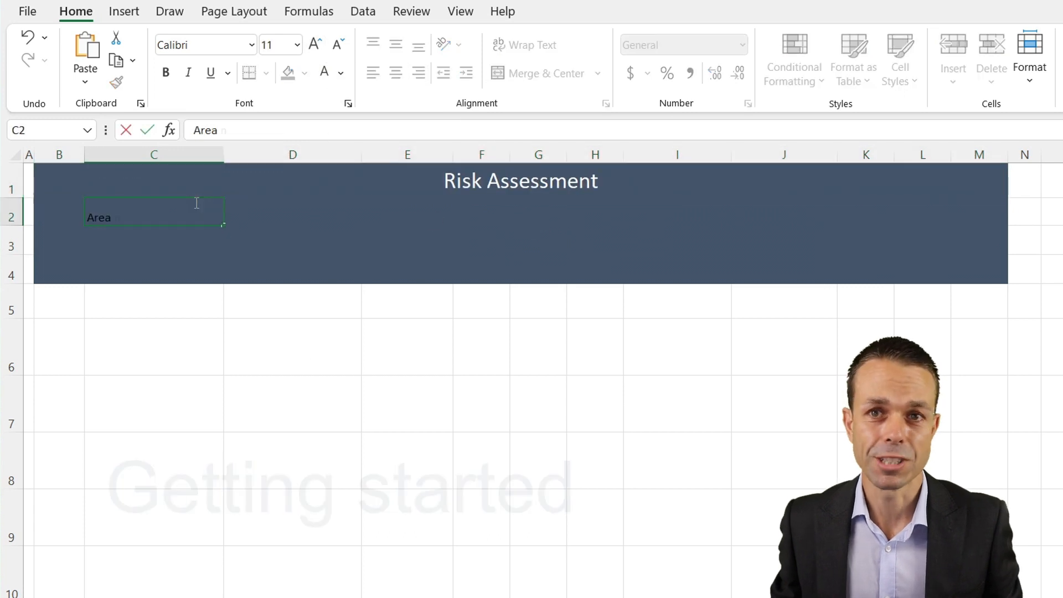
Paste the label format into row 2 and enter the 'Project or area' field label
{"action": "left_click", "coordinate": [305, 74]}
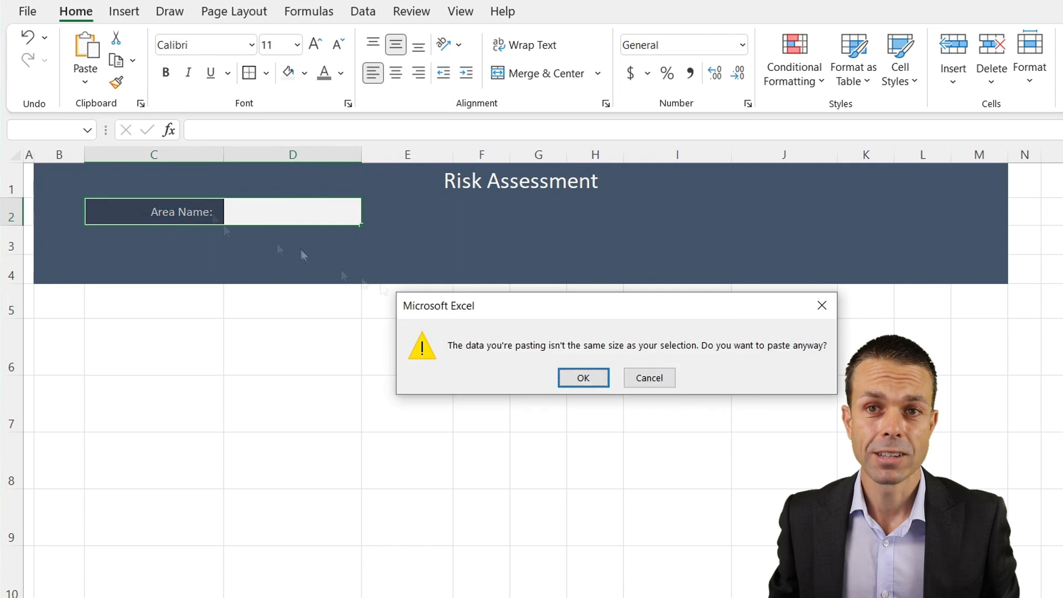
{"action": "left_click", "coordinate": [581, 378]}
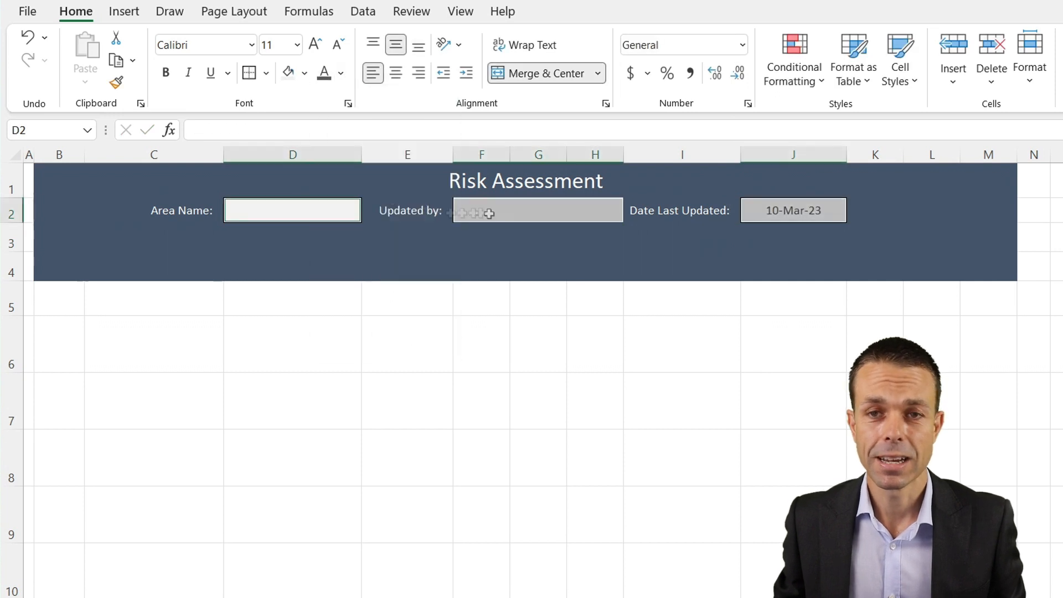
{"action": "type", "text": "Project or area"}
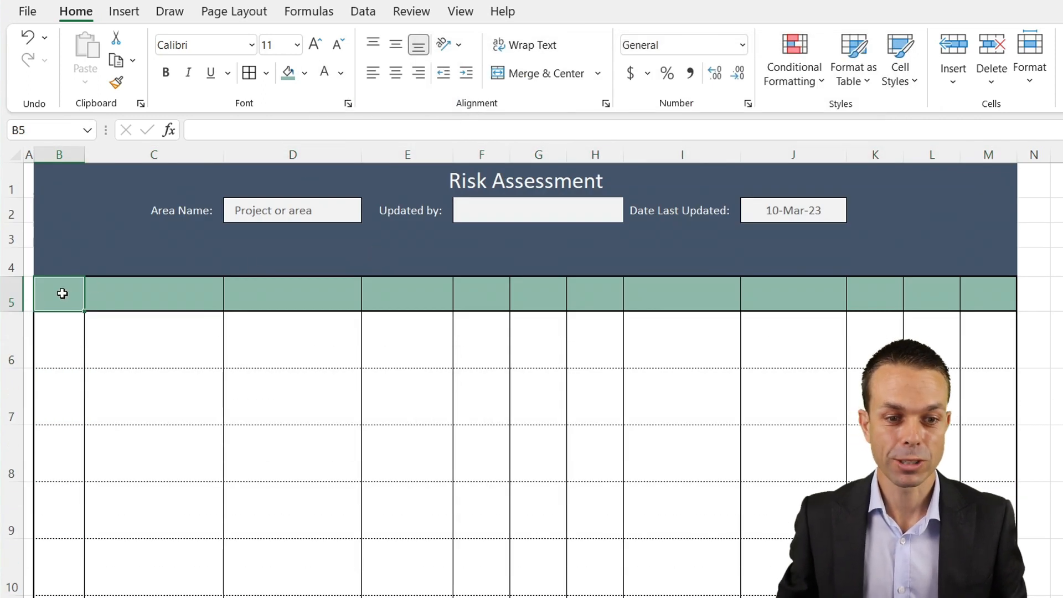
Enter wrapped headers Unique ID, Caused by and Probability in row 5
{"action": "type", "text": "Unique ID"}
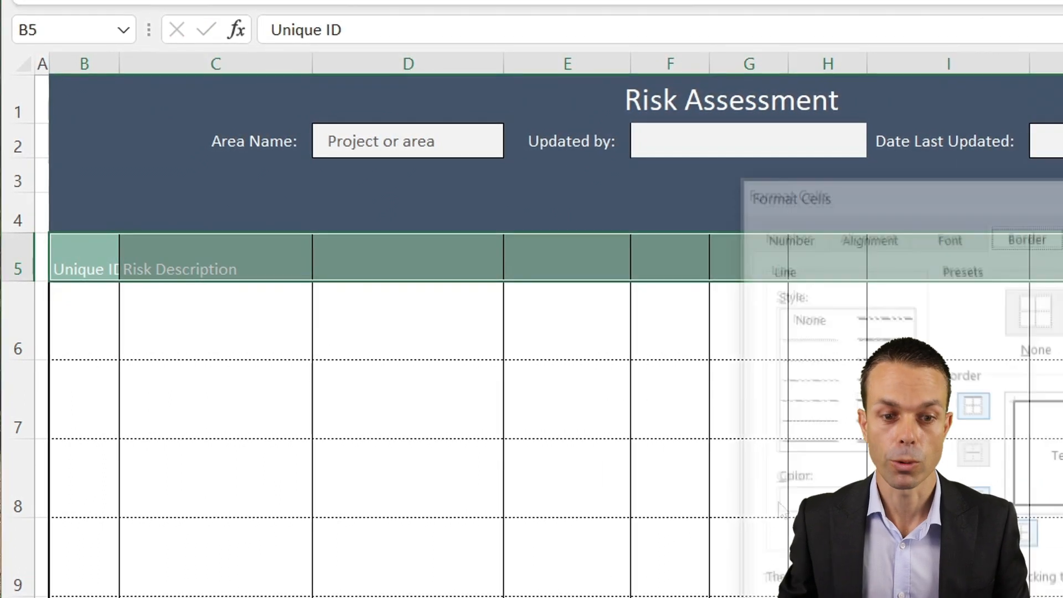
{"action": "left_click", "coordinate": [452, 79]}
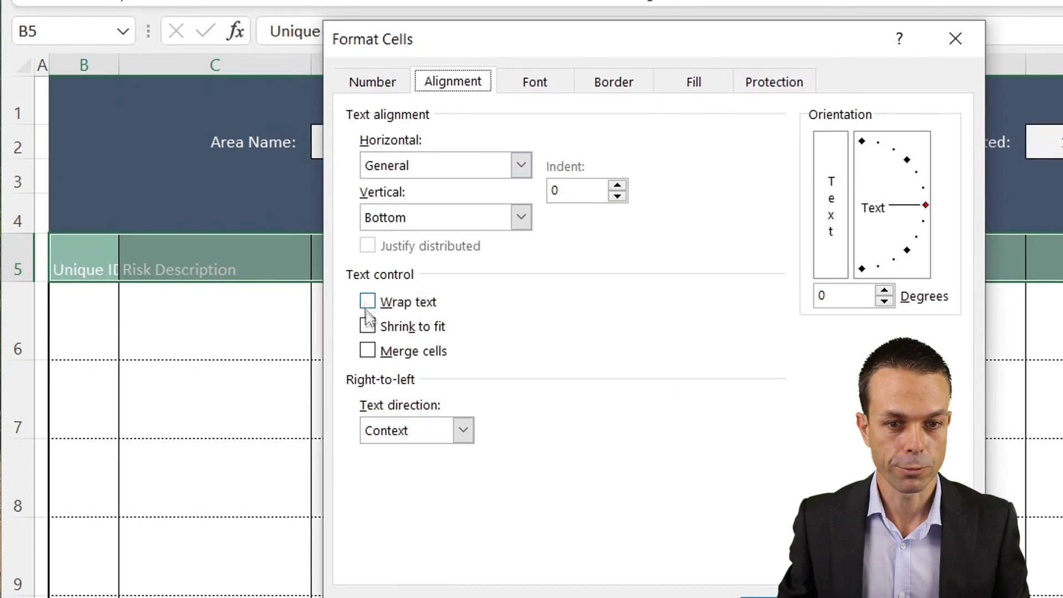
{"action": "left_click", "coordinate": [366, 302]}
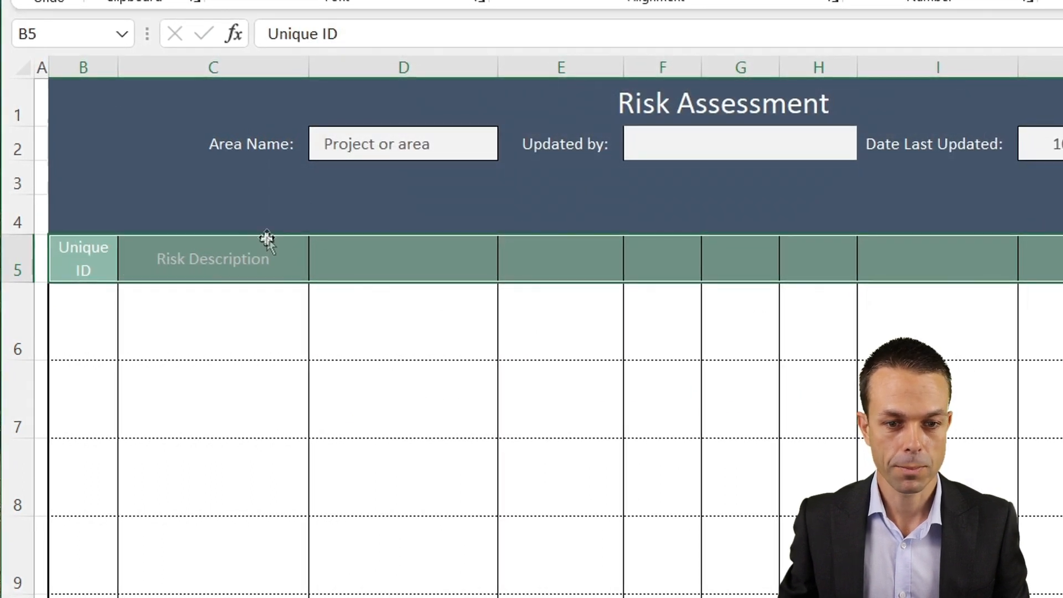
{"action": "type", "text": "Caused by & Consequences"}
{"action": "left_click", "coordinate": [561, 259]}
{"action": "type", "text": "Risk Owner(s) Name and Role"}
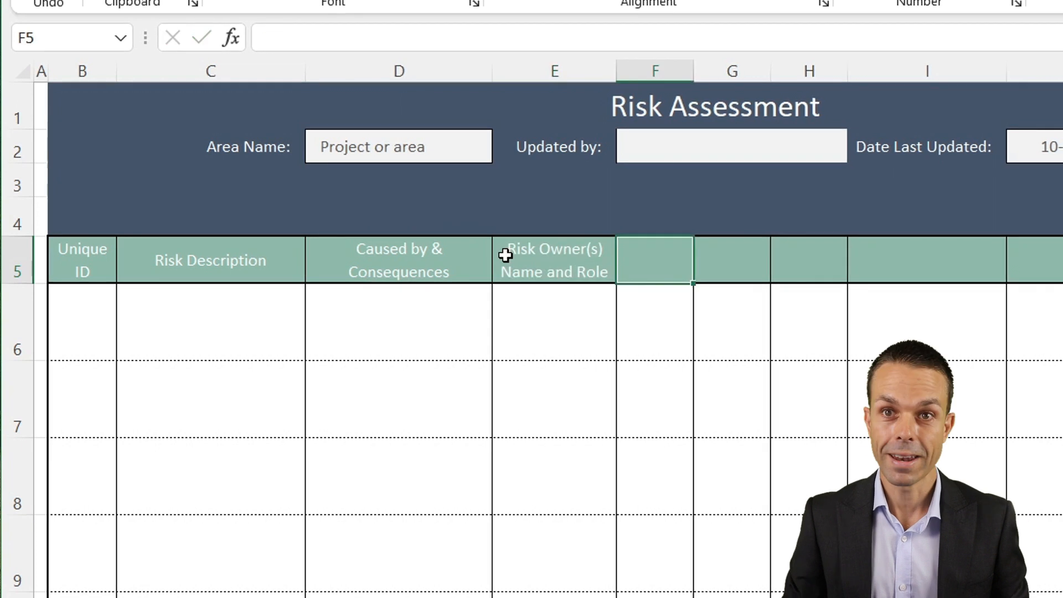
{"action": "type", "text": "Probability"}
{"action": "left_click", "coordinate": [808, 259]}
{"action": "type", "text": "Risk rating"}
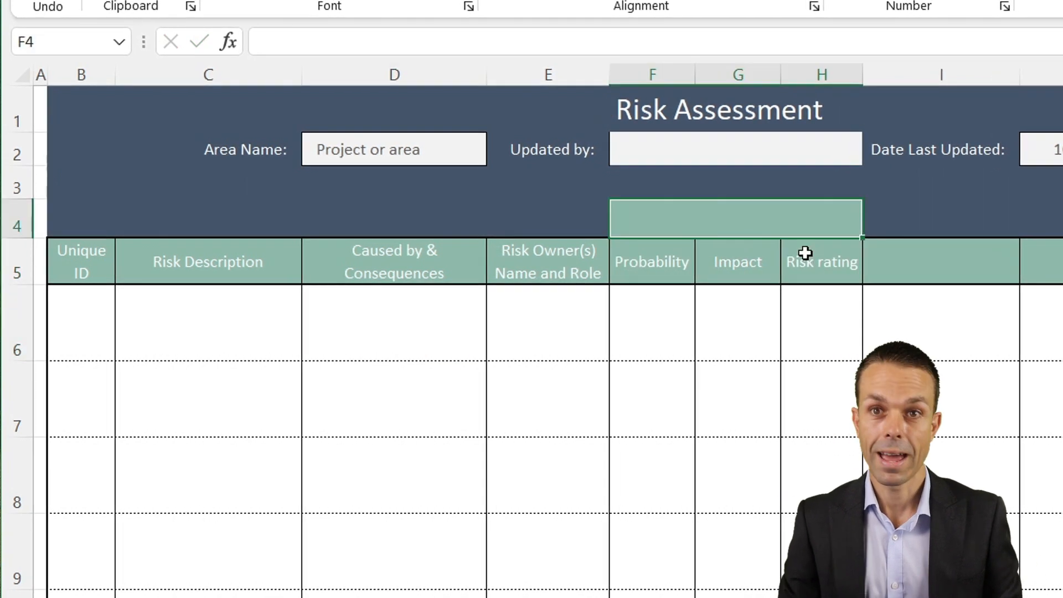
Label the merged group 'Inherent Risk (without controls)' and start the Control(s) header
{"action": "type", "text": "Inherent Risk"}
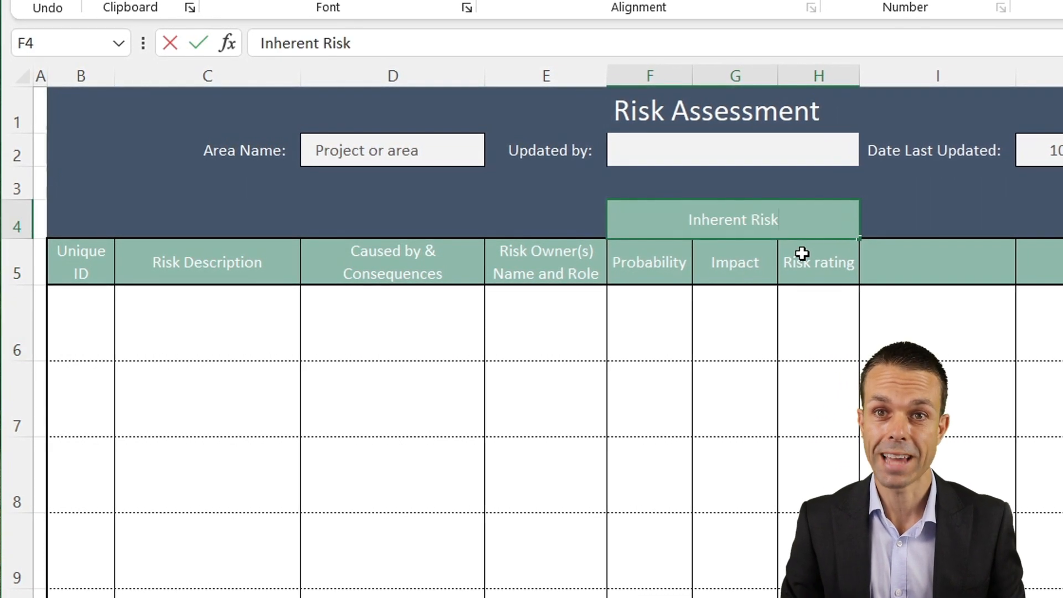
{"action": "type", "text": "(without controls)"}
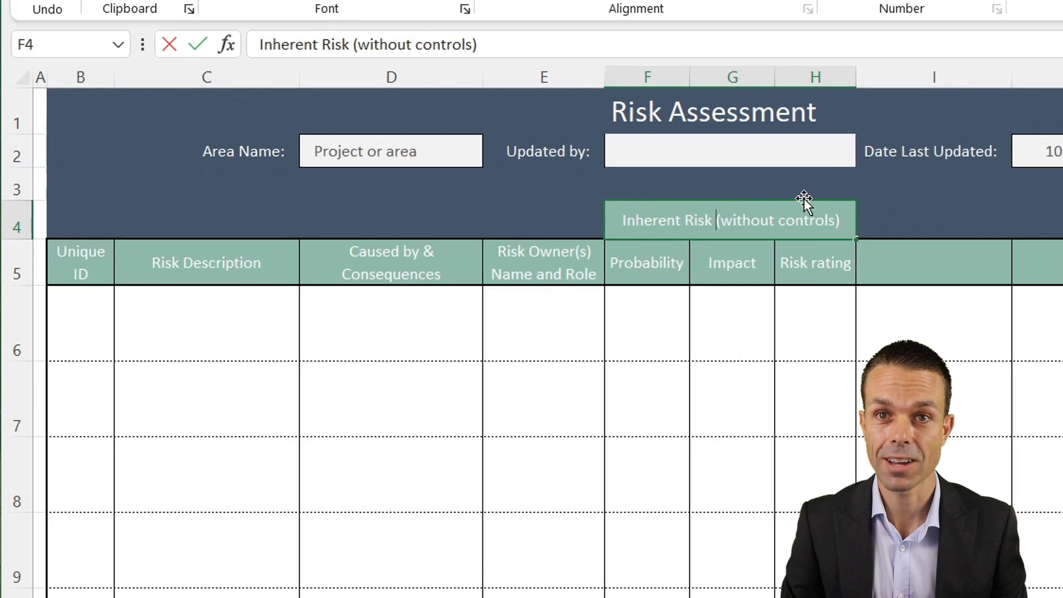
{"action": "type", "text": "Control (s"}
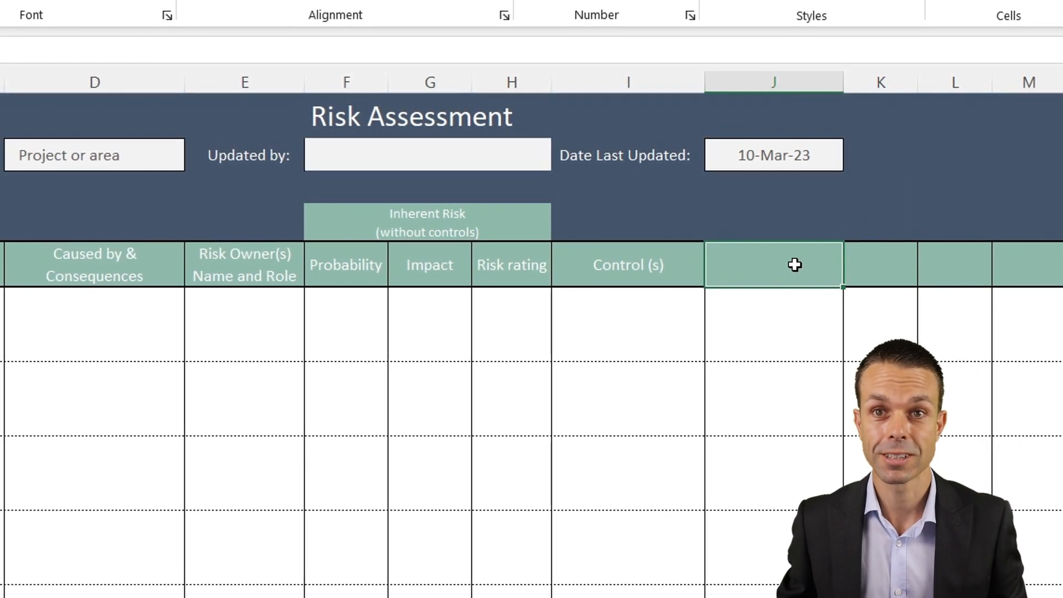
Enter the Control Owner (s) Name and Role column headers
{"action": "type", "text": "Control Owner"}
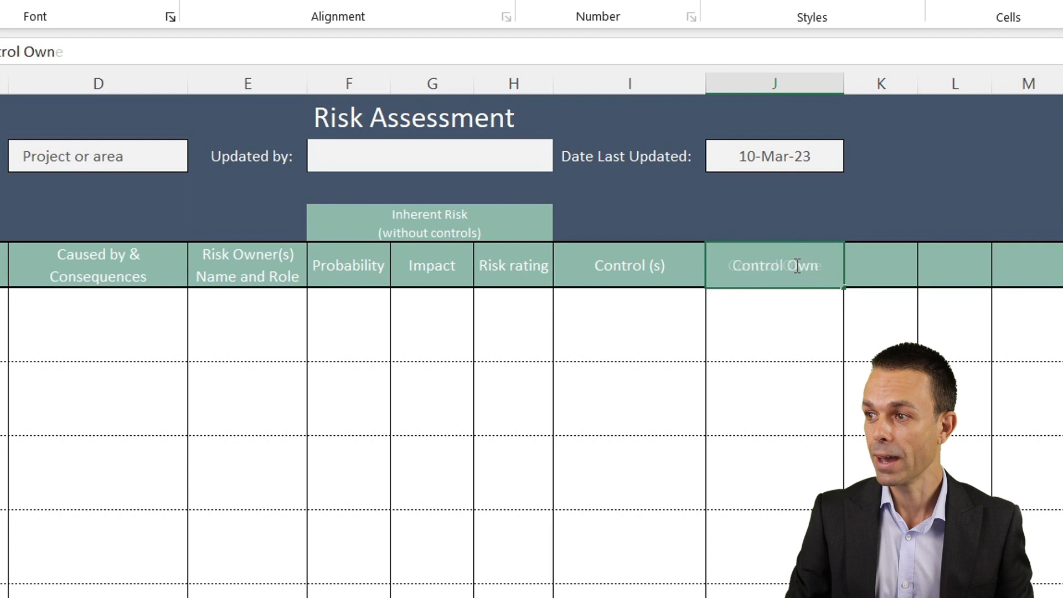
{"action": "type", "text": "Control Owner (s) Name and Role"}
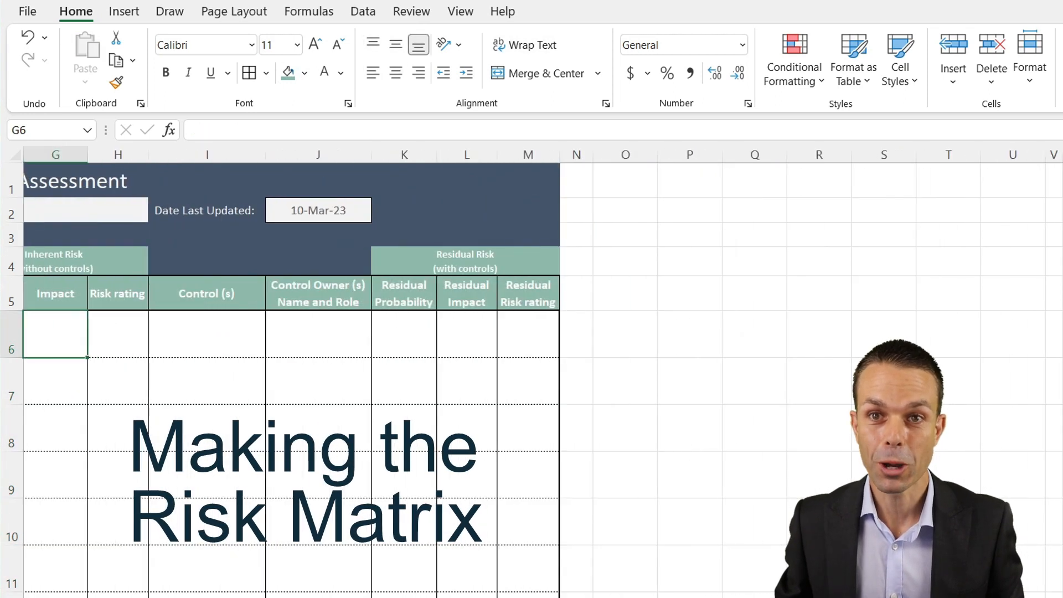
Build the Probability and Impact levels table in W2:X7 with blue-grey fill
{"action": "scroll", "scroll_direction": "right", "scroll_amount": 3}
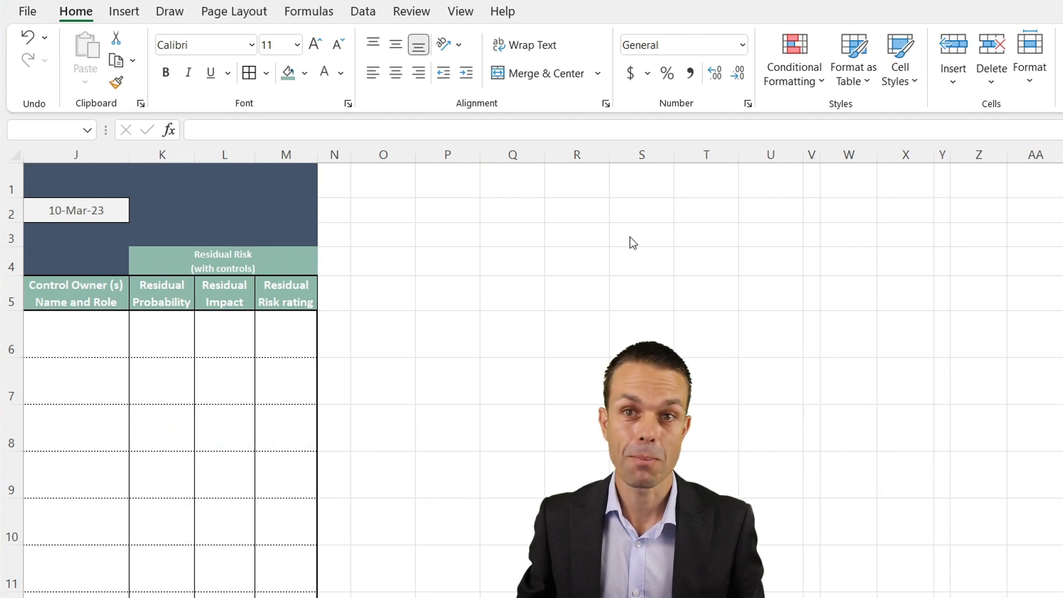
{"action": "left_click", "coordinate": [848, 211]}
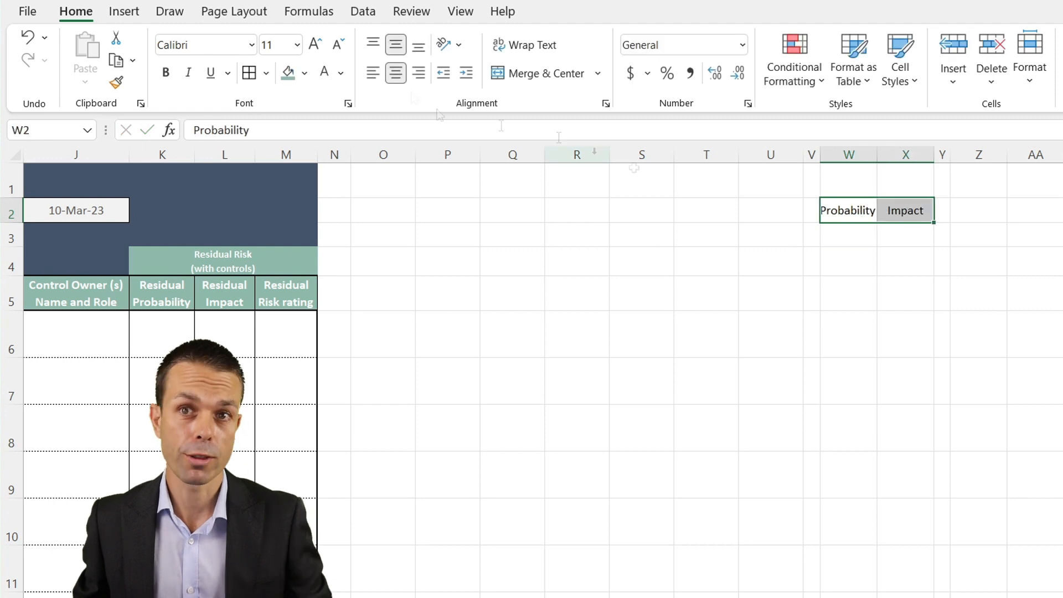
{"action": "left_click", "coordinate": [306, 73]}
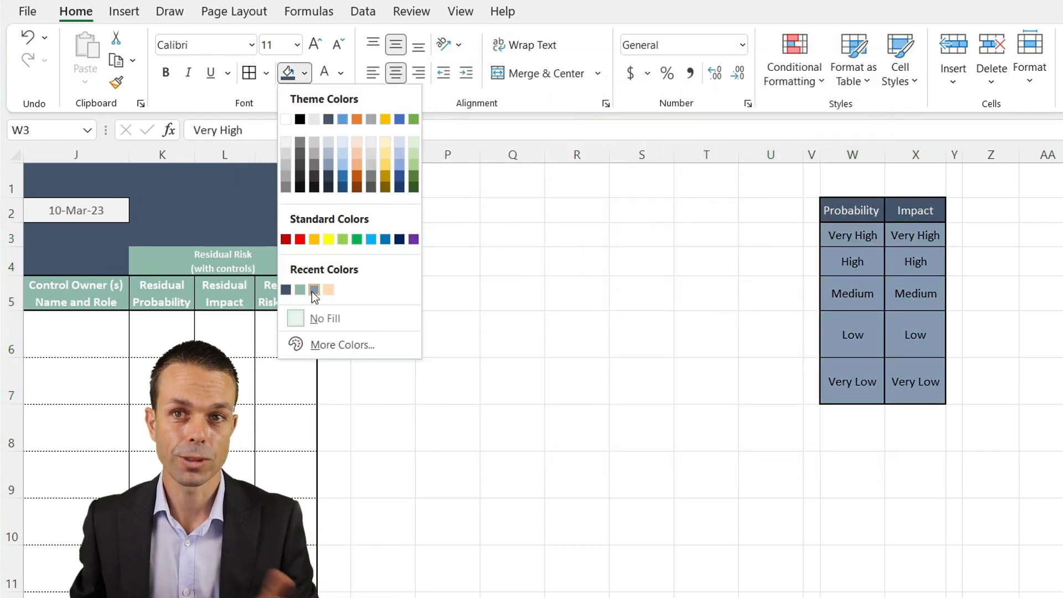
{"action": "left_click", "coordinate": [314, 289]}
{"action": "type", "text": "Impact:"}
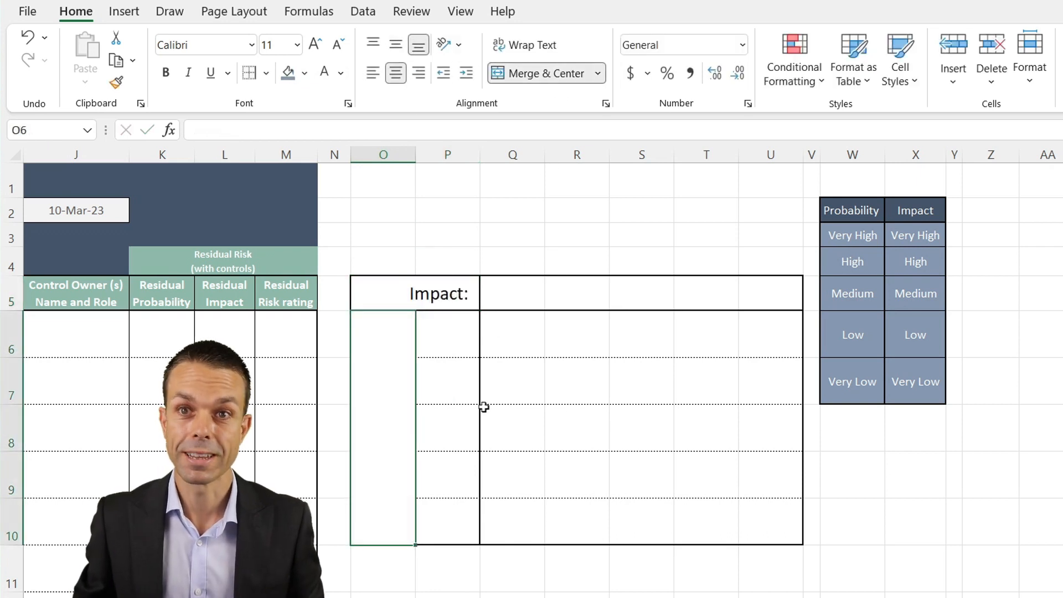
Add a vertical Probability label and inner gridlines to the risk matrix cells
{"action": "type", "text": "Probability"}
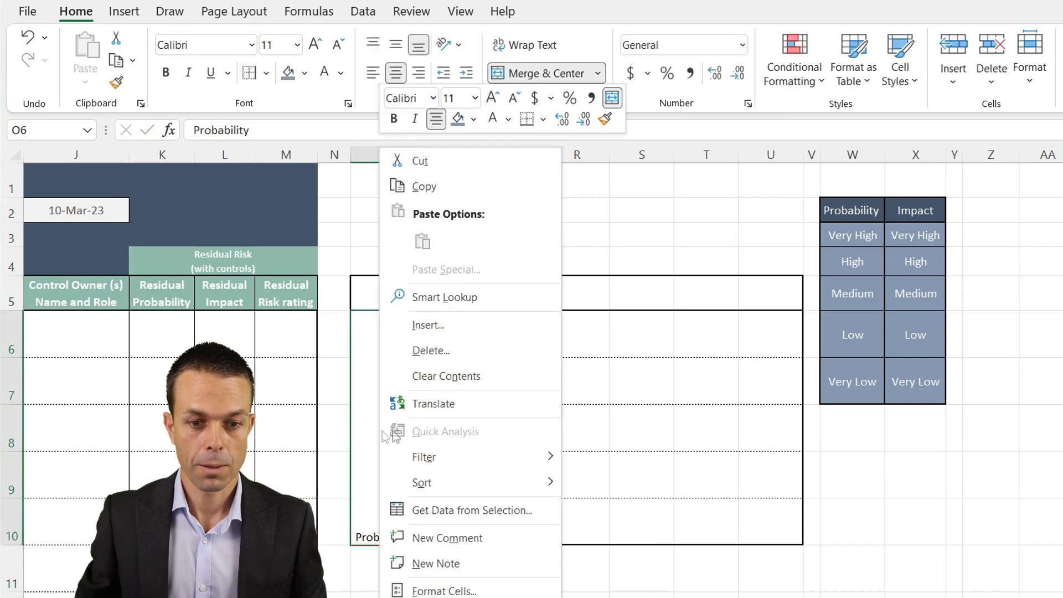
{"action": "left_click", "coordinate": [443, 590]}
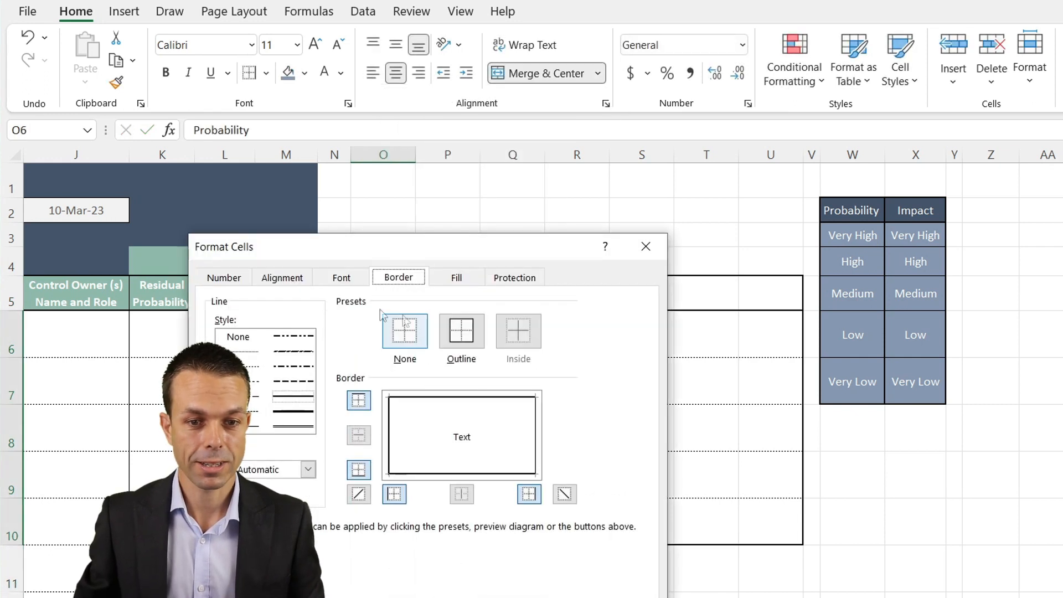
{"action": "left_click", "coordinate": [281, 277]}
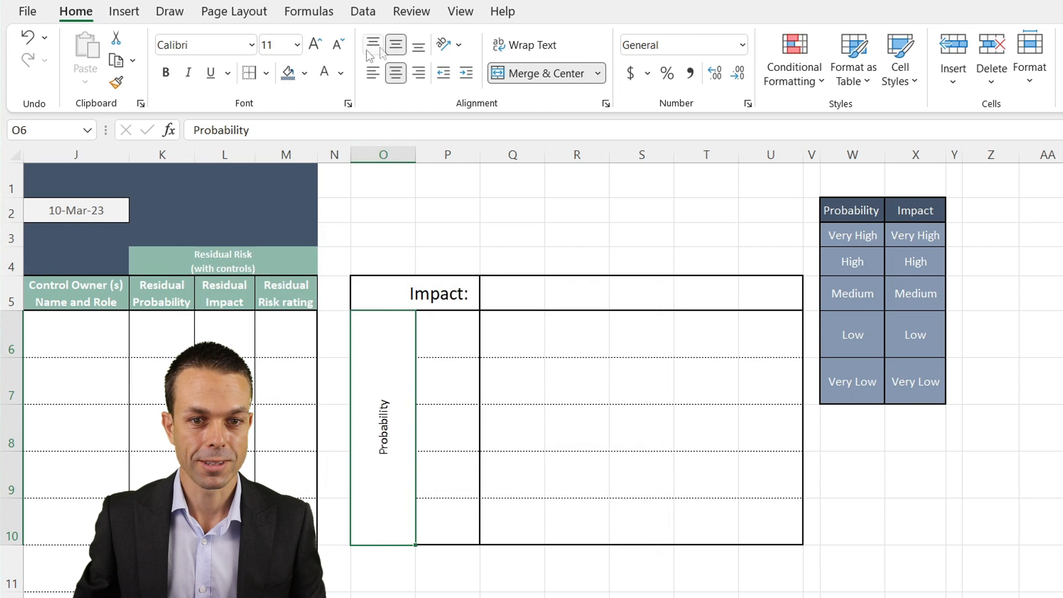
{"action": "left_click", "coordinate": [313, 45]}
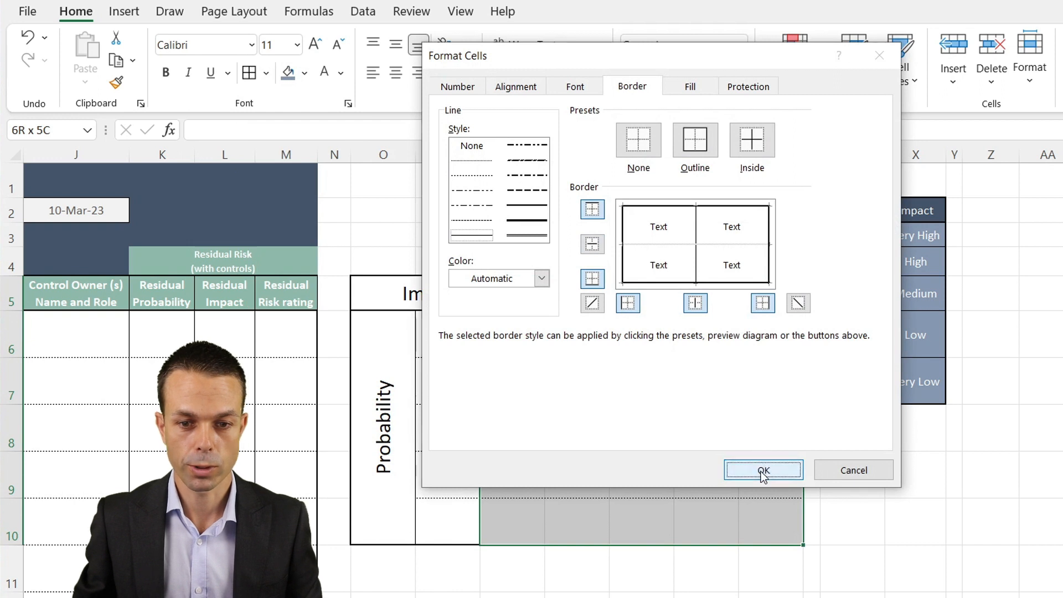
{"action": "left_click", "coordinate": [762, 469]}
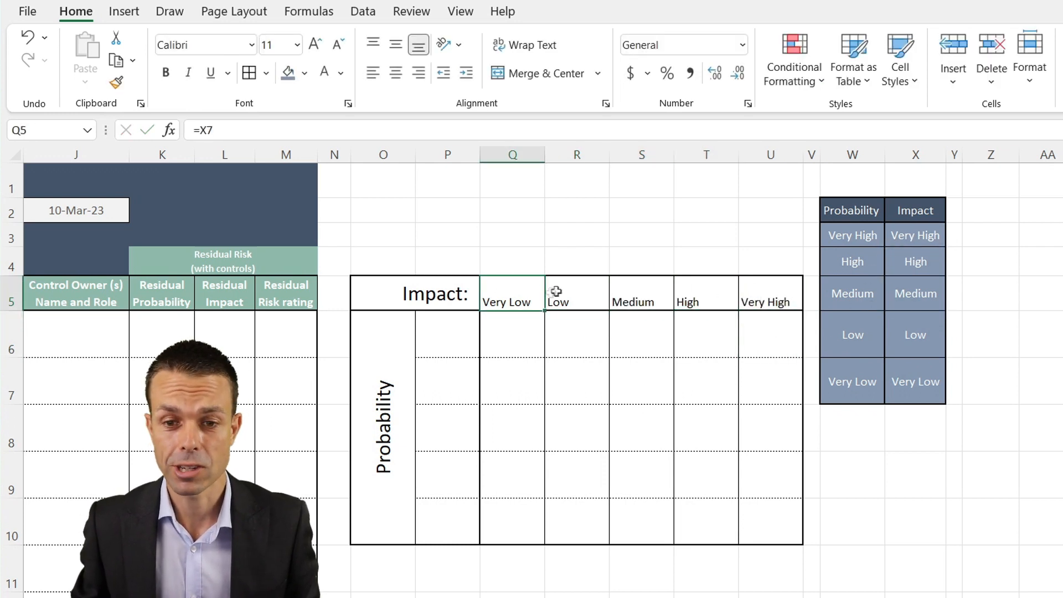
Link Very High to Very Low probability levels down P6:P10 and colour the rating cells
{"action": "left_click", "coordinate": [914, 234]}
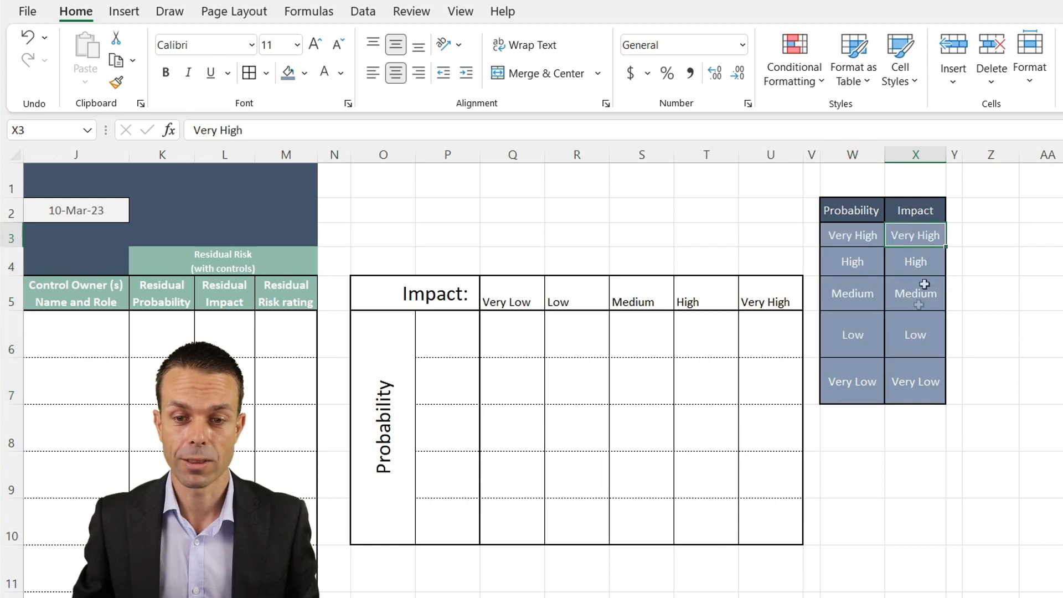
{"action": "mouse_move", "coordinate": [878, 334]}
{"action": "type", "text": "="}
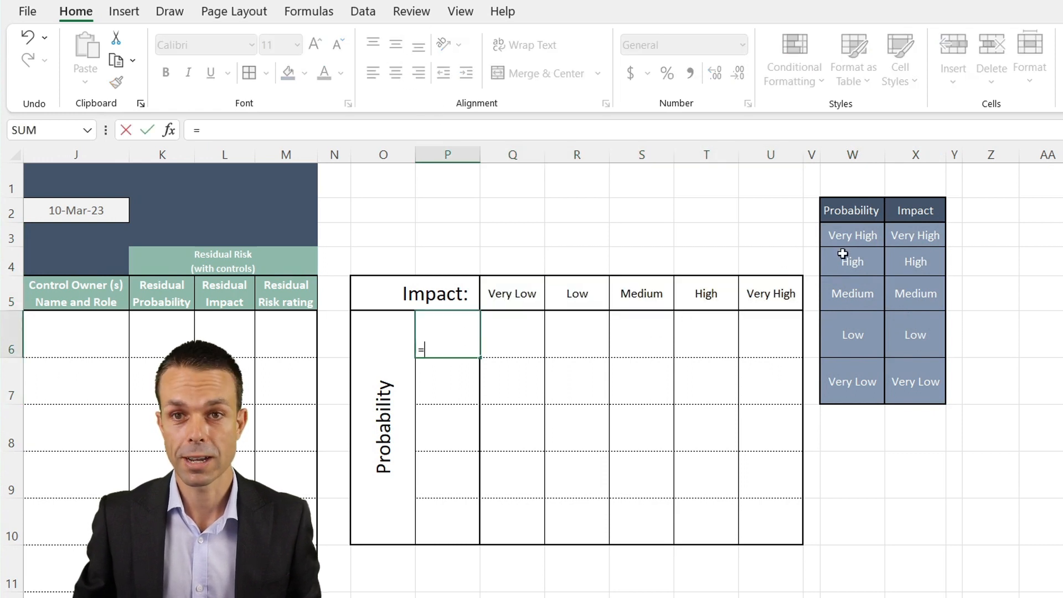
{"action": "type", "text": "Very High"}
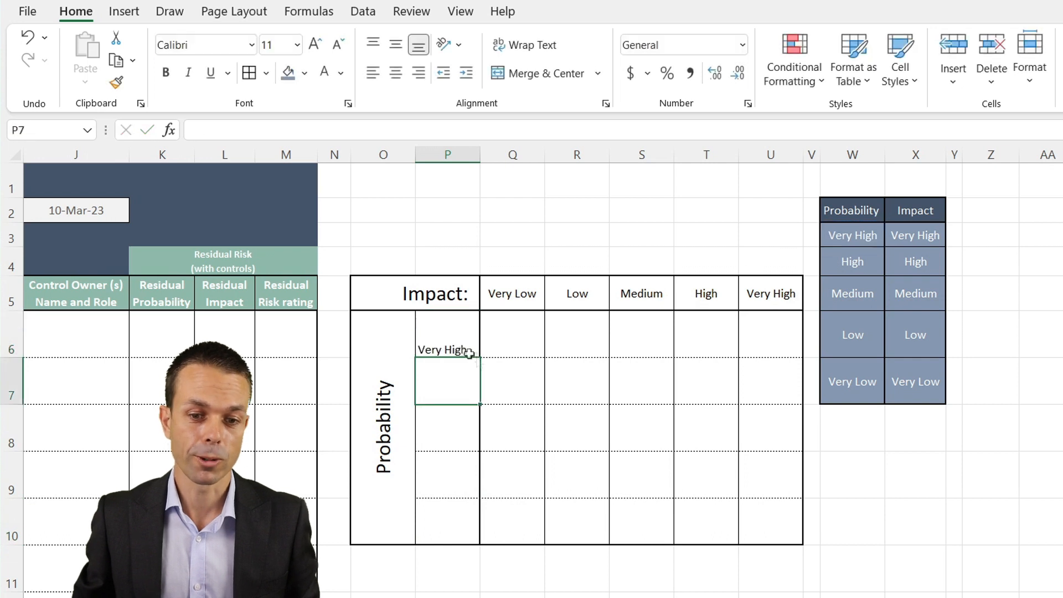
{"action": "left_click_drag", "start_coordinate": [447, 349], "coordinate": [446, 514]}
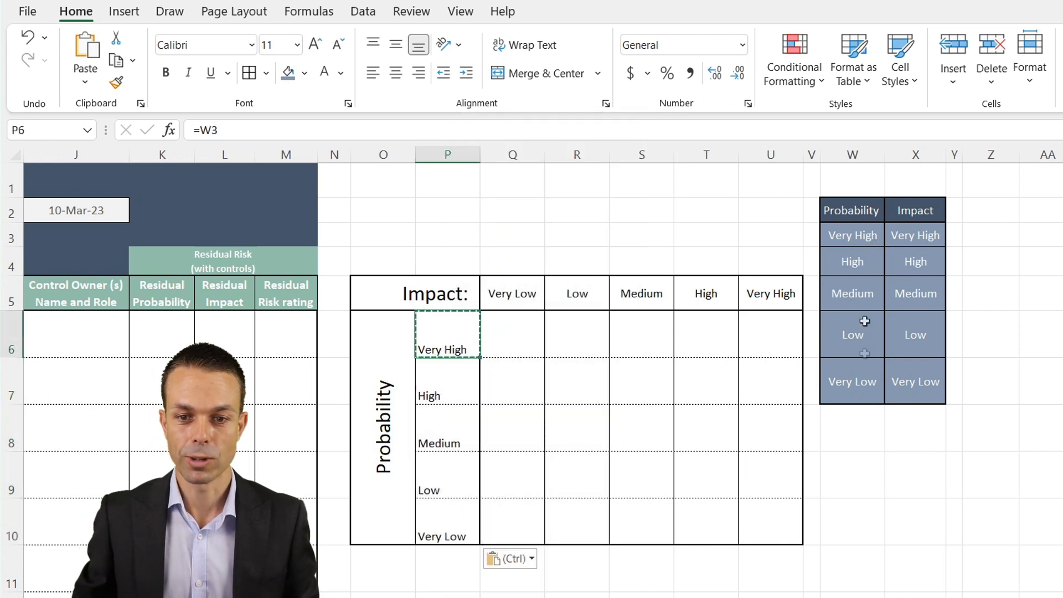
{"action": "left_click", "coordinate": [851, 333]}
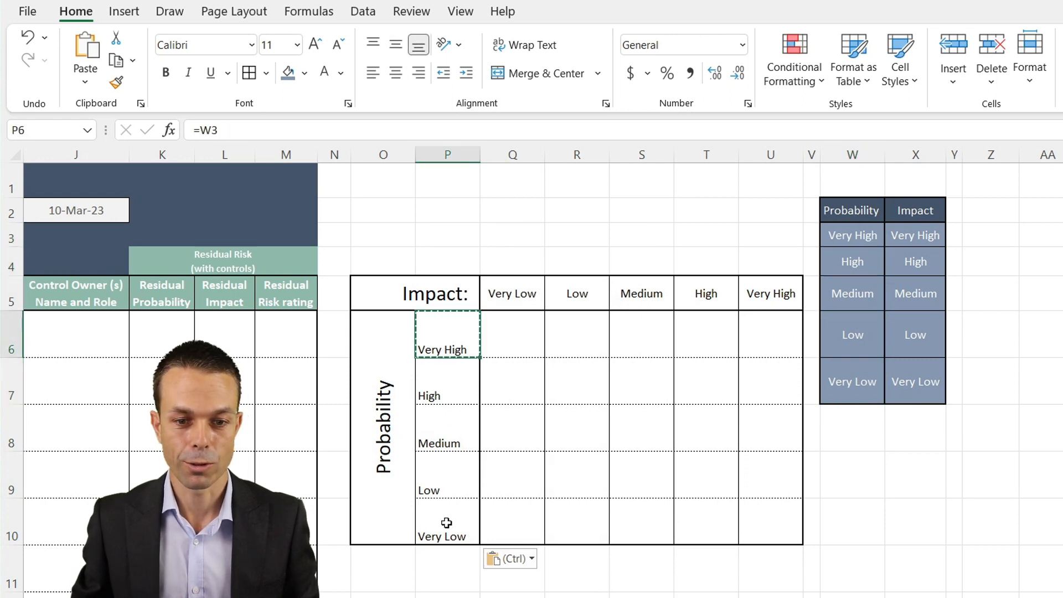
{"action": "left_click", "coordinate": [395, 73]}
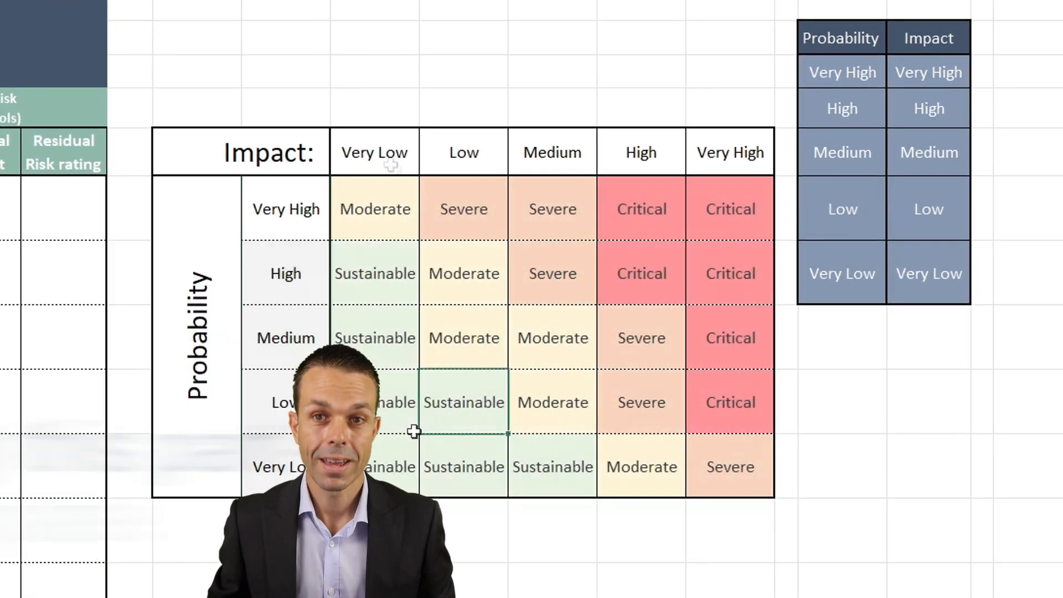
Title the matrix 'Risk Matrix' in the cell above it
{"action": "type", "text": "Risk Mat"}
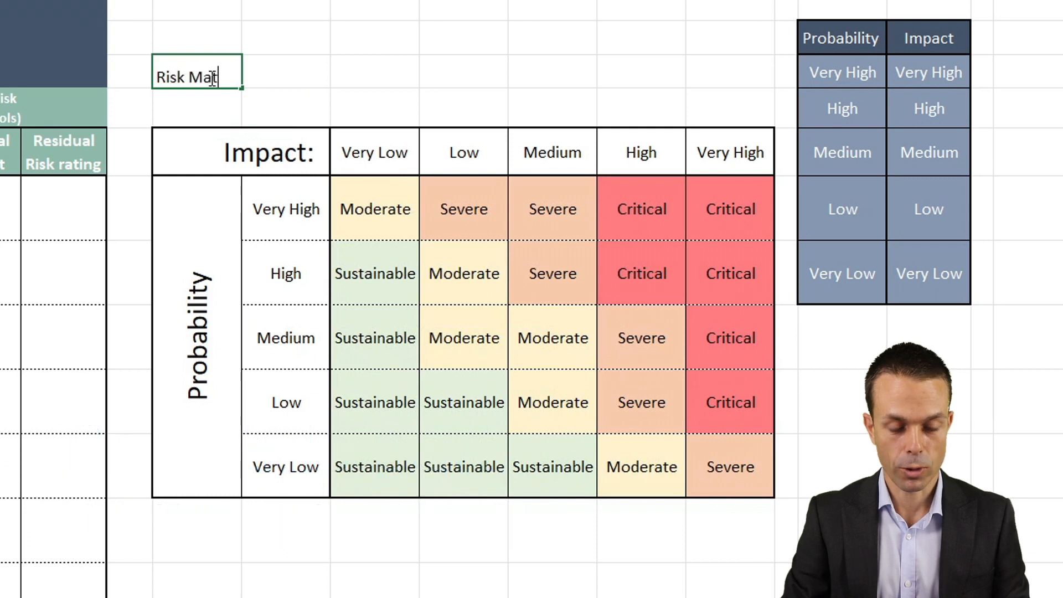
{"action": "key", "text": "Enter"}
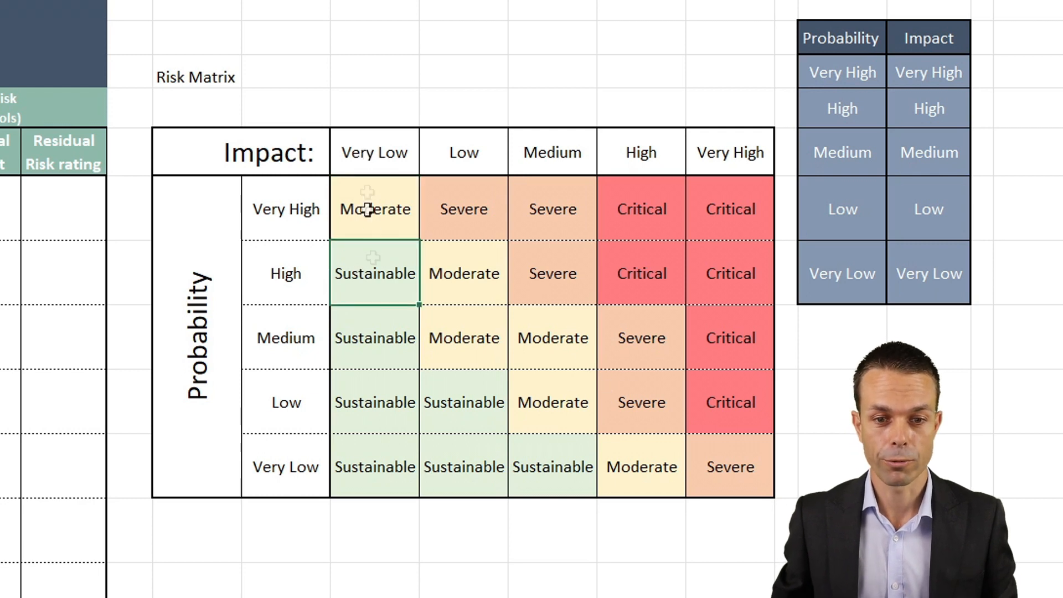
{"action": "mouse_move", "coordinate": [285, 397]}
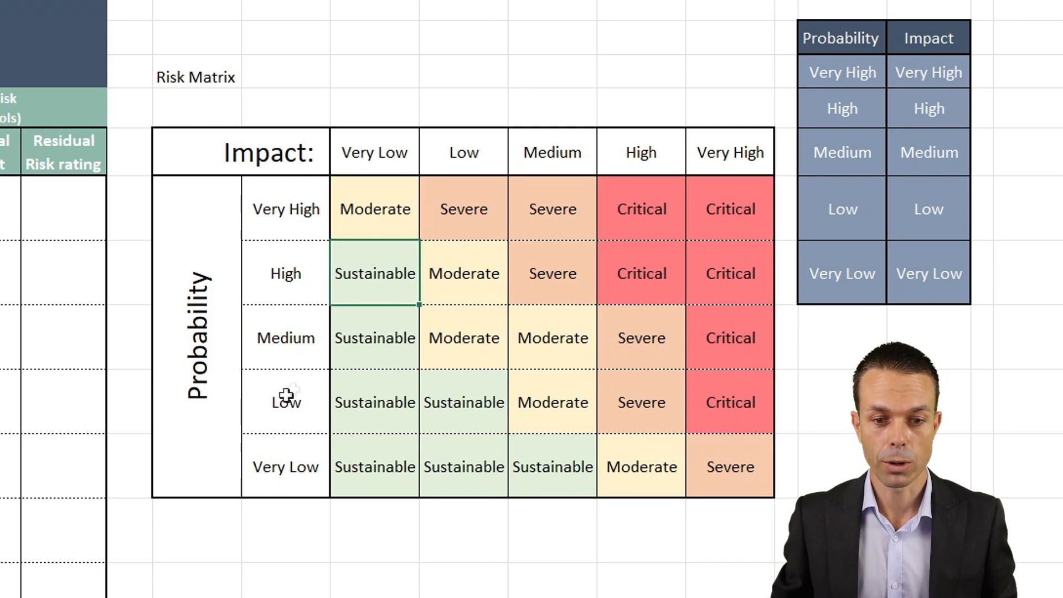
{"action": "left_click", "coordinate": [374, 402]}
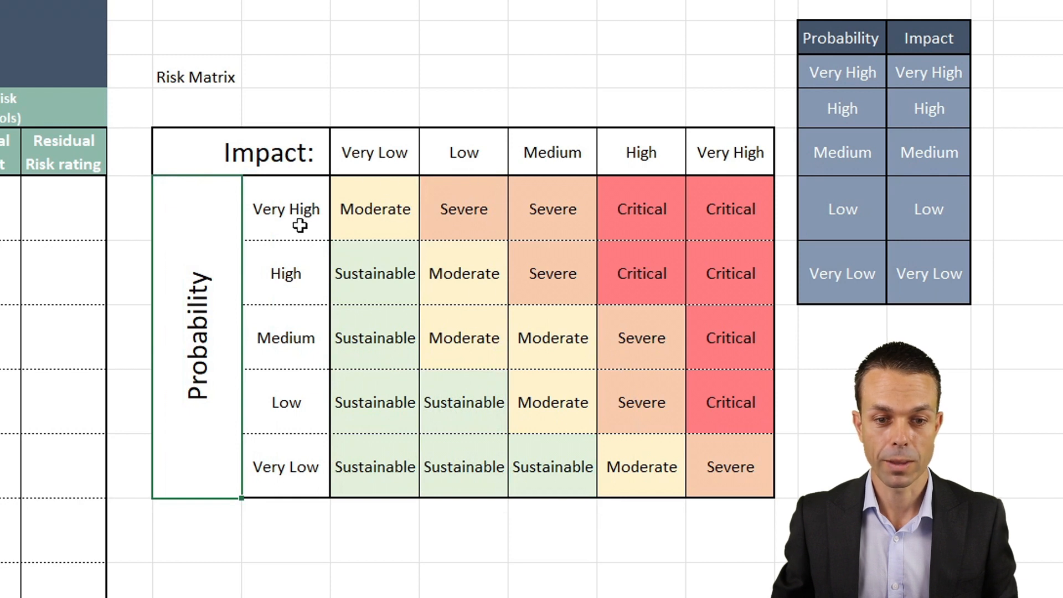
{"action": "mouse_move", "coordinate": [434, 203]}
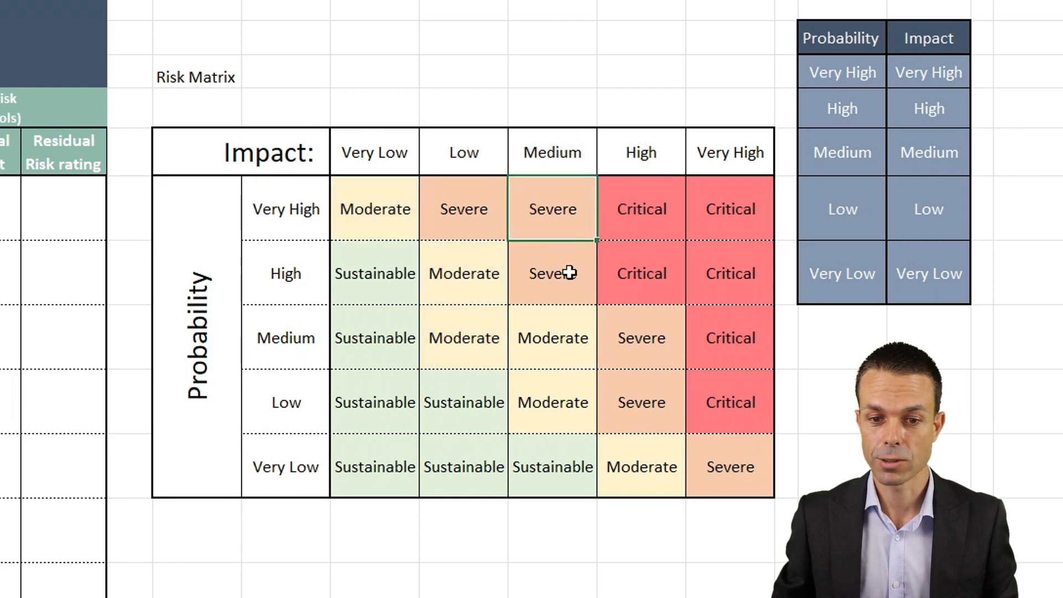
Return to the register table and select the inherent Probability cells F6:F12
{"action": "left_click", "coordinate": [640, 209]}
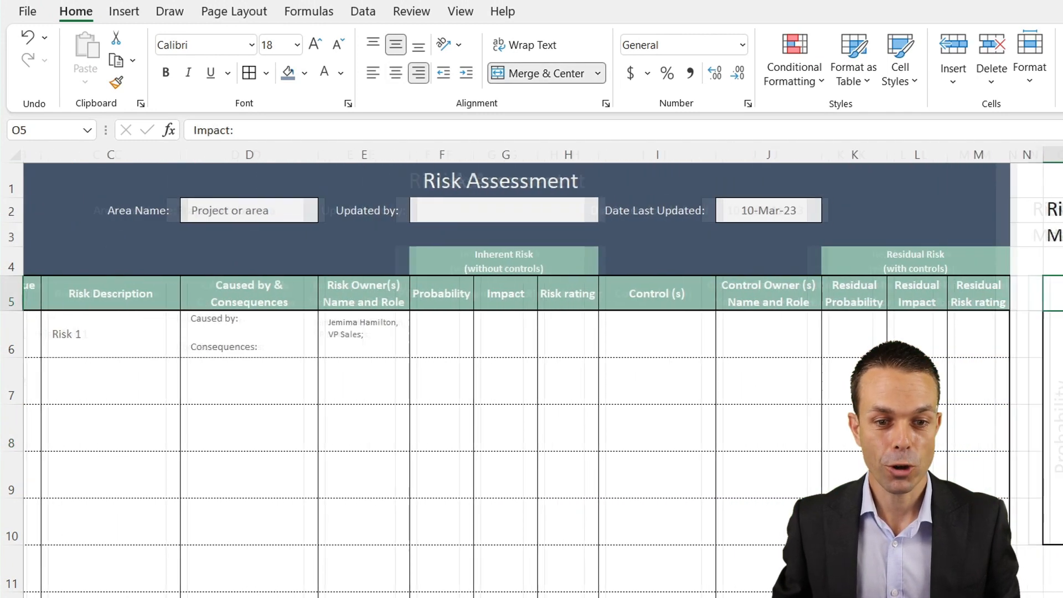
{"action": "scroll", "scroll_direction": "left", "scroll_amount": 3}
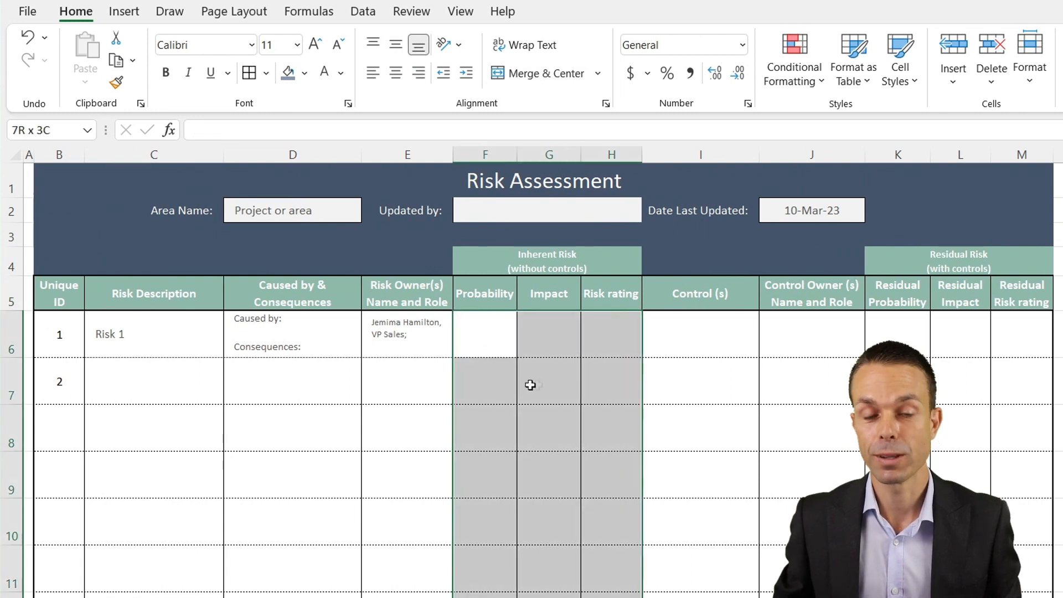
{"action": "left_click", "coordinate": [611, 335]}
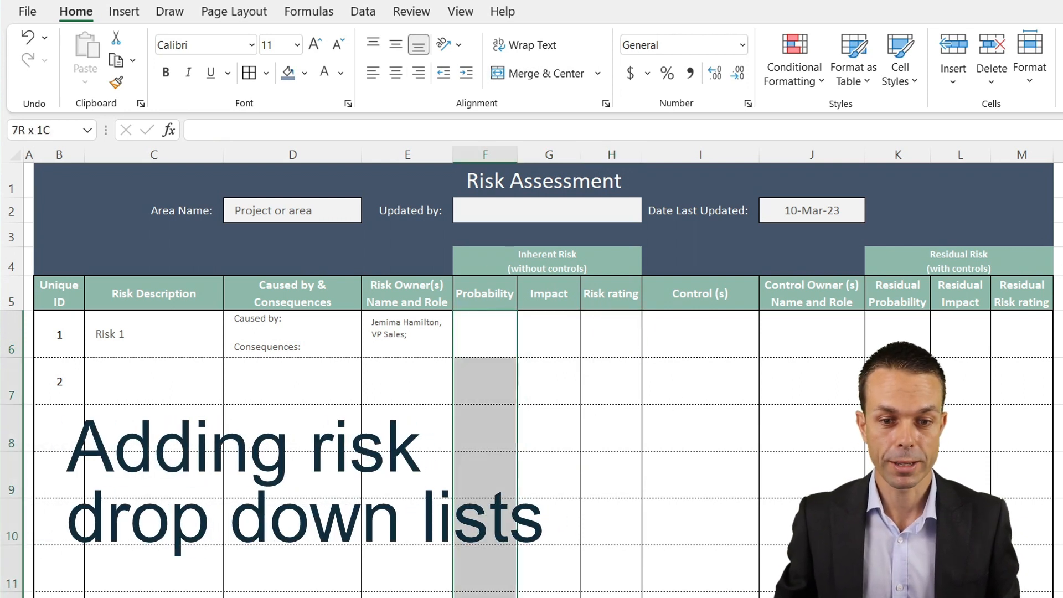
Restrict the Probability cells to a list sourced from $W$3:$W$7 via Data Validation
{"action": "left_click", "coordinate": [363, 11]}
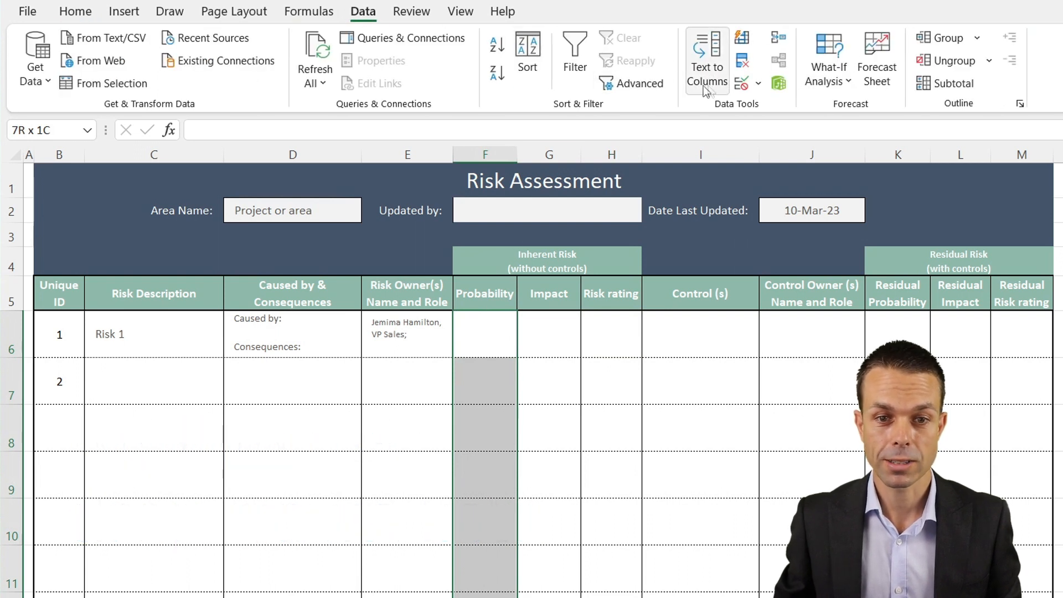
{"action": "left_click", "coordinate": [758, 83]}
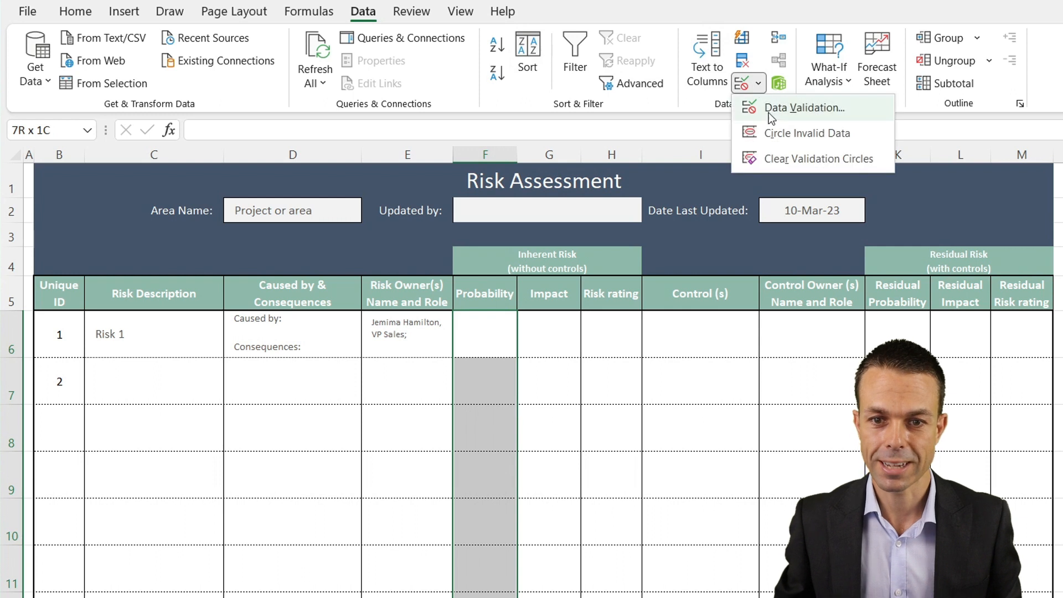
{"action": "left_click", "coordinate": [803, 108]}
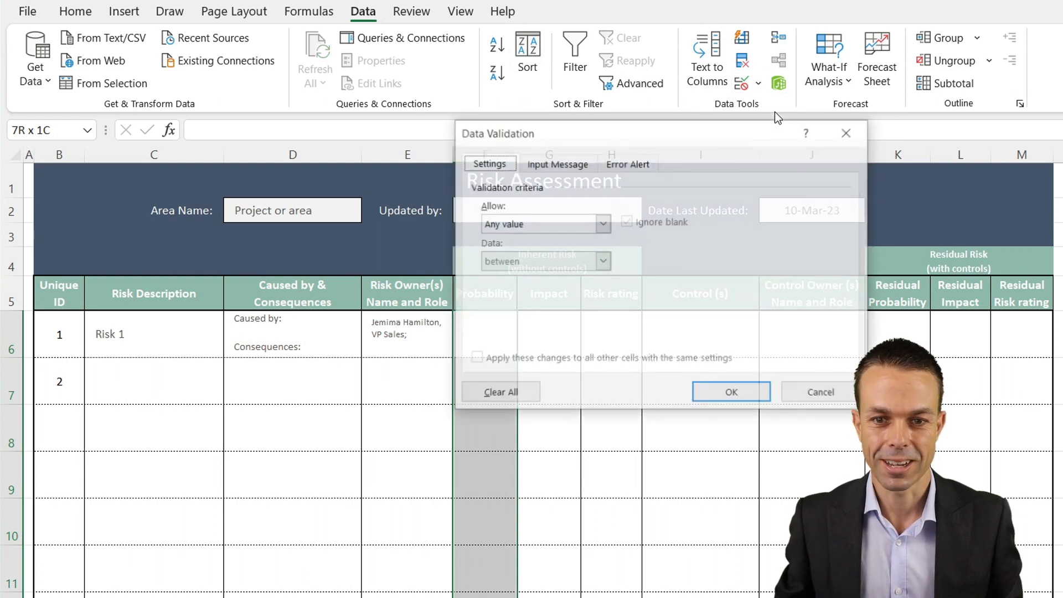
{"action": "left_click", "coordinate": [603, 224]}
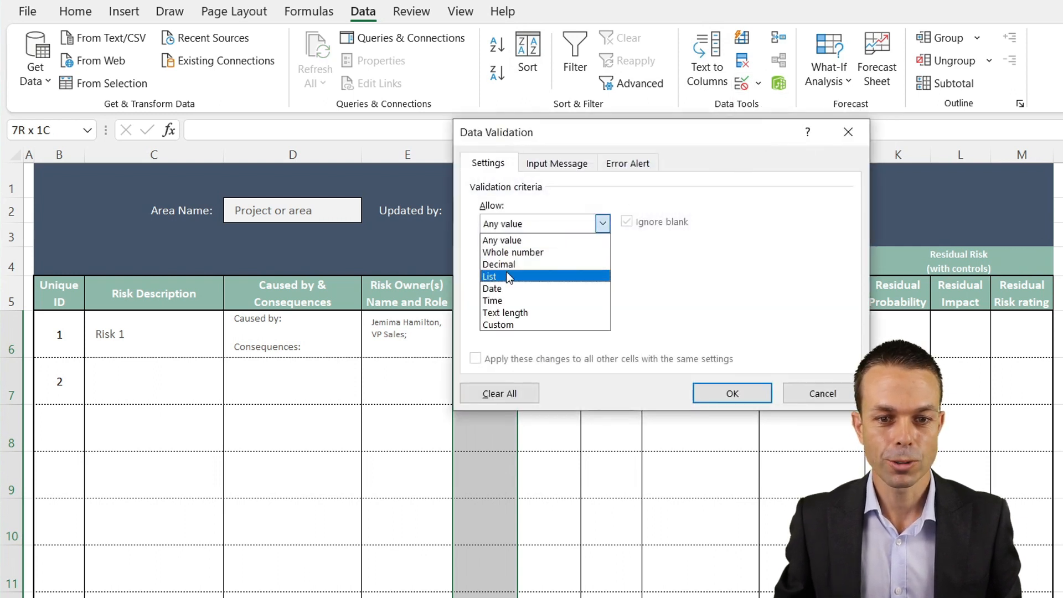
{"action": "left_click", "coordinate": [490, 276]}
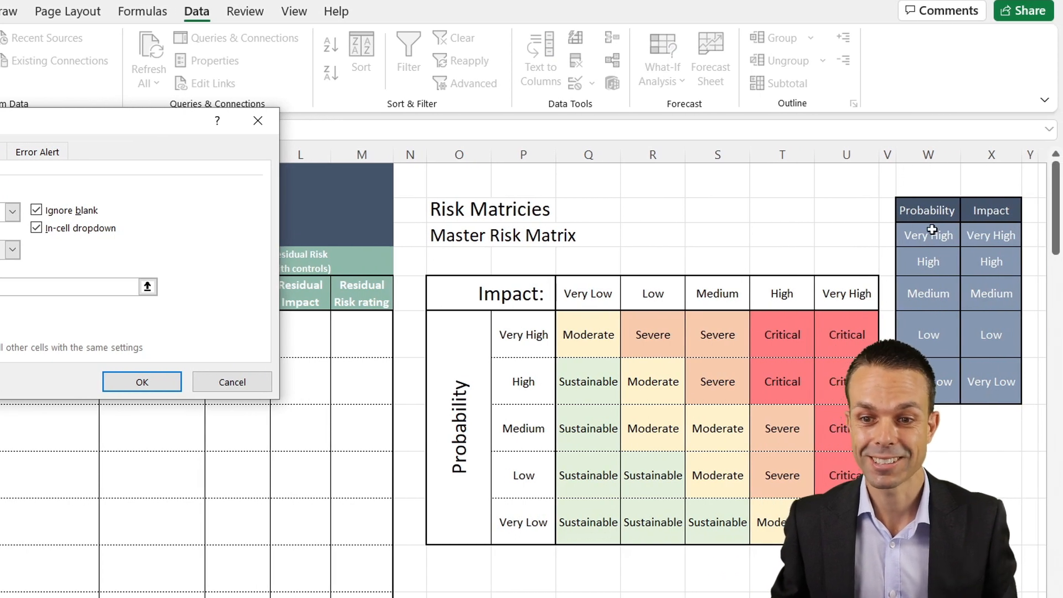
{"action": "left_click", "coordinate": [928, 235]}
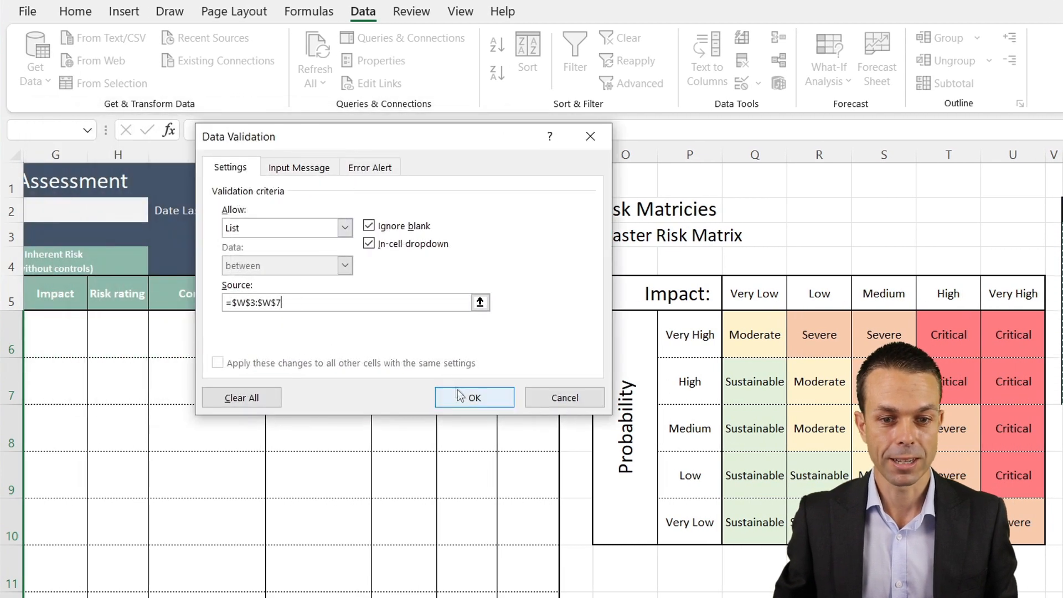
{"action": "left_click", "coordinate": [474, 397]}
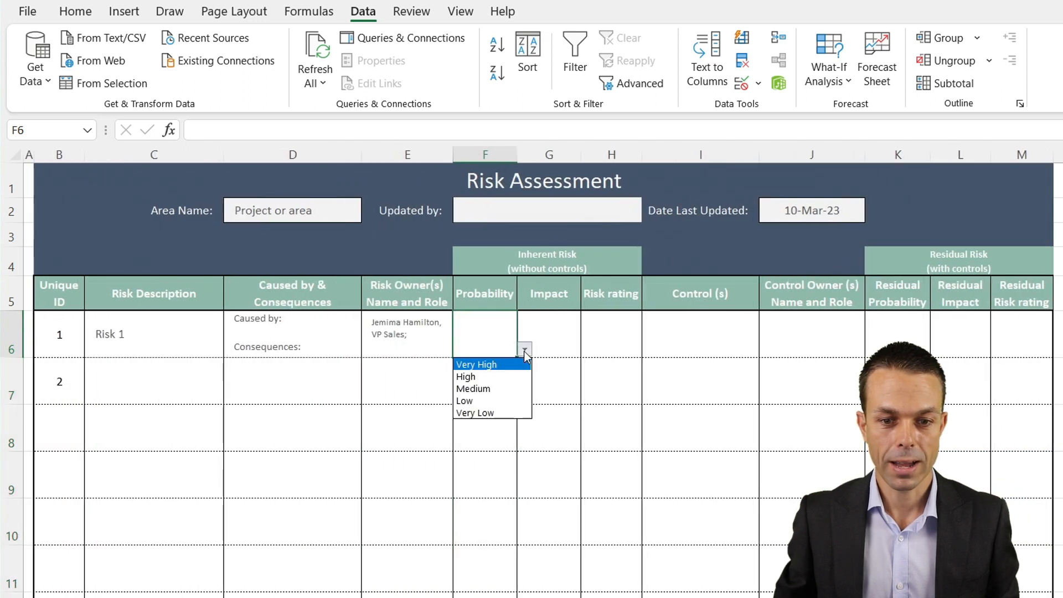
Choose High for risk 1's probability and Medium for risk 2's from the new dropdown
{"action": "left_click", "coordinate": [466, 376]}
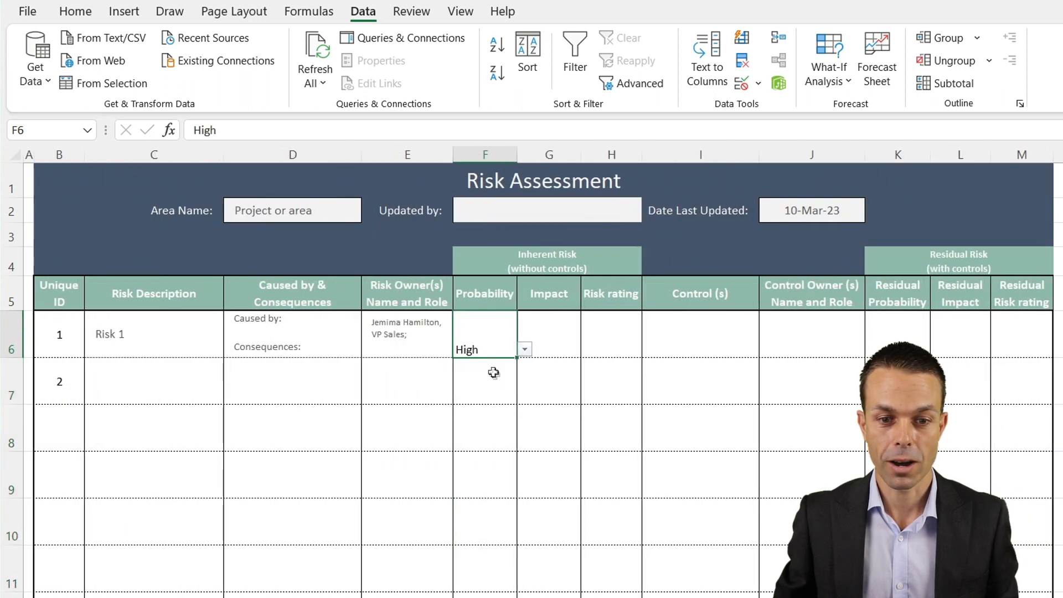
{"action": "left_click", "coordinate": [524, 349]}
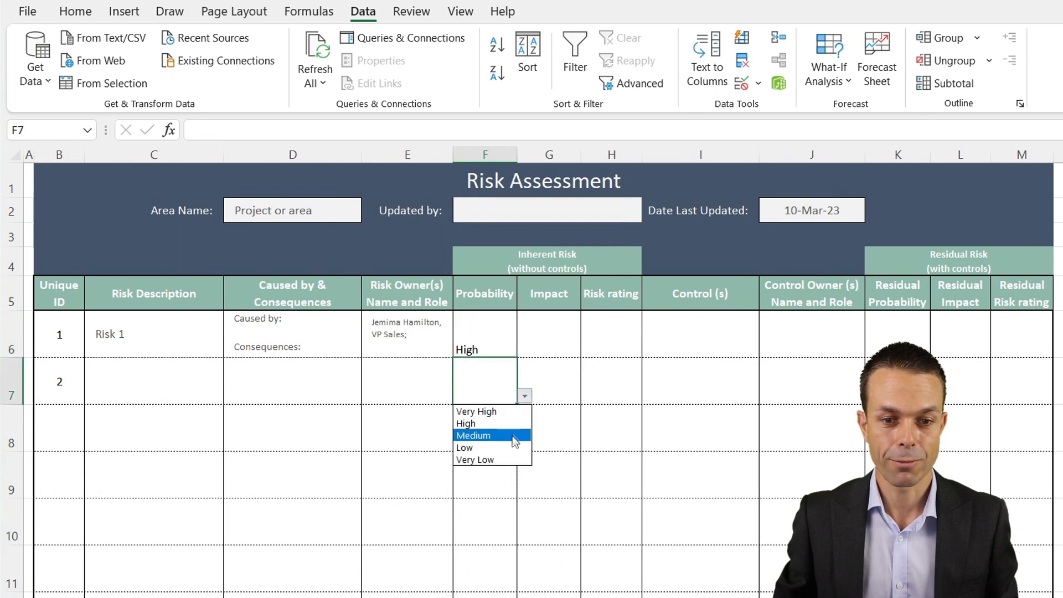
{"action": "left_click", "coordinate": [473, 435]}
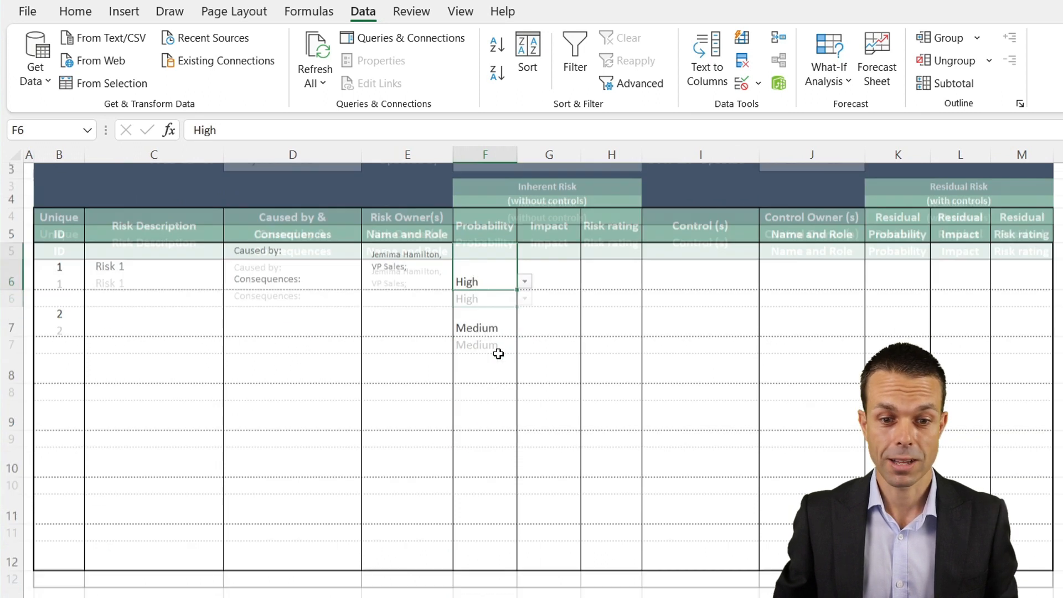
{"action": "left_click", "coordinate": [75, 11]}
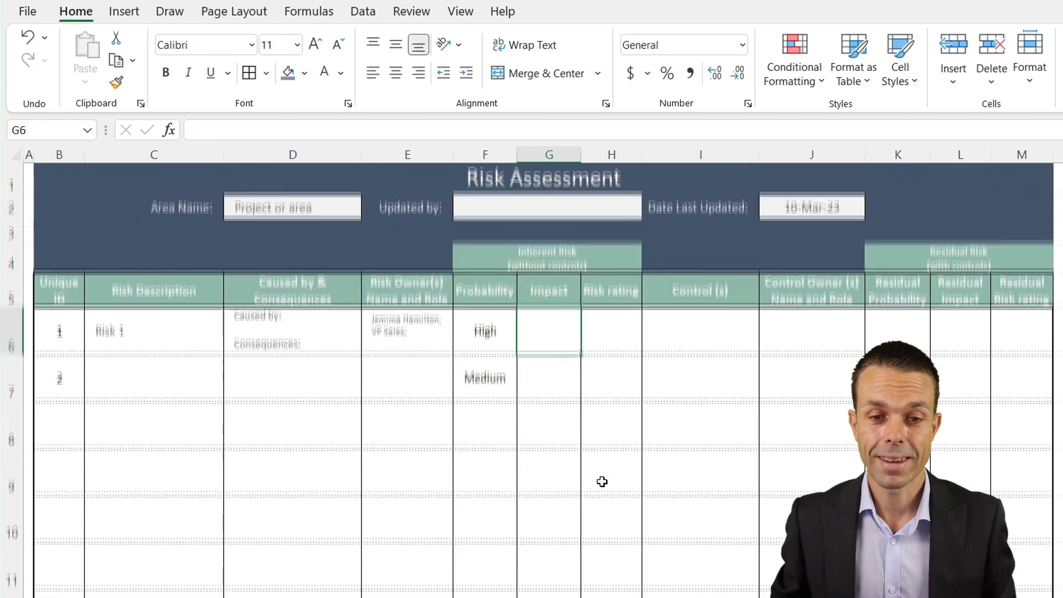
Validate the Impact cells against the $X$3:$X$7 list, then choose Medium and Low for the two risks
{"action": "left_click", "coordinate": [363, 11]}
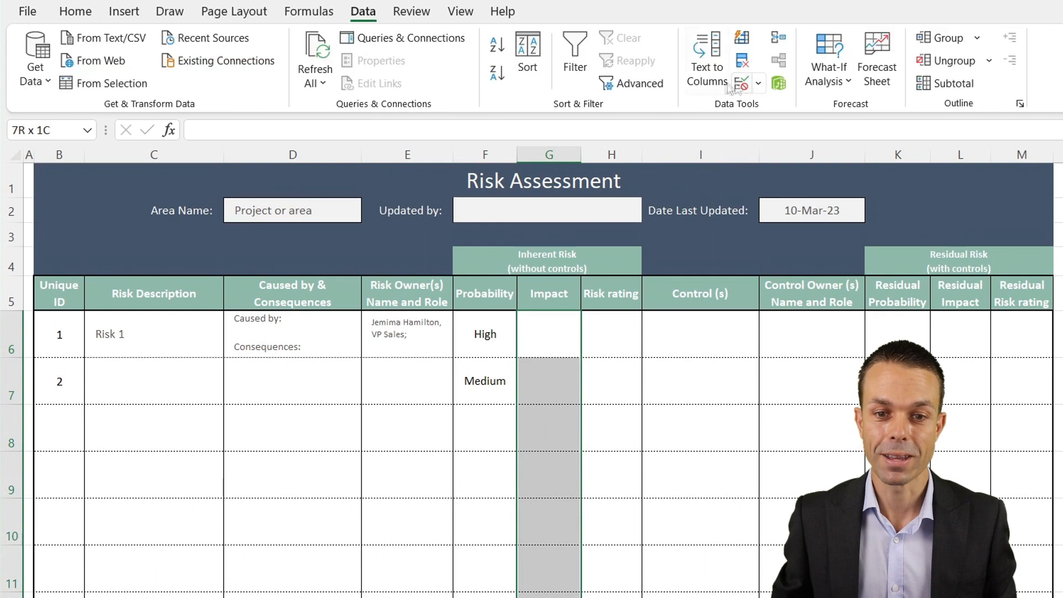
{"action": "left_click", "coordinate": [740, 82]}
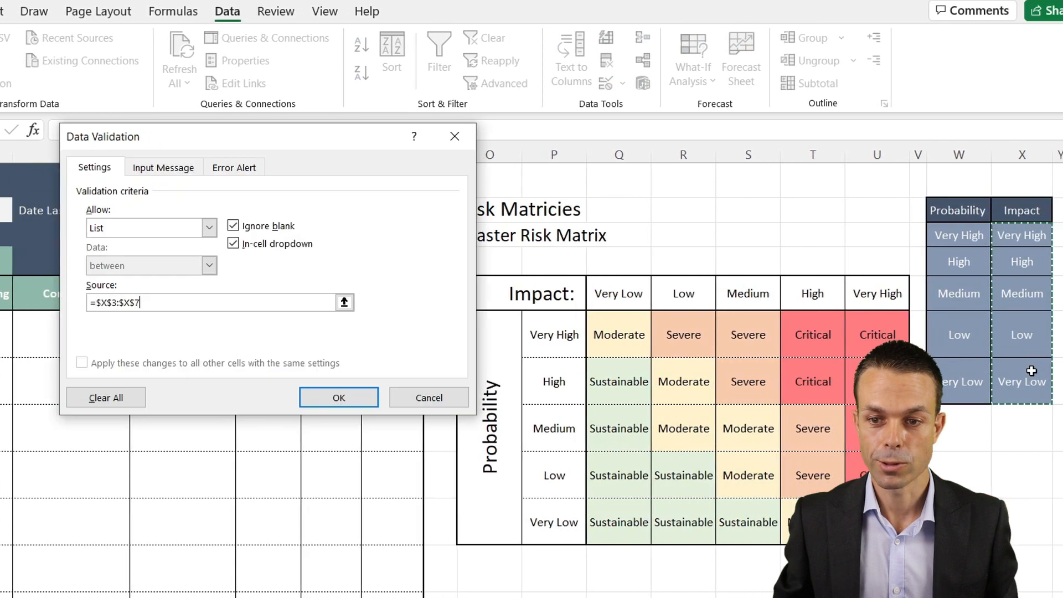
{"action": "left_click", "coordinate": [339, 398]}
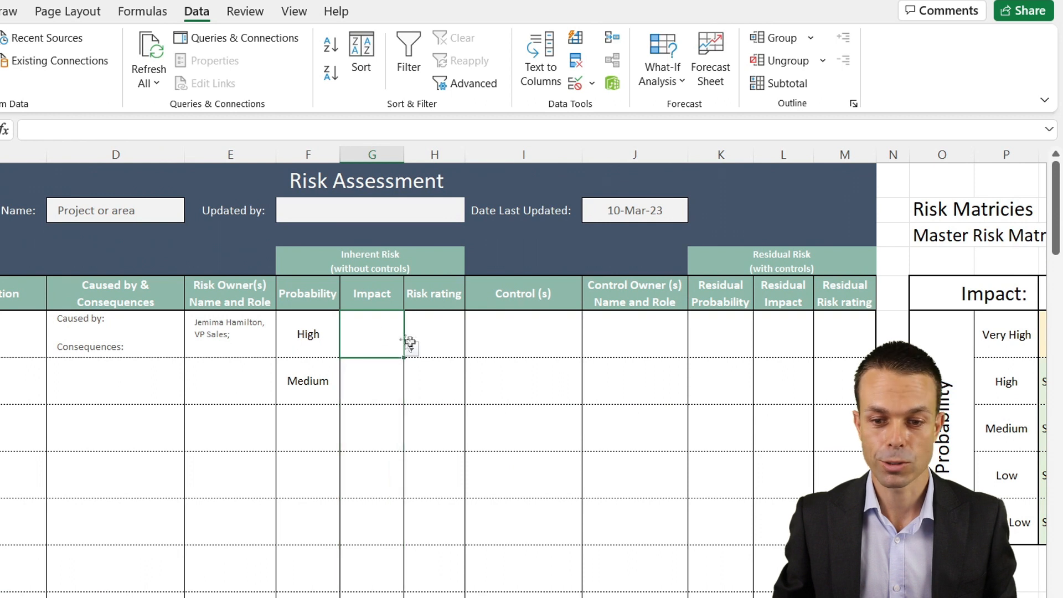
{"action": "left_click", "coordinate": [411, 396]}
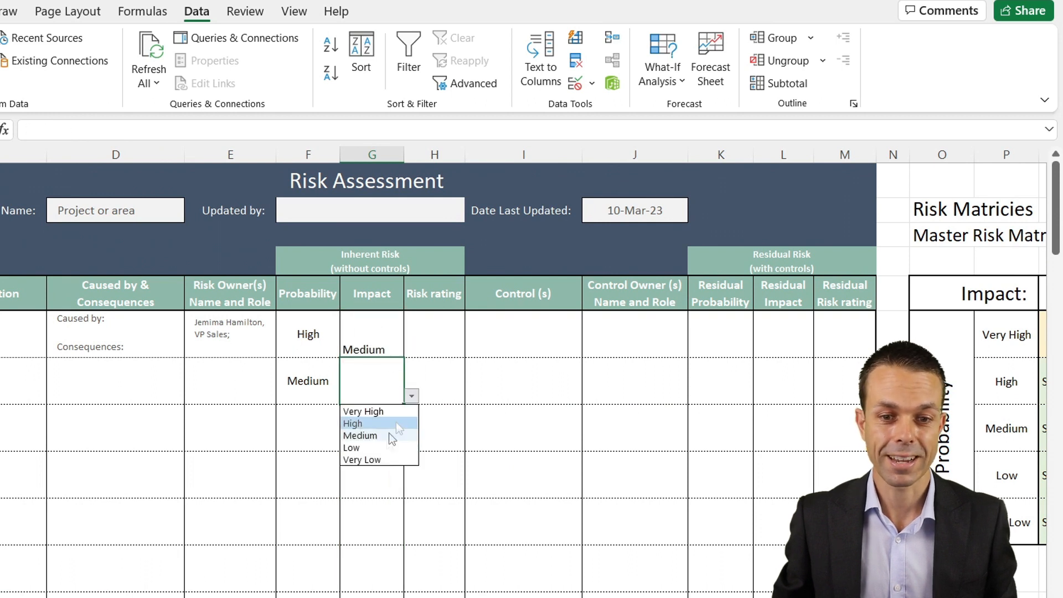
{"action": "left_click", "coordinate": [353, 424]}
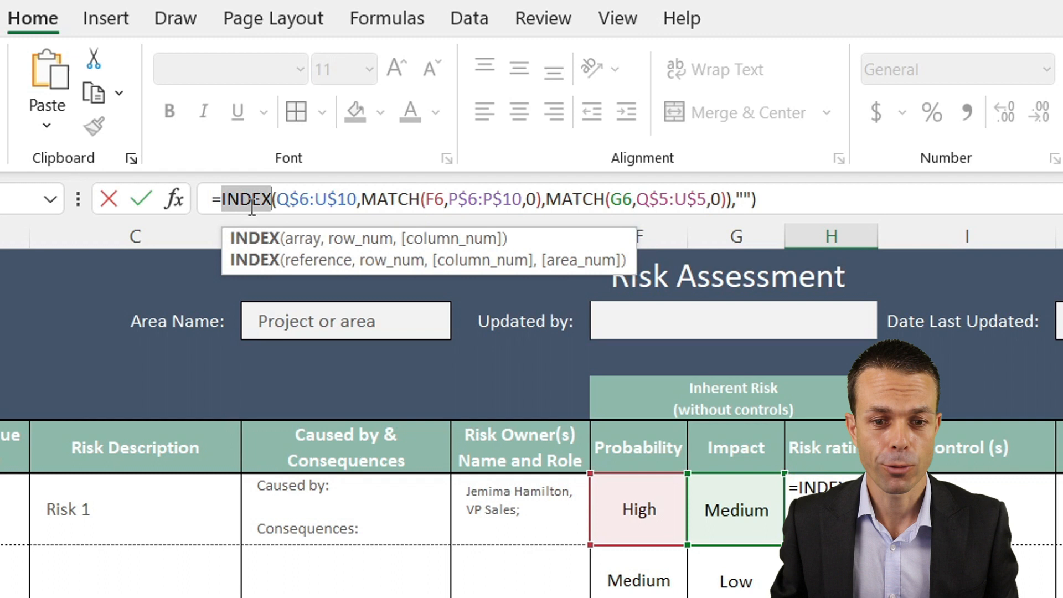
Enter the INDEX–MATCH lookup in H6 so risk 1's rating returns Severe from the master matrix
{"action": "scroll", "scroll_direction": "left", "scroll_amount": 3}
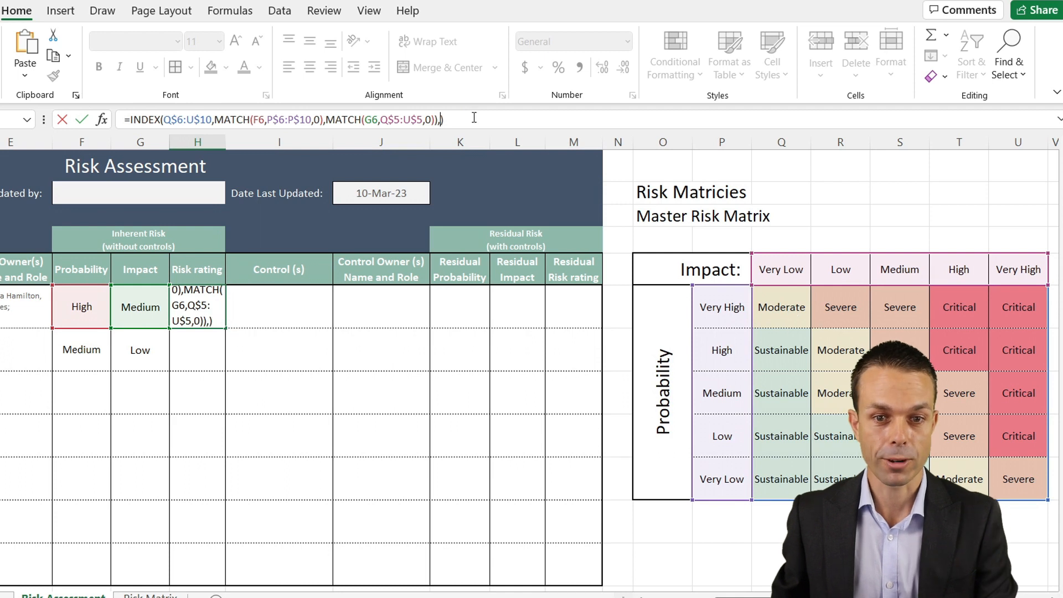
{"action": "key", "text": "Backspace"}
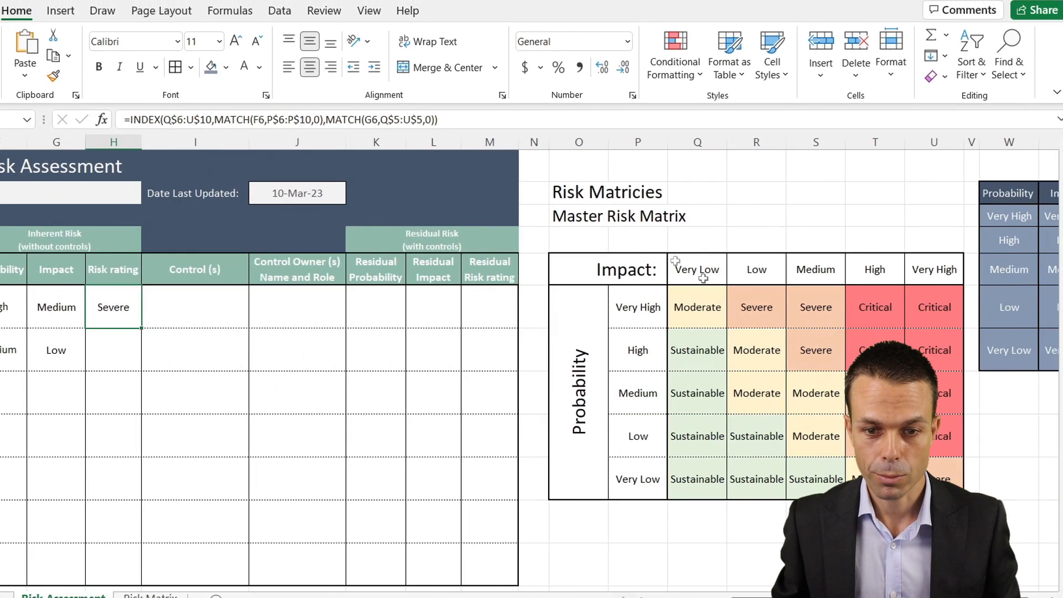
{"action": "left_click", "coordinate": [637, 350]}
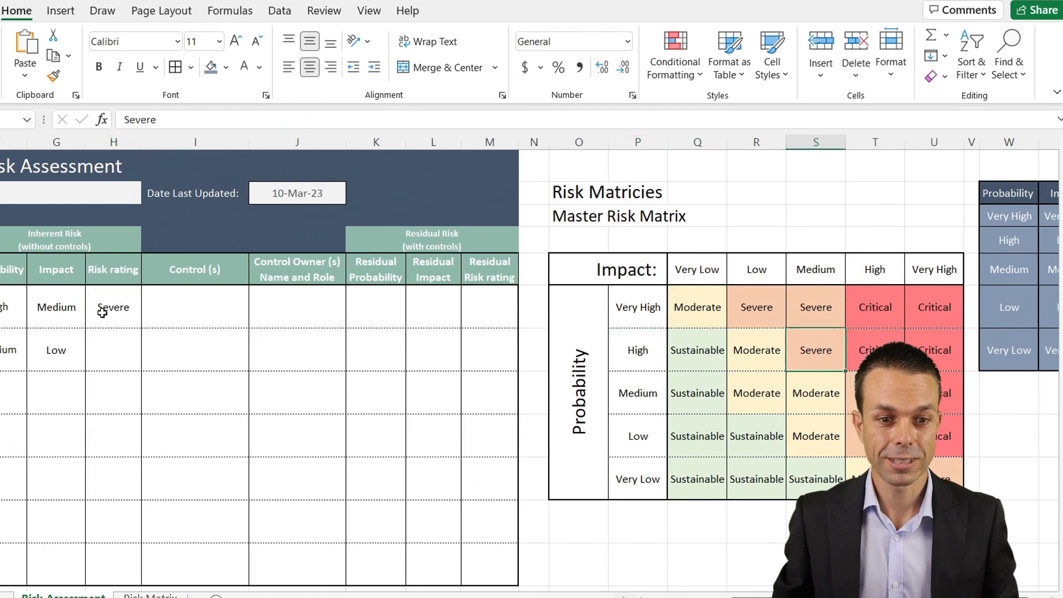
{"action": "left_click", "coordinate": [113, 307]}
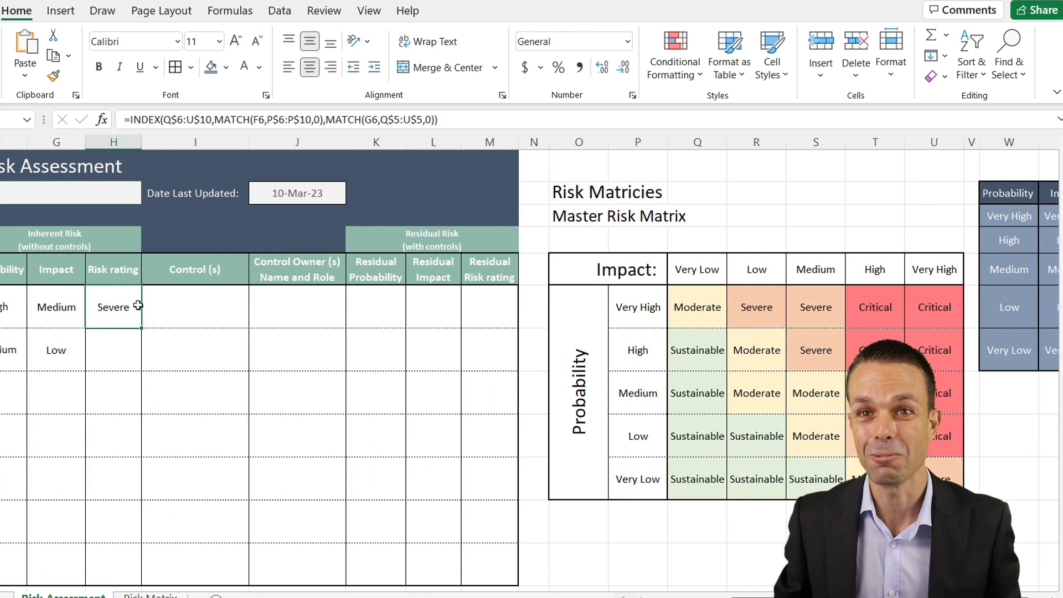
{"action": "mouse_move", "coordinate": [143, 318]}
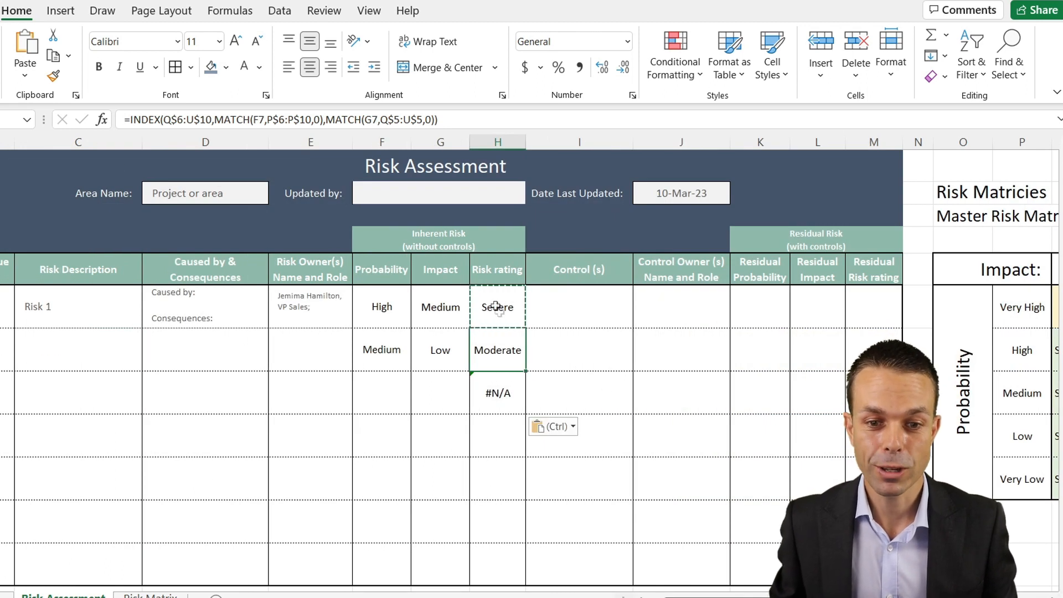
Wrap the H6 rating formula in IFERROR(...,"") and paste it as formulas down the column
{"action": "left_click", "coordinate": [497, 392]}
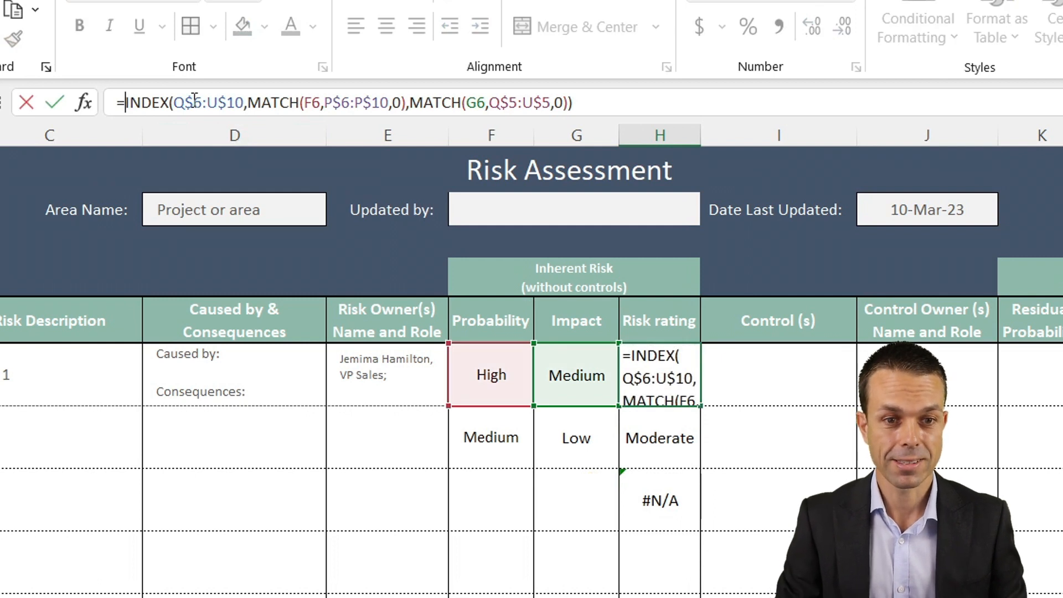
{"action": "type", "text": "IFERROR("}
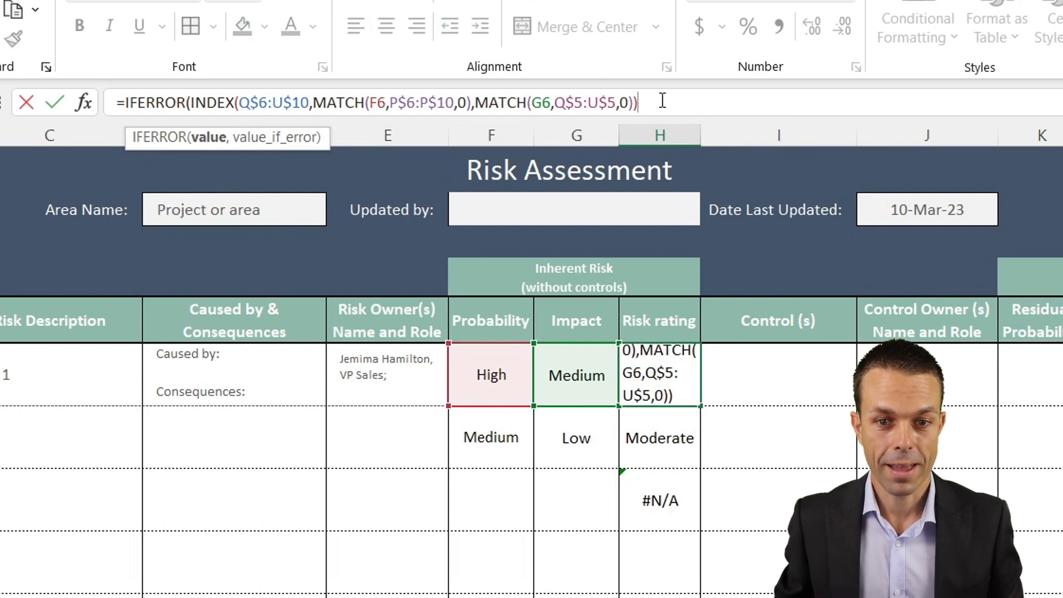
{"action": "type", "text": ","}
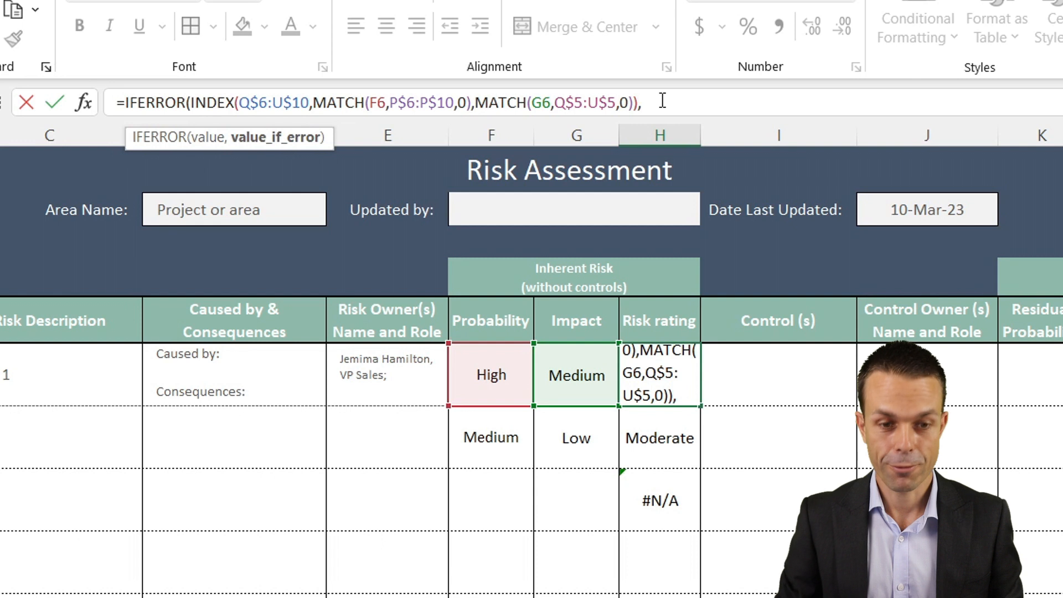
{"action": "type", "text": "\"\""}
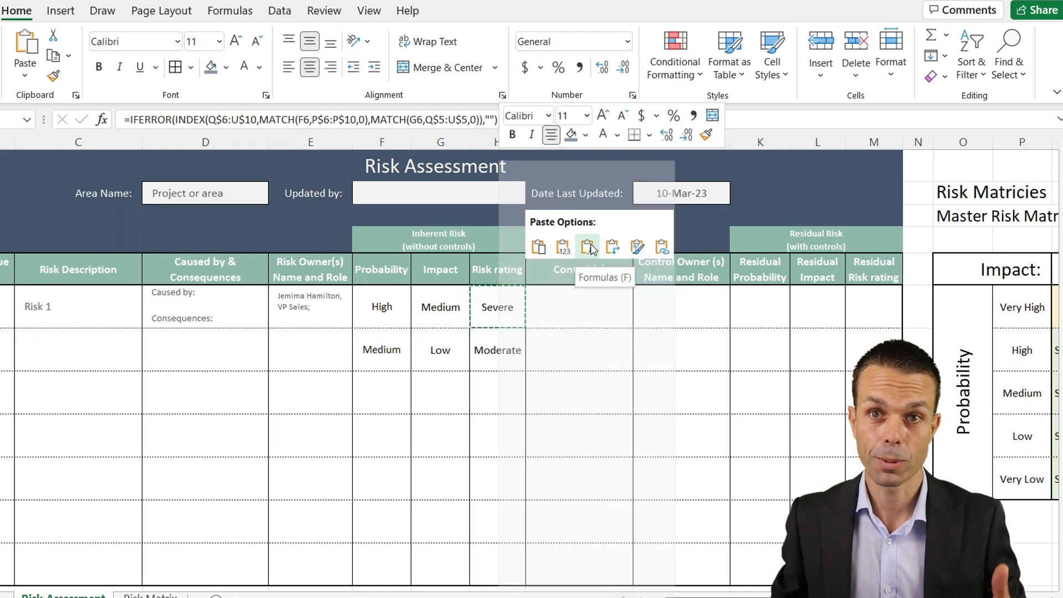
{"action": "left_click", "coordinate": [588, 245]}
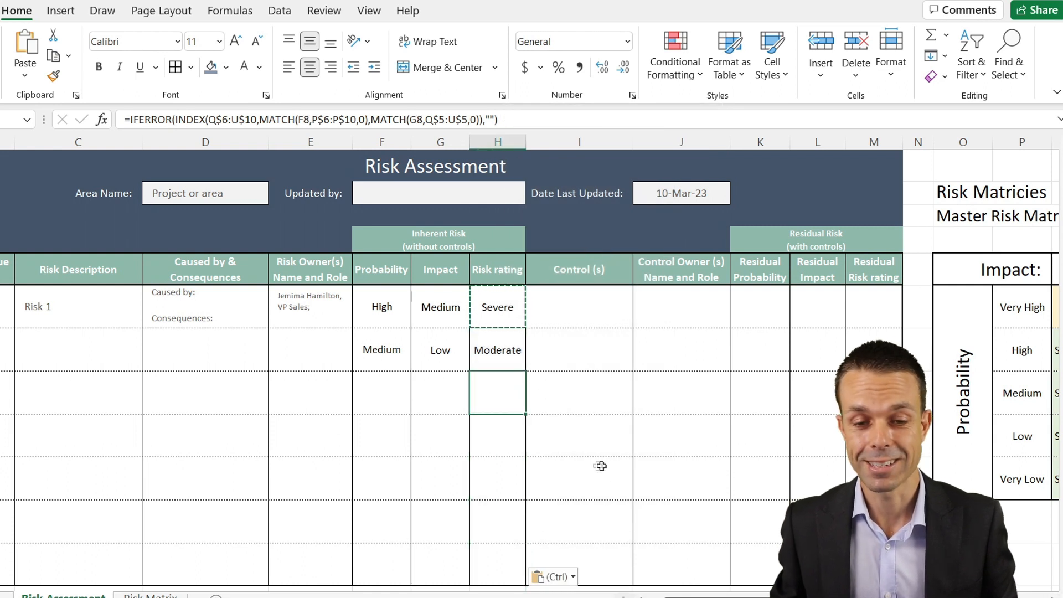
{"action": "mouse_move", "coordinate": [621, 472]}
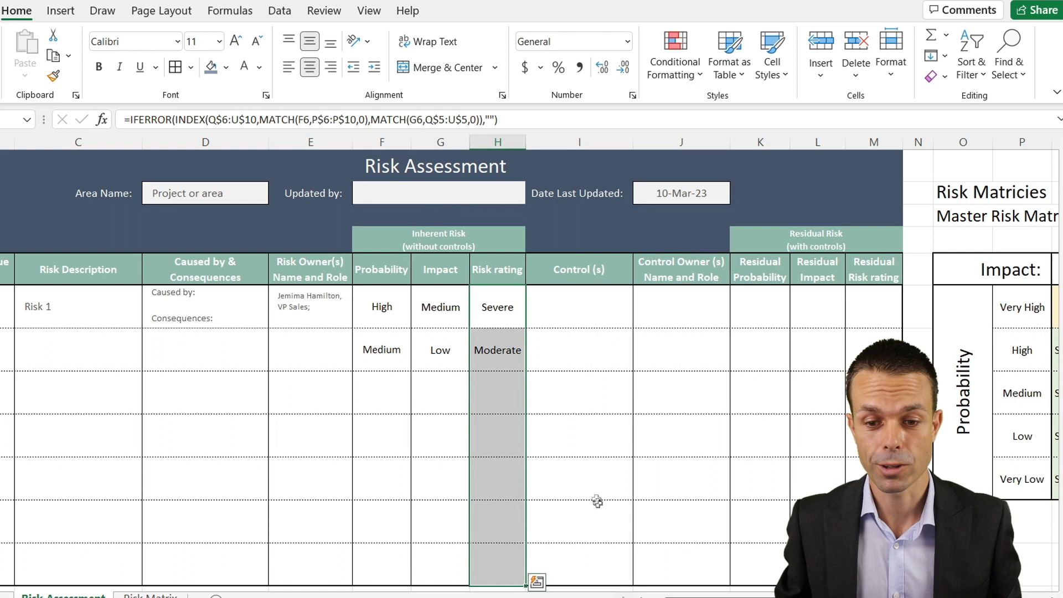
Create a conditional formatting rule matching cells containing the specific text Severe
{"action": "scroll", "scroll_direction": "right", "scroll_amount": 3}
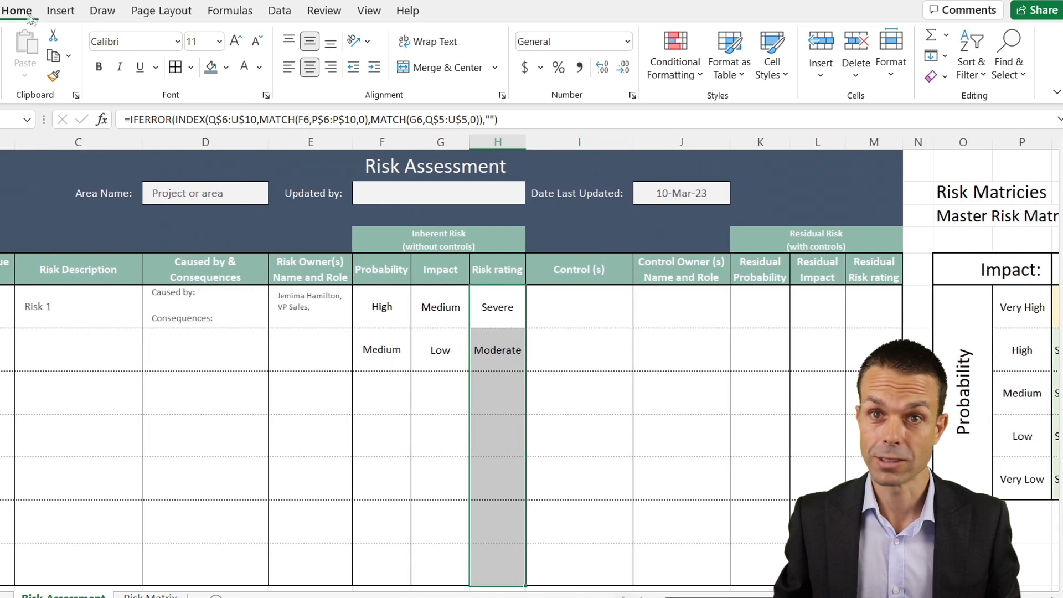
{"action": "left_click", "coordinate": [674, 54]}
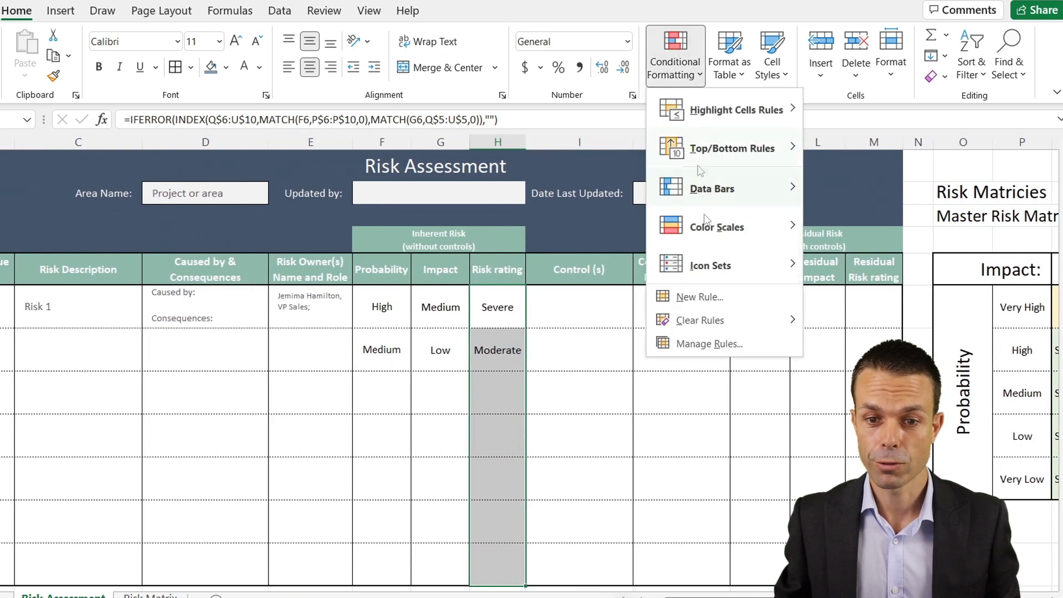
{"action": "left_click", "coordinate": [699, 297]}
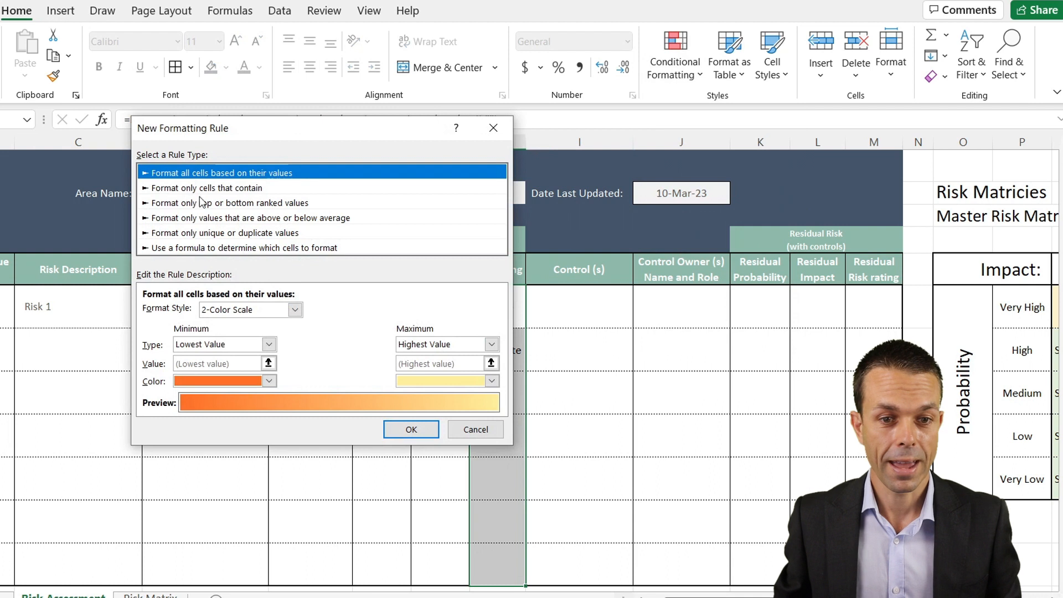
{"action": "left_click", "coordinate": [237, 188]}
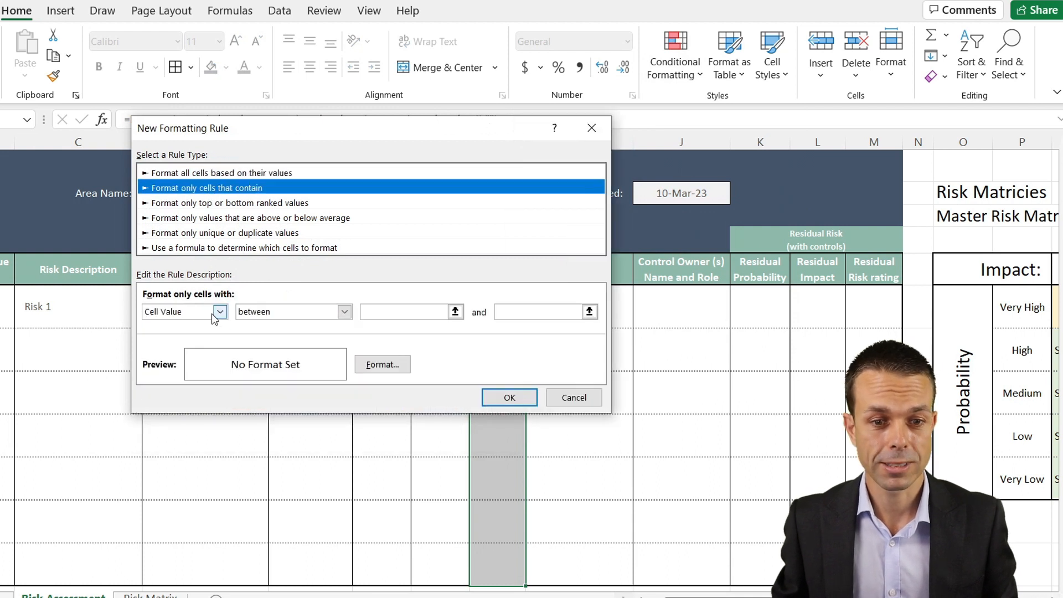
{"action": "left_click", "coordinate": [218, 311]}
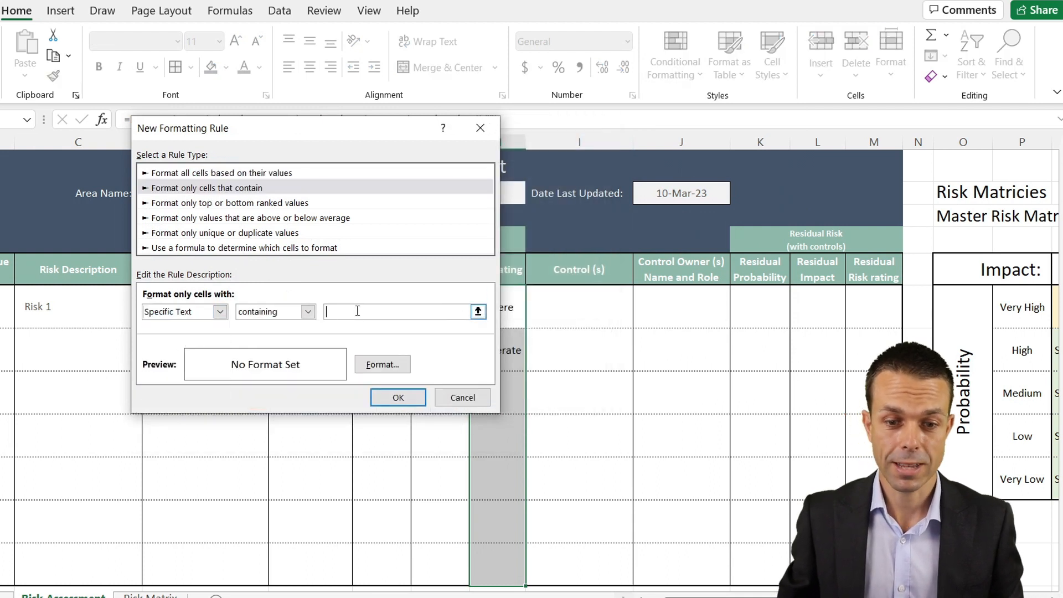
{"action": "type", "text": "Severe"}
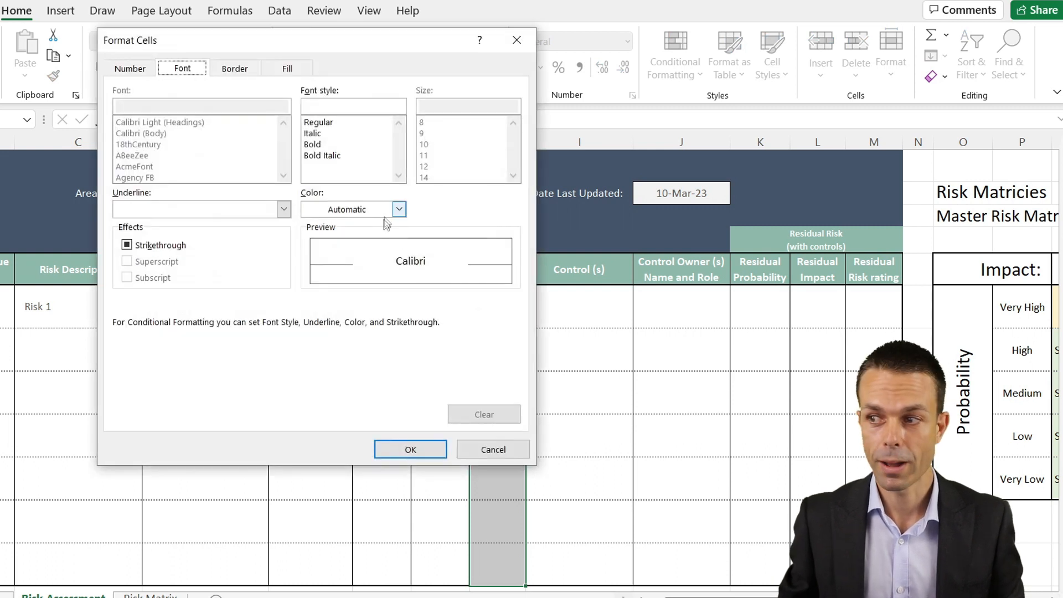
Give the Severe rule a strong orange background fill and confirm it
{"action": "left_click", "coordinate": [287, 67]}
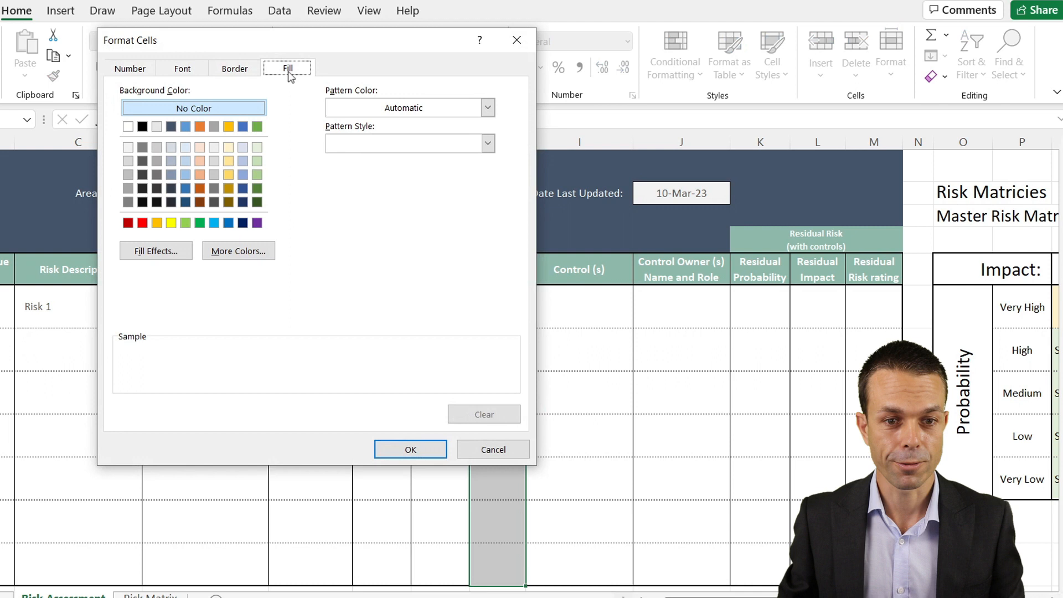
{"action": "left_click", "coordinate": [201, 162]}
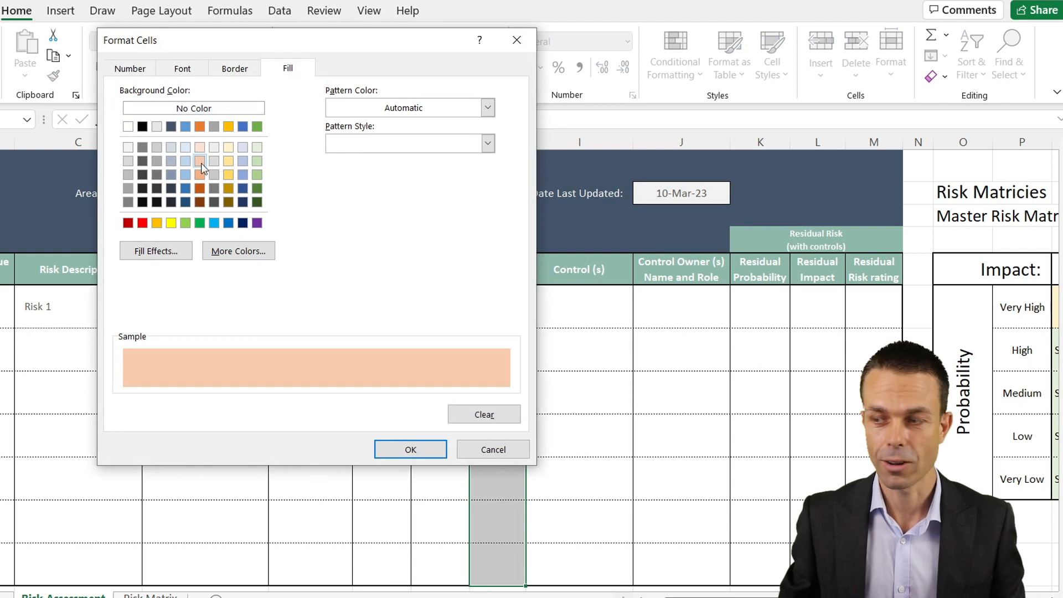
{"action": "left_click", "coordinate": [200, 175]}
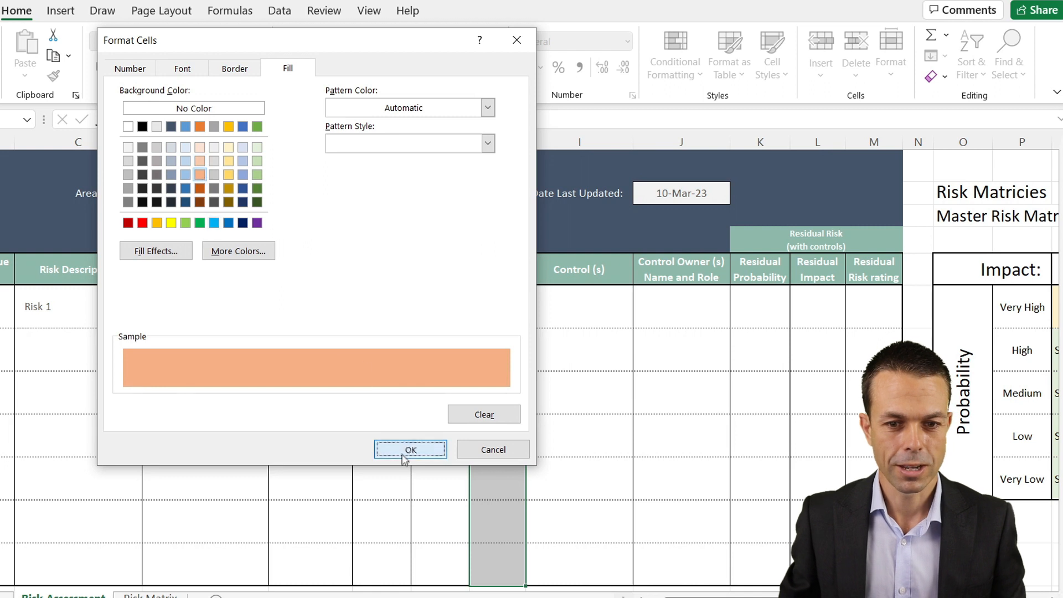
{"action": "left_click", "coordinate": [410, 450]}
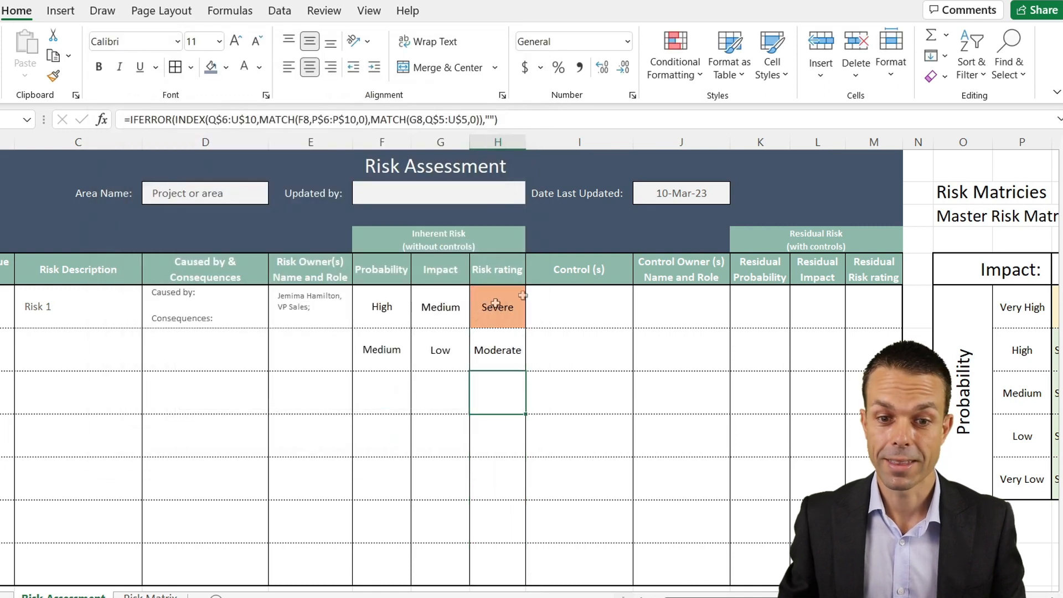
Change risk 1's impact to High to test the orange fill, then add a light yellow rule for Moderate
{"action": "left_click", "coordinate": [498, 307]}
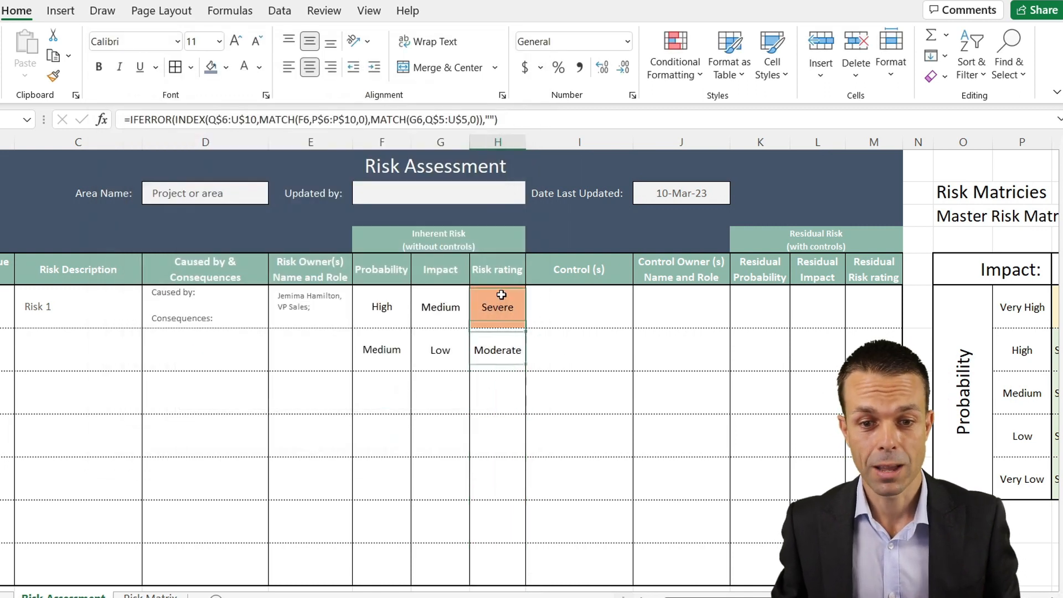
{"action": "left_click", "coordinate": [439, 307]}
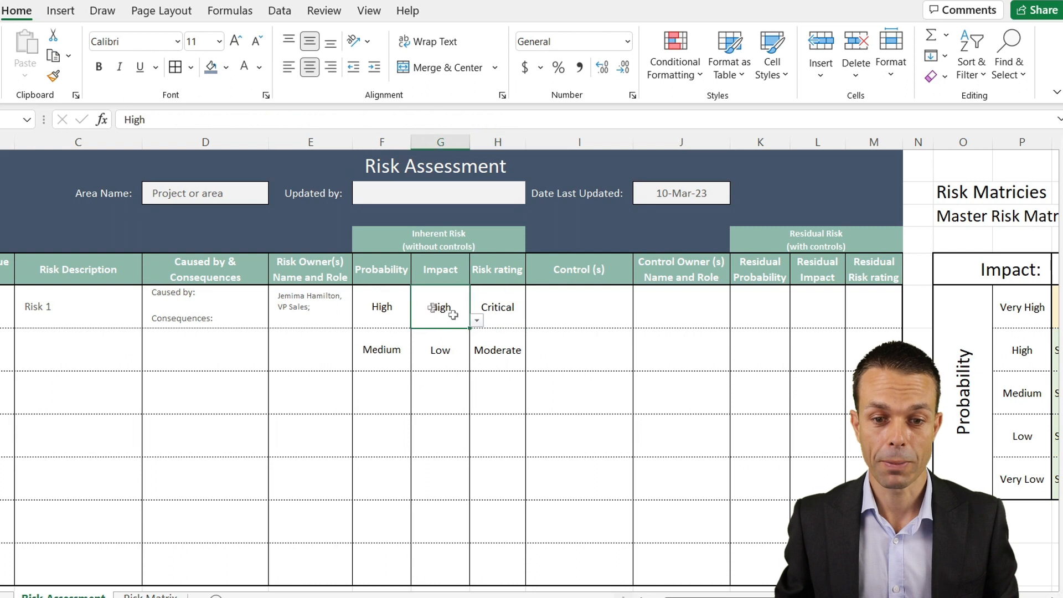
{"action": "left_click", "coordinate": [476, 318]}
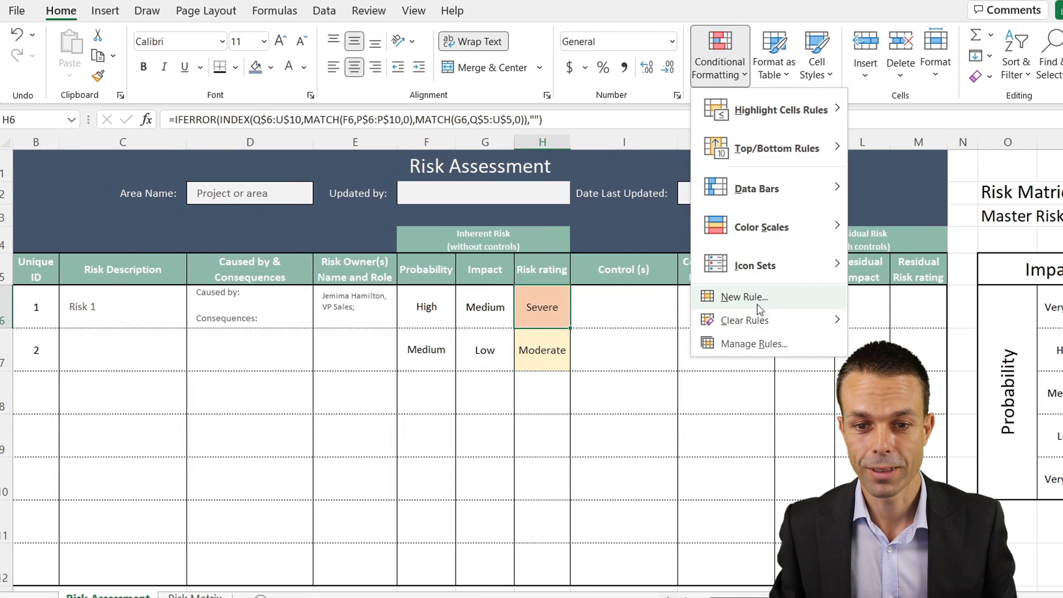
{"action": "left_click", "coordinate": [753, 343]}
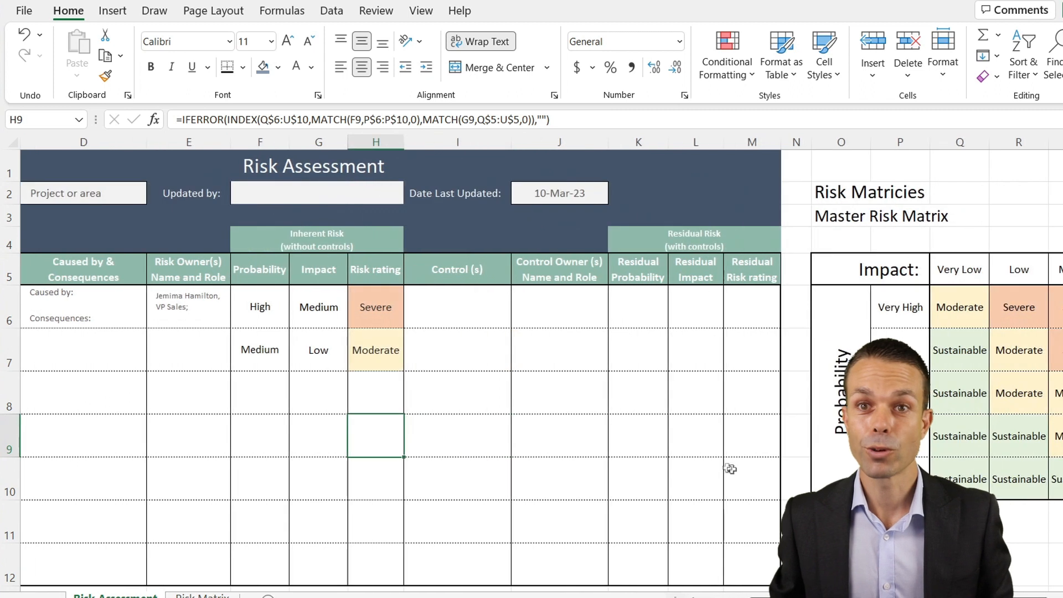
Enter the IFERROR INDEX–MATCH lookup in M6 and pick residual impacts, giving Moderate and Sustainable
{"action": "left_click", "coordinate": [637, 307]}
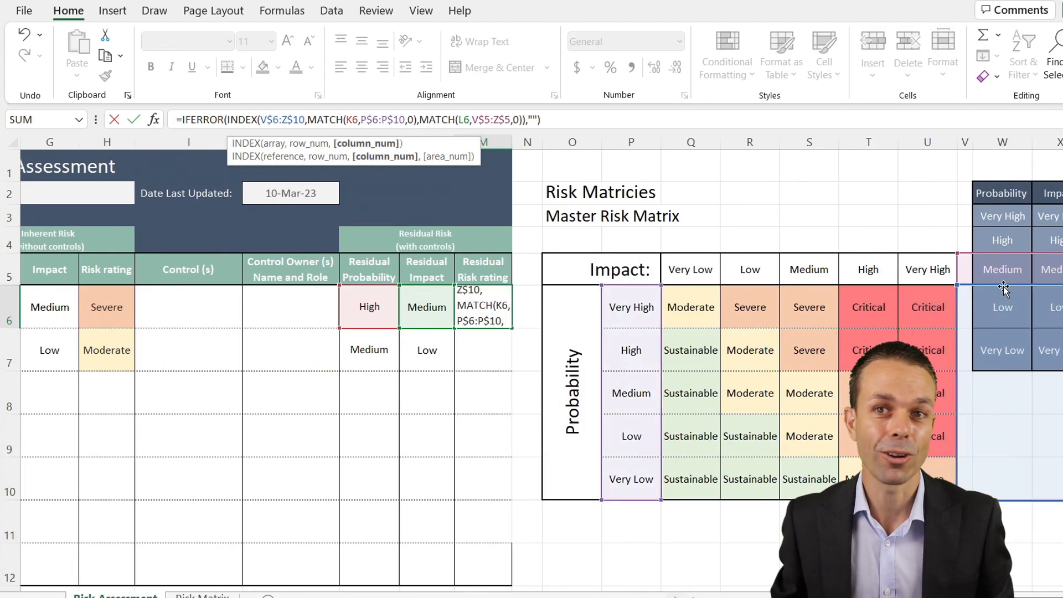
{"action": "key", "text": "Enter"}
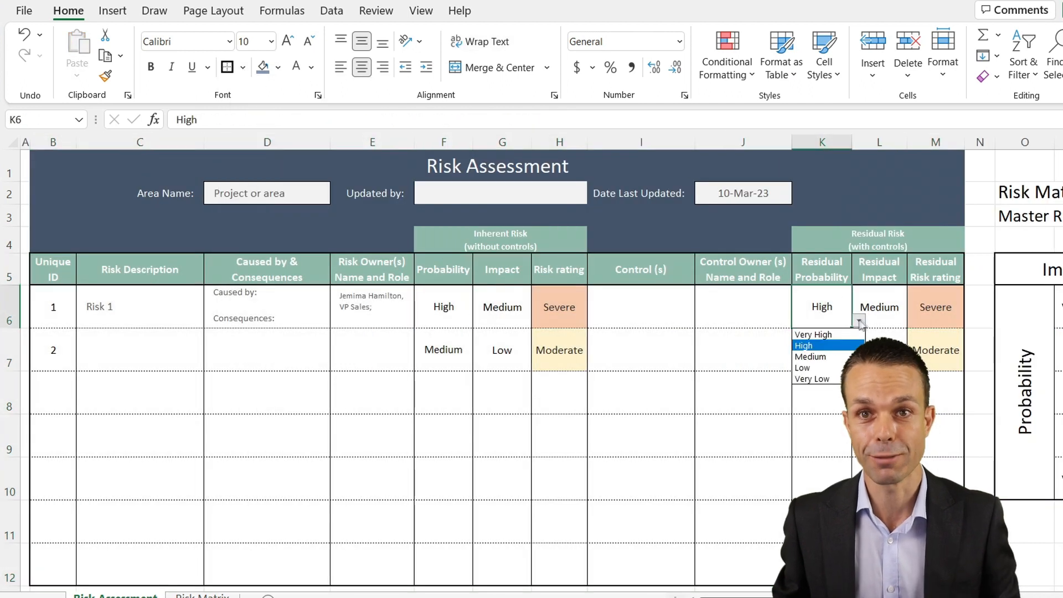
{"action": "left_click", "coordinate": [810, 357]}
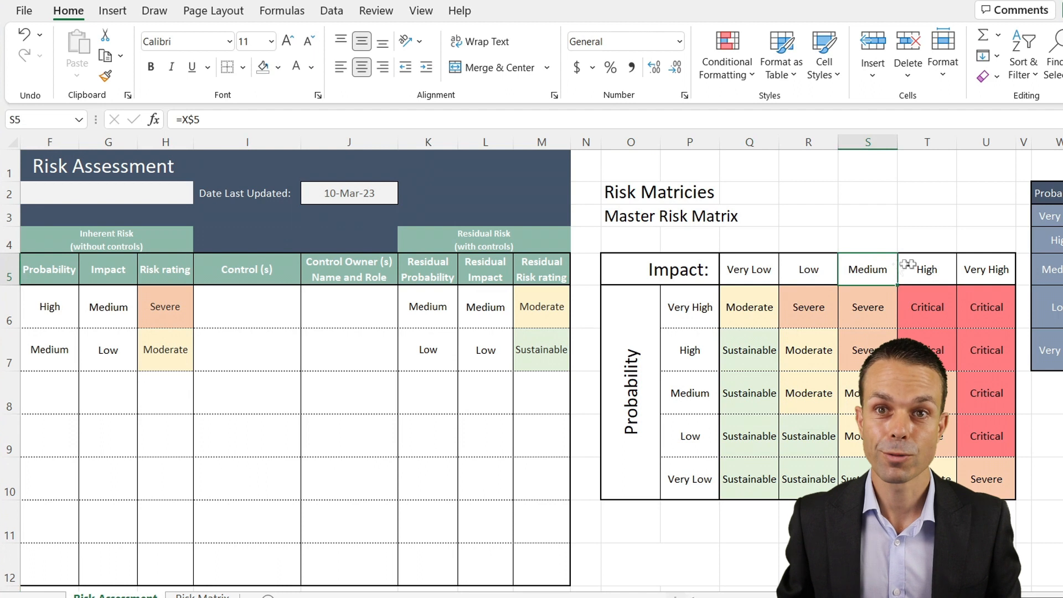
Start the =IF(COUNTIFS(F$6:F$12,$X3,G$6:G$12,$Y$7)=0,"",...) tally in the inherent matrix's first cell
{"action": "left_click", "coordinate": [926, 307]}
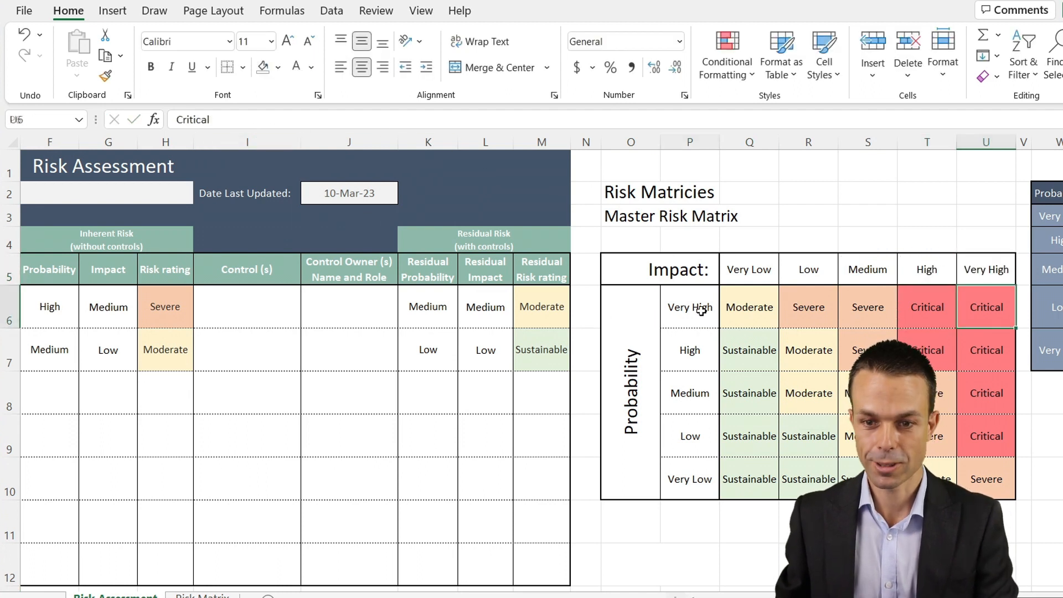
{"action": "left_click", "coordinate": [689, 350]}
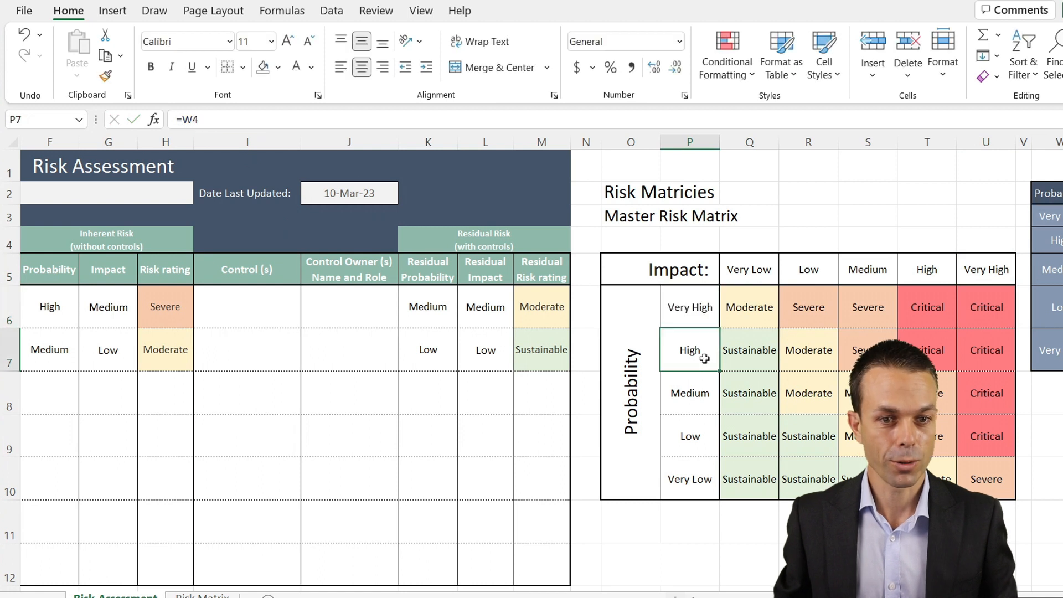
{"action": "left_click", "coordinate": [689, 394]}
{"action": "type", "text": "=IF(COUNTIFS(F$6:F$12,$X3,G$6:G$12,$Y$7)=0,\"\",COUNTIFS(F$6:F$12,$X3,G$6:G$12,$Y$7))"}
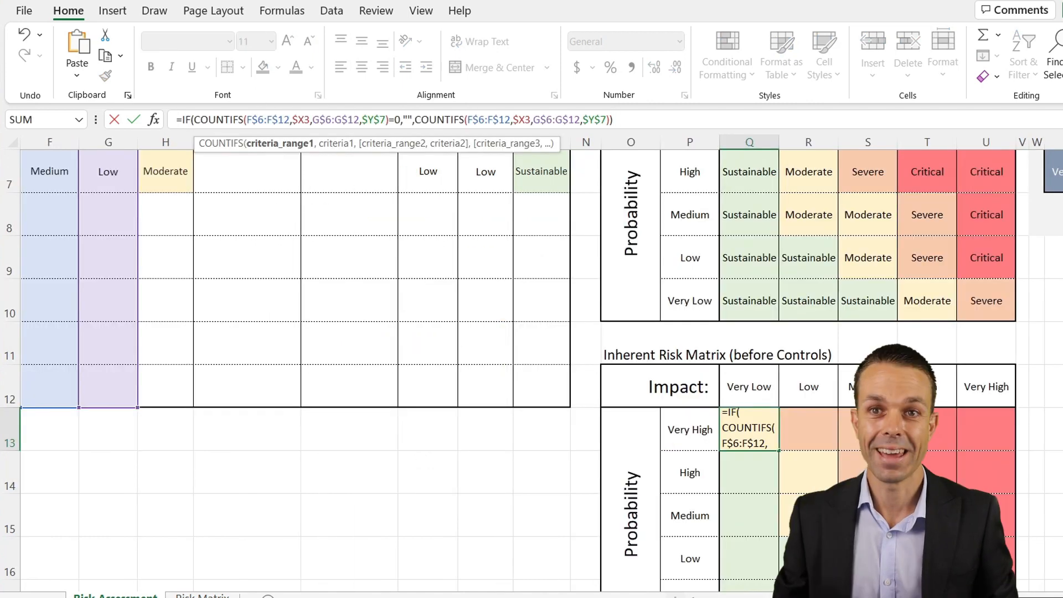
Finish the IF(COUNTIFS(...)=0,"",COUNTIFS(...)) count so the cell stays blank when no risks match
{"action": "scroll", "scroll_direction": "left", "scroll_amount": 3}
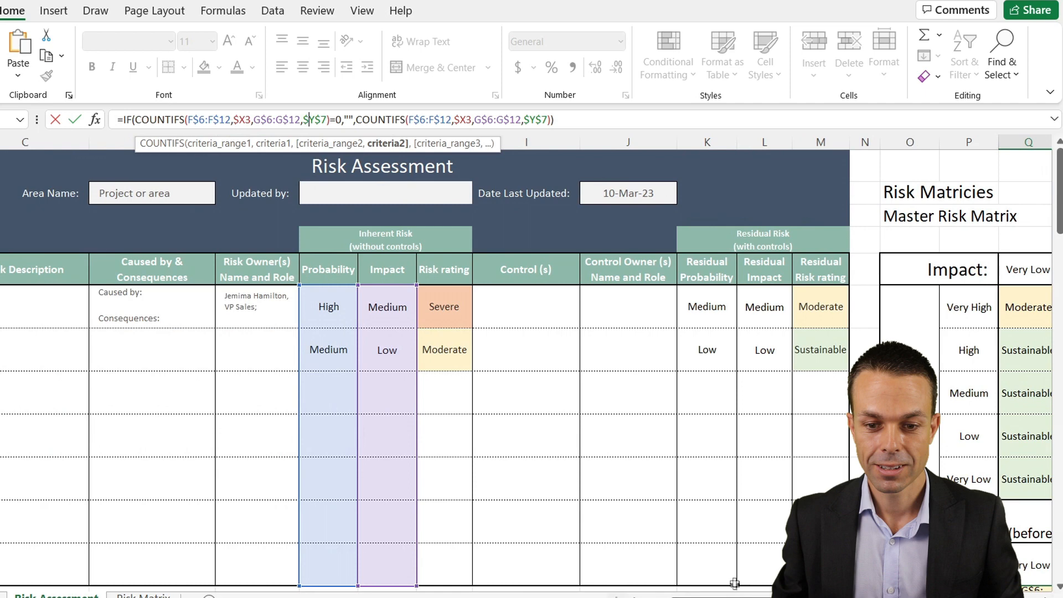
{"action": "scroll", "scroll_direction": "right", "scroll_amount": 3}
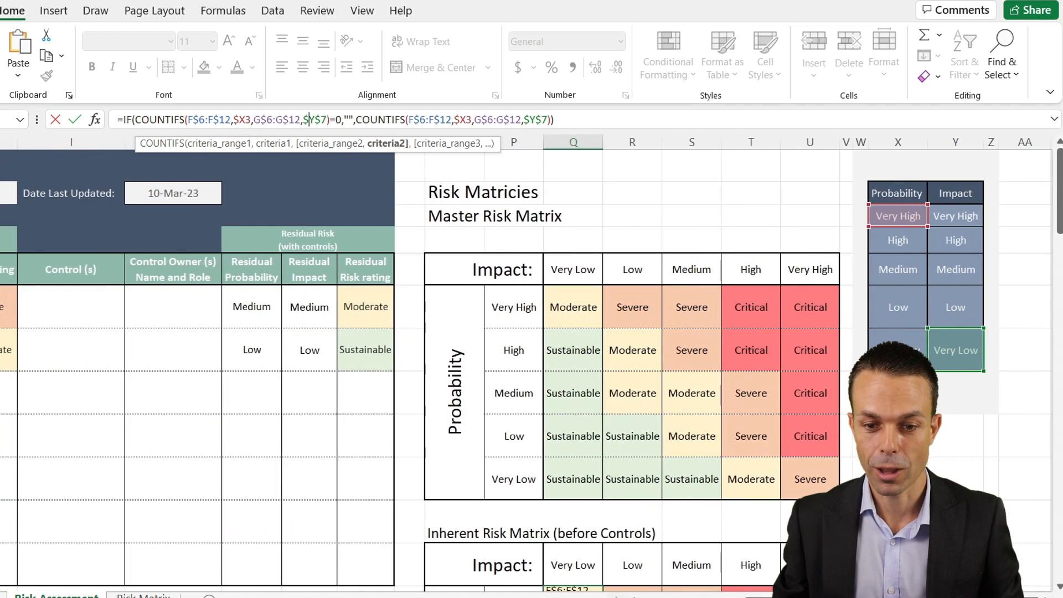
{"action": "scroll", "scroll_direction": "down", "scroll_amount": 3}
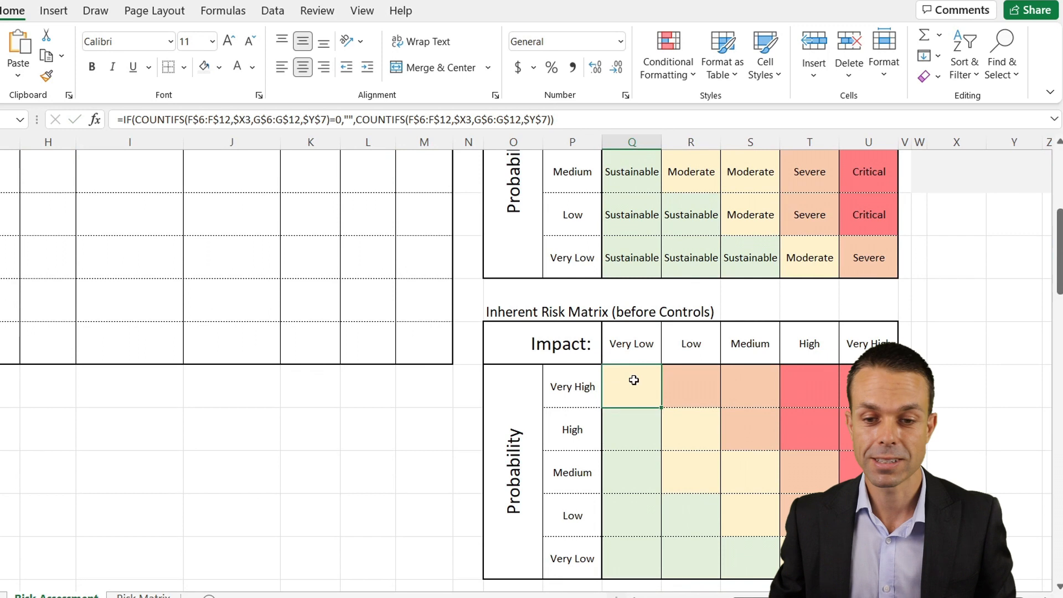
{"action": "double_click", "coordinate": [632, 386]}
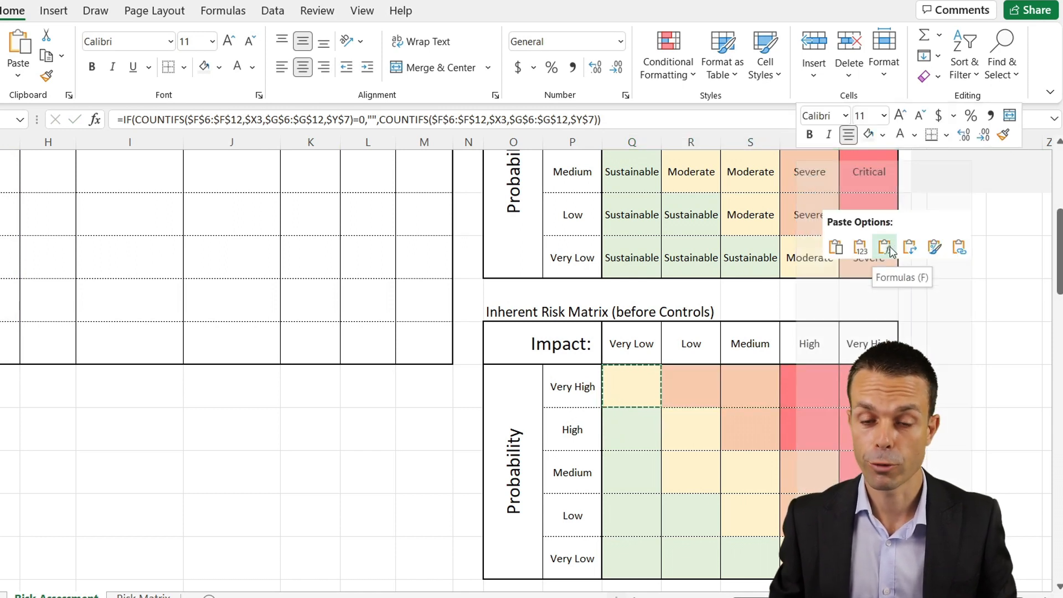
Make F6:F12 and G6:G12 absolute with F4 and paste the tally as formulas across the matrix grid
{"action": "left_click", "coordinate": [885, 246]}
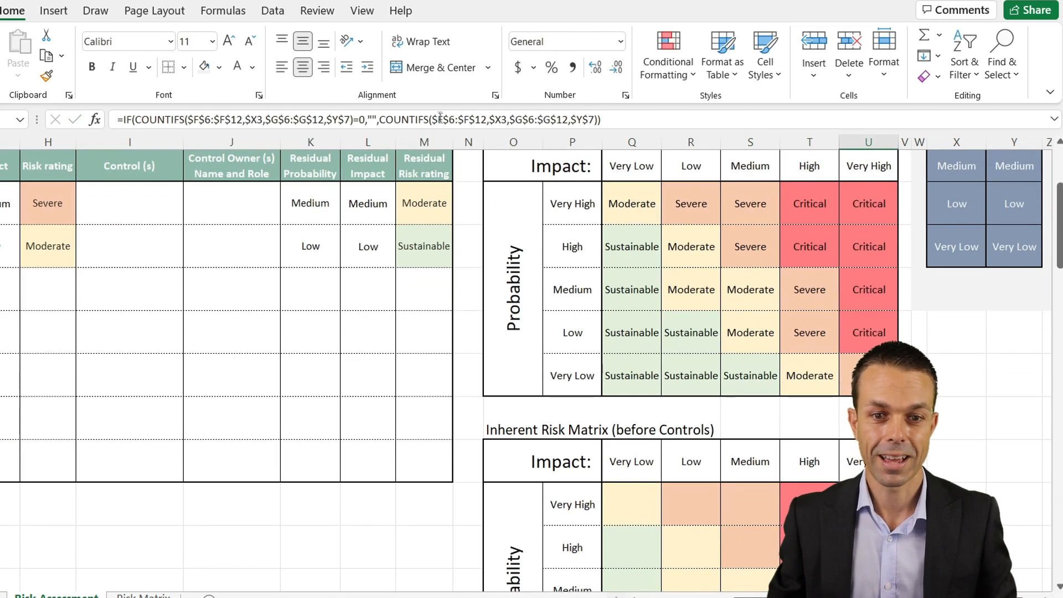
{"action": "left_click", "coordinate": [1015, 216]}
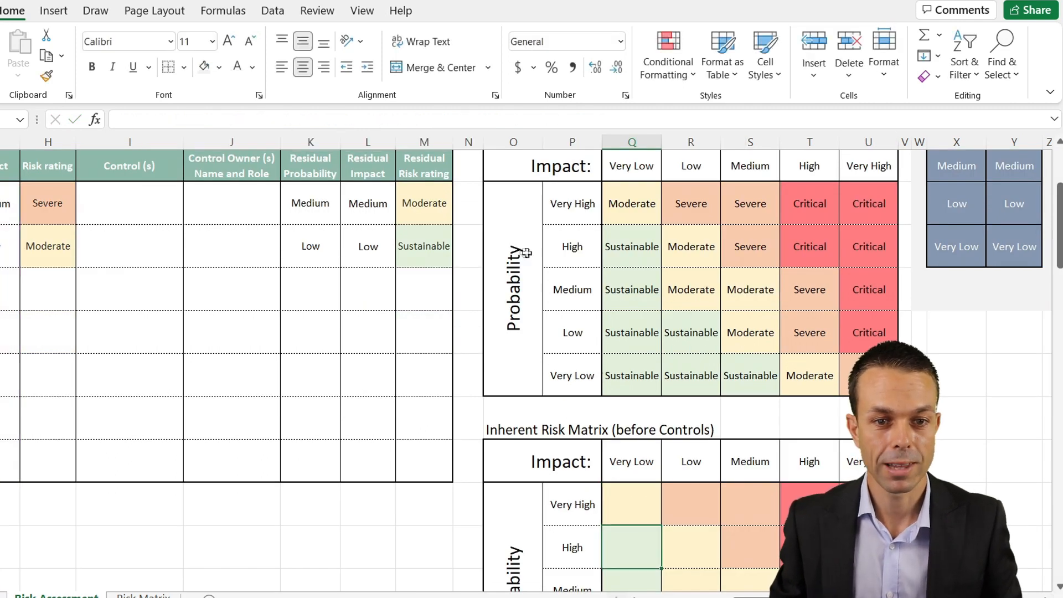
{"action": "scroll", "scroll_direction": "down", "scroll_amount": 3}
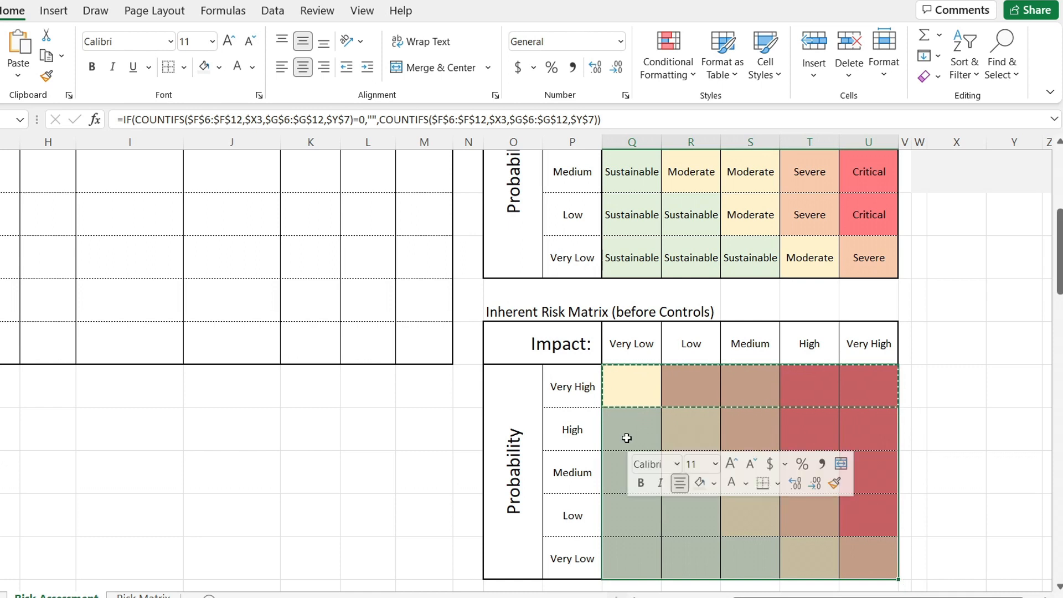
Paste the COUNTIFS formula across Q13:U17 and verify the copied references hold
{"action": "key", "text": "ctrl+v"}
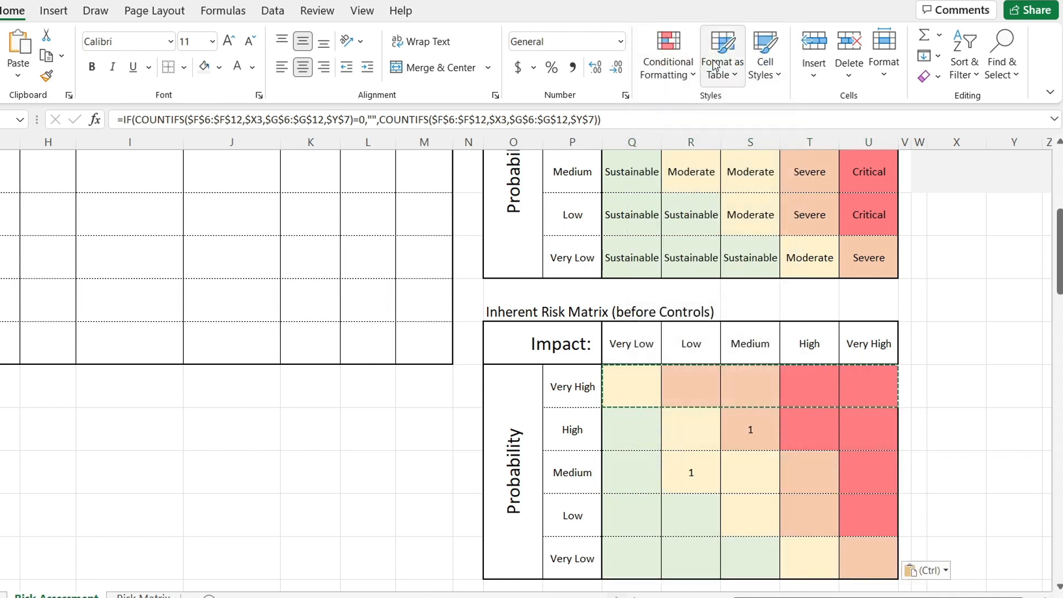
{"action": "left_click", "coordinate": [690, 472]}
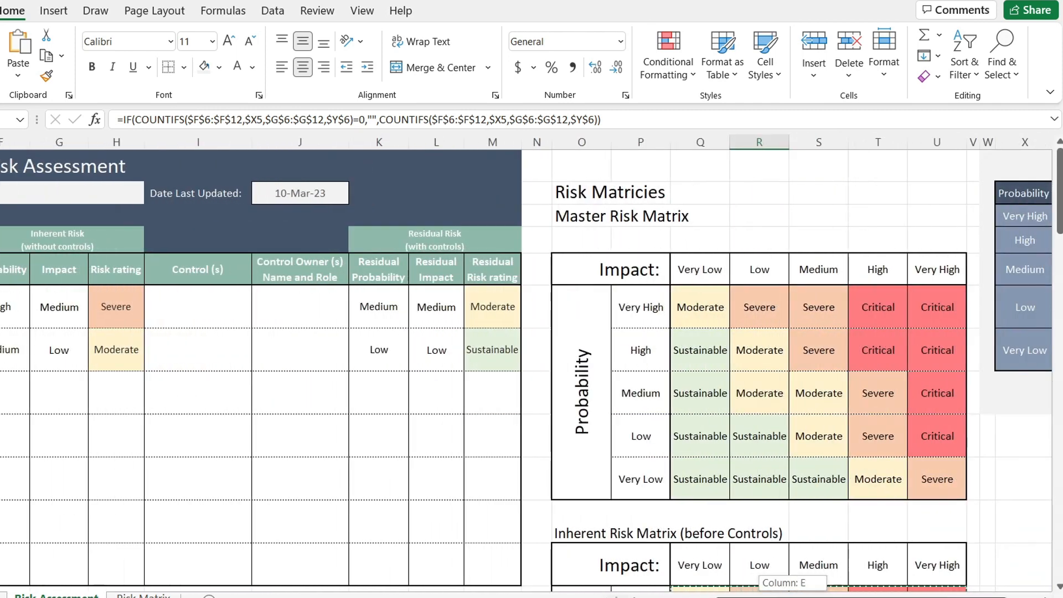
{"action": "scroll", "scroll_direction": "down", "scroll_amount": 3}
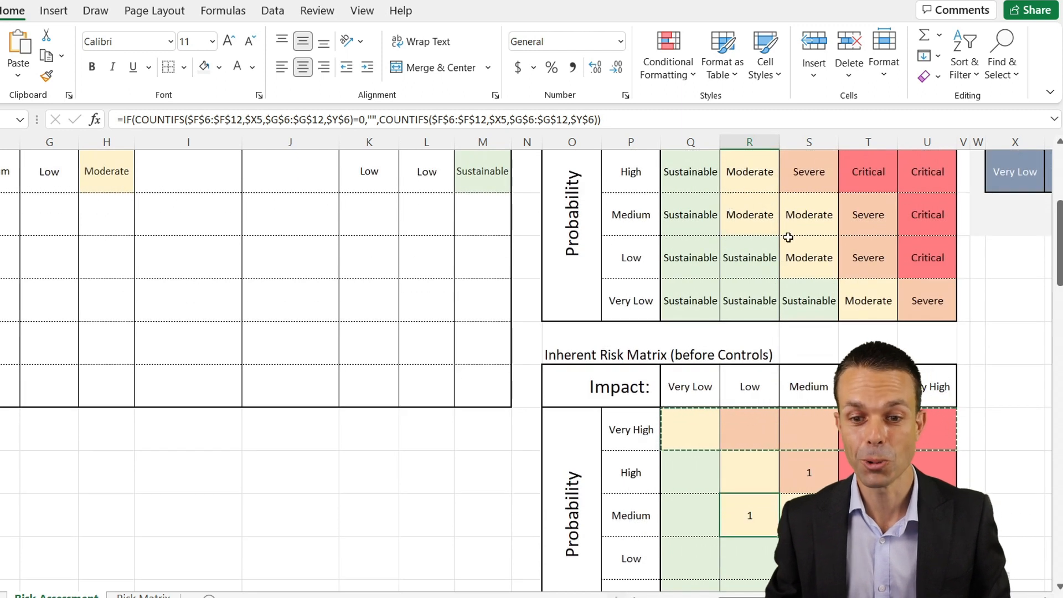
{"action": "left_click", "coordinate": [572, 343]}
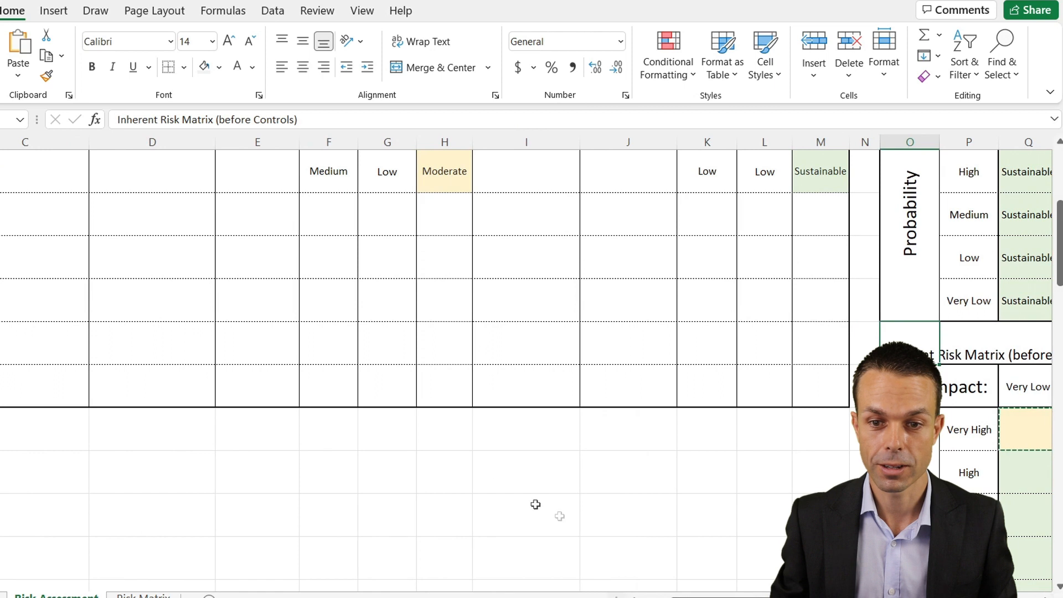
{"action": "scroll", "scroll_direction": "up", "scroll_amount": 3}
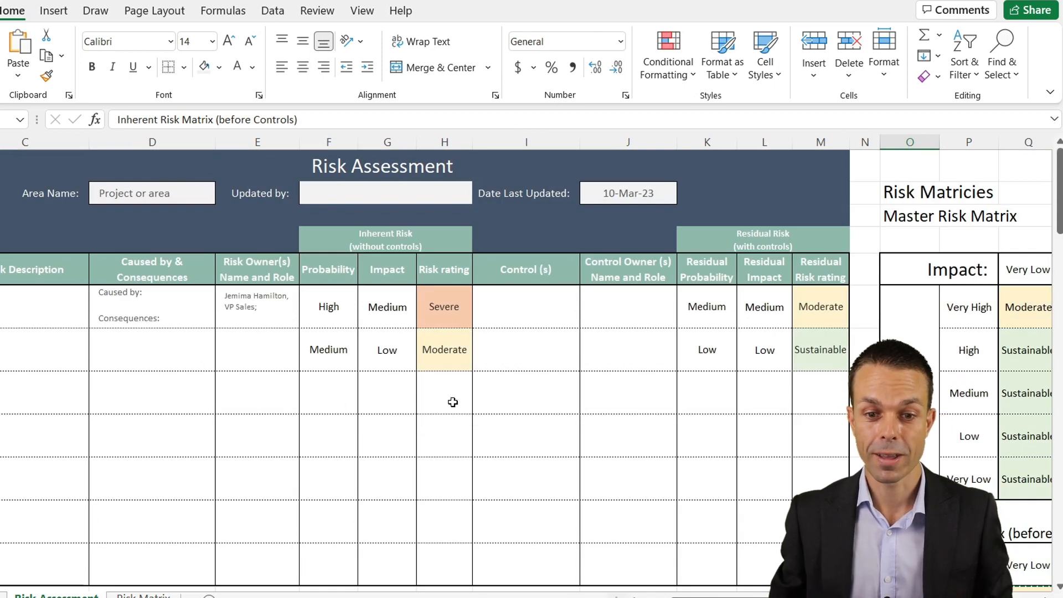
Add more test risks to the register so the matrix counts update
{"action": "left_click", "coordinate": [328, 349]}
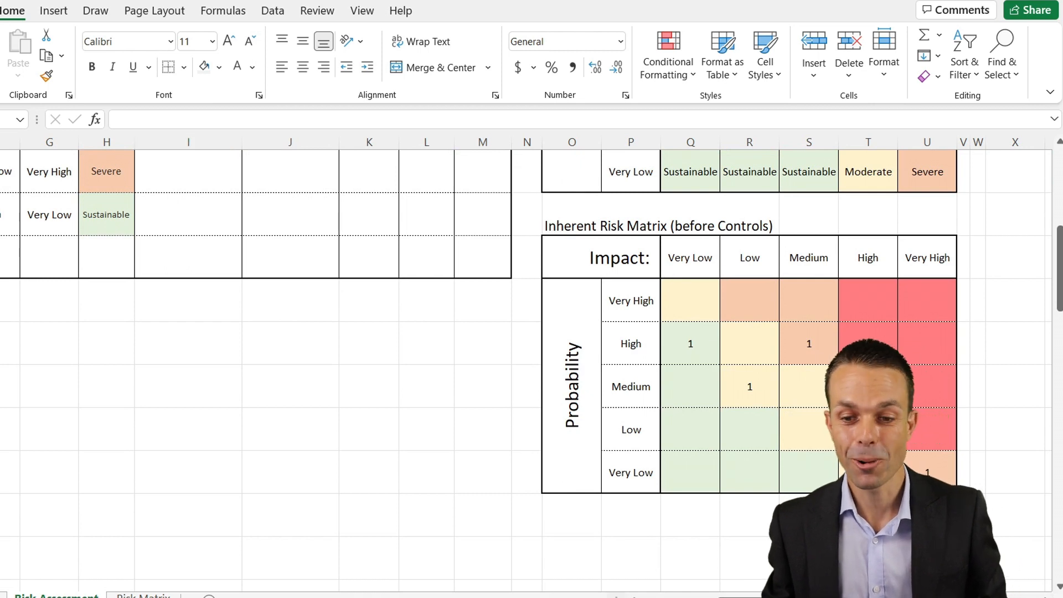
{"action": "scroll", "scroll_direction": "down", "scroll_amount": 3}
{"action": "type", "text": "=IF(COUNTIFS($K$6:$K$12,$X3,$L$6:$L$12,$Y$7)=0,\"\",COUNTIFS($K$6:$K$12,$X3,$L$6:$L$12,$Y$7))"}
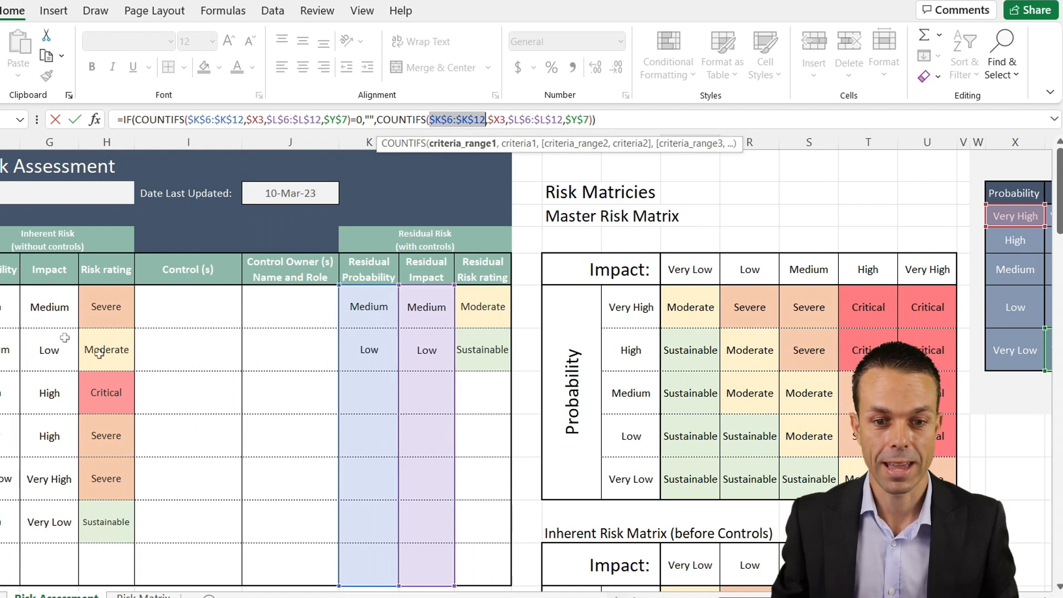
Scroll down to review the Residual Risk Matrix tallies over $K$6:$K$18 and $L$6:$L$18
{"action": "scroll", "scroll_direction": "down", "scroll_amount": 3}
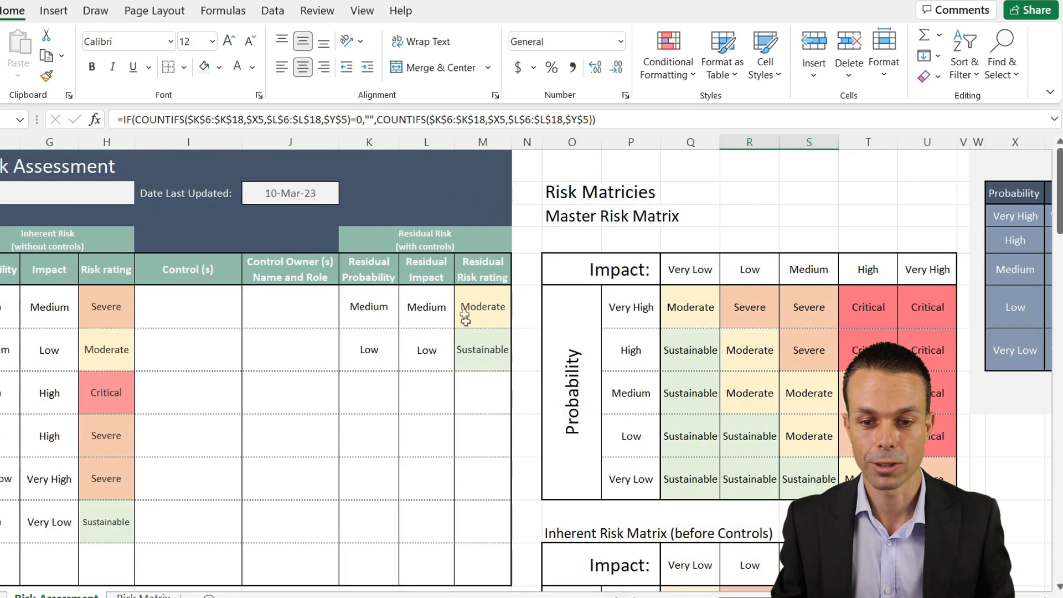
{"action": "scroll", "scroll_direction": "down", "scroll_amount": 3}
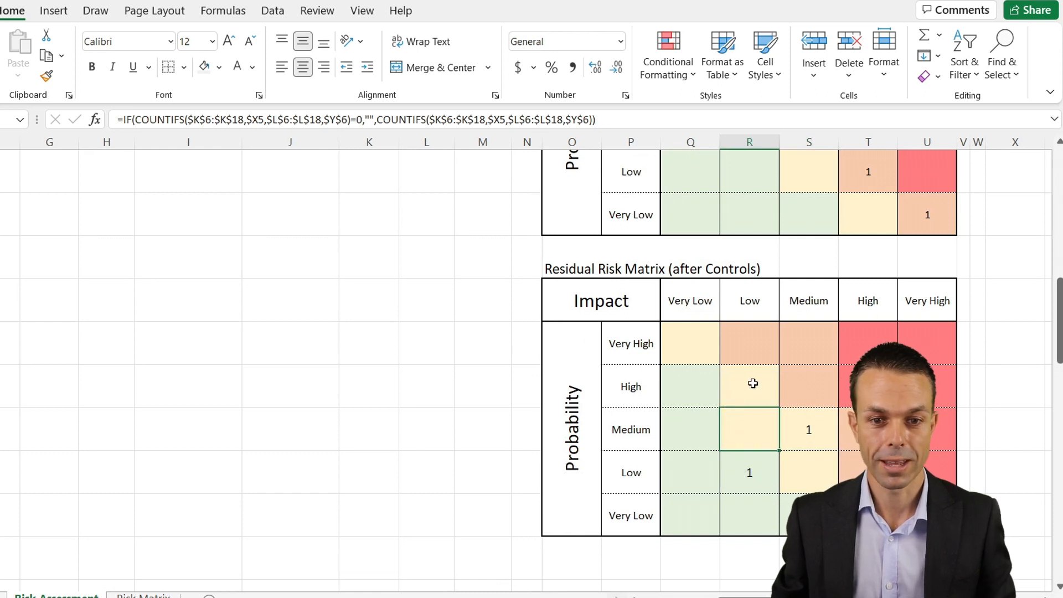
{"action": "mouse_move", "coordinate": [440, 309]}
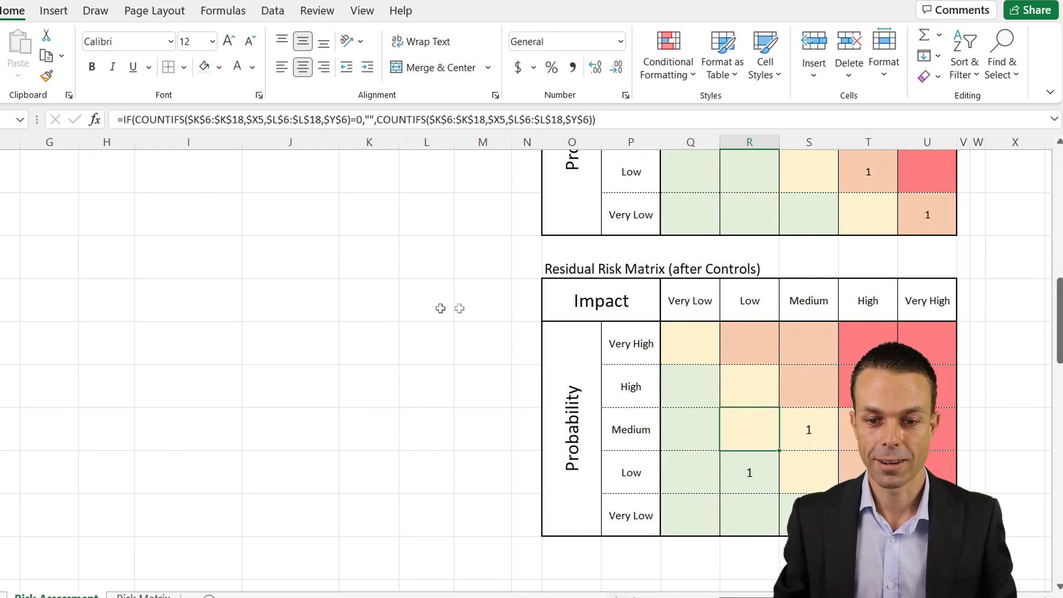
Show the finished Risk Assessment sheet with eight sample risks and both matrices
{"action": "left_click", "coordinate": [1050, 93]}
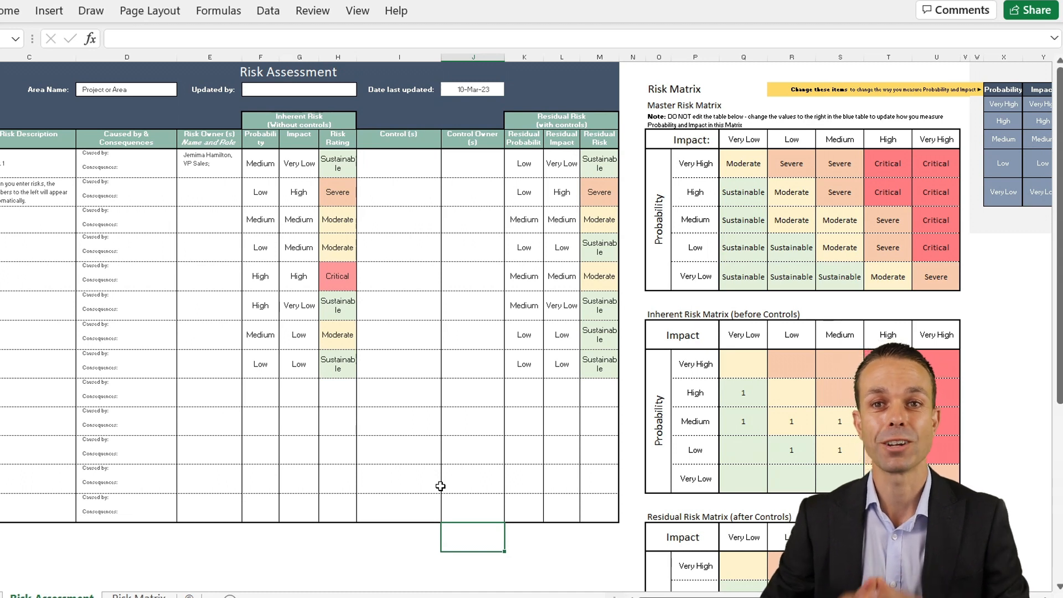
{"action": "mouse_move", "coordinate": [435, 488]}
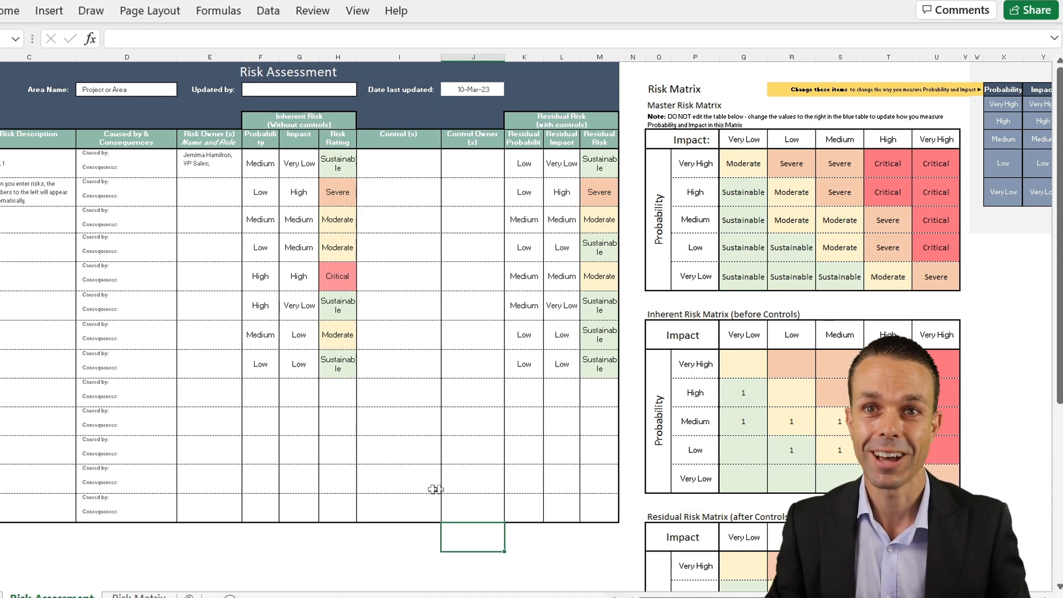